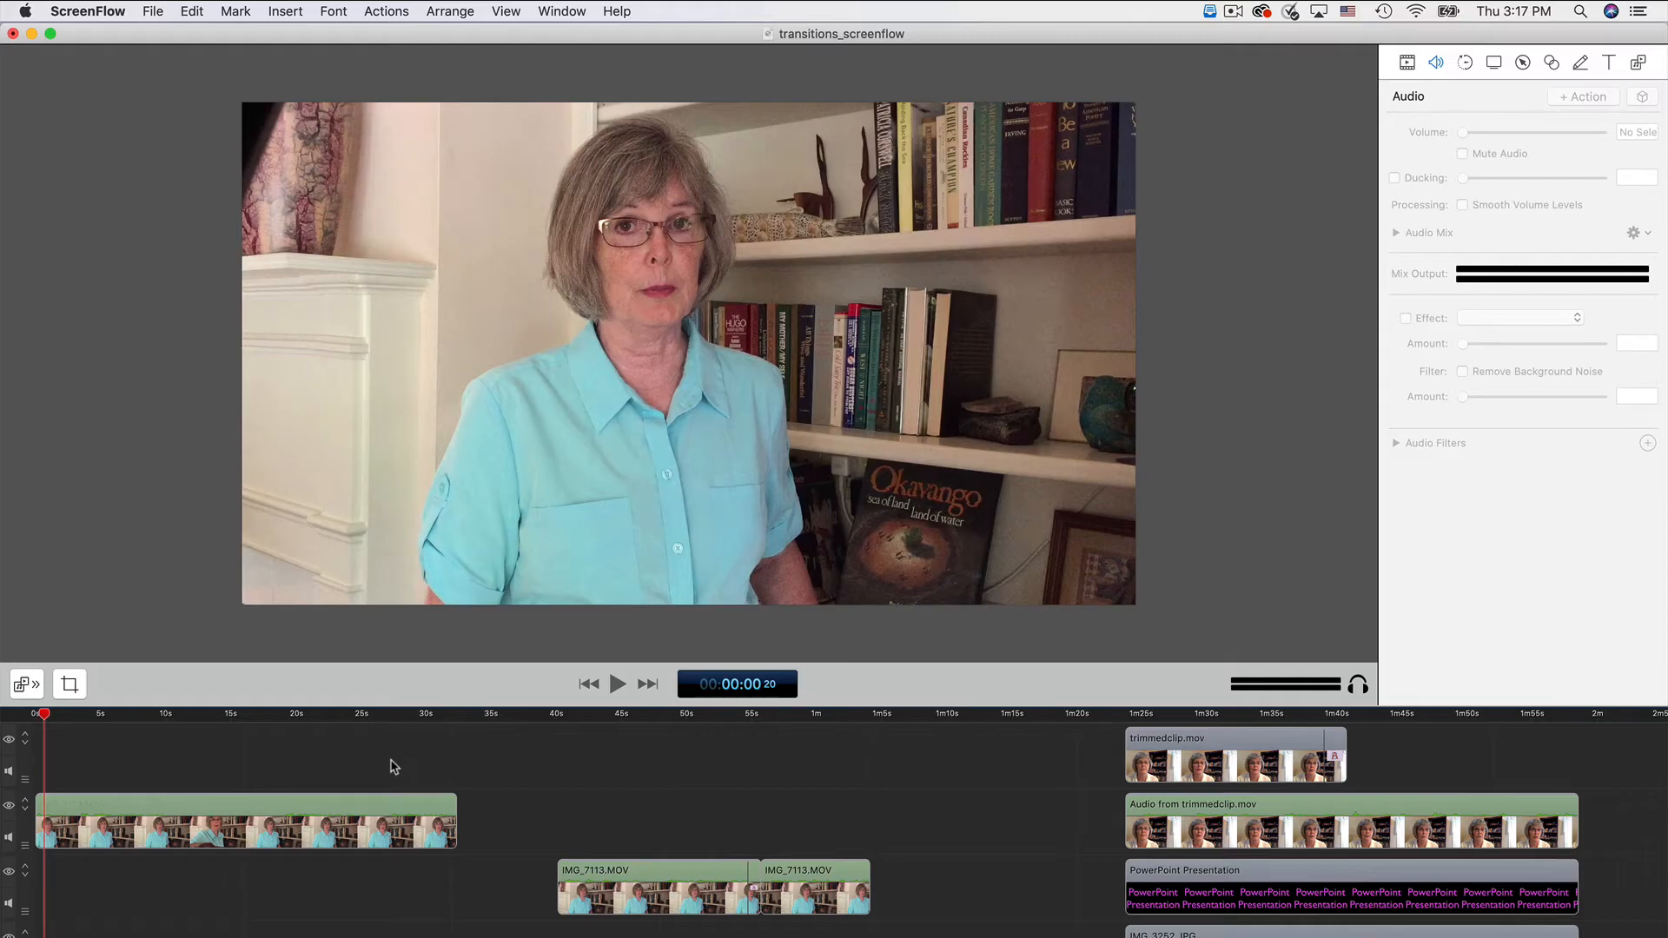
- Preview the opening IMG_7113.MOV clip through to about 22 seconds
click(618, 685)
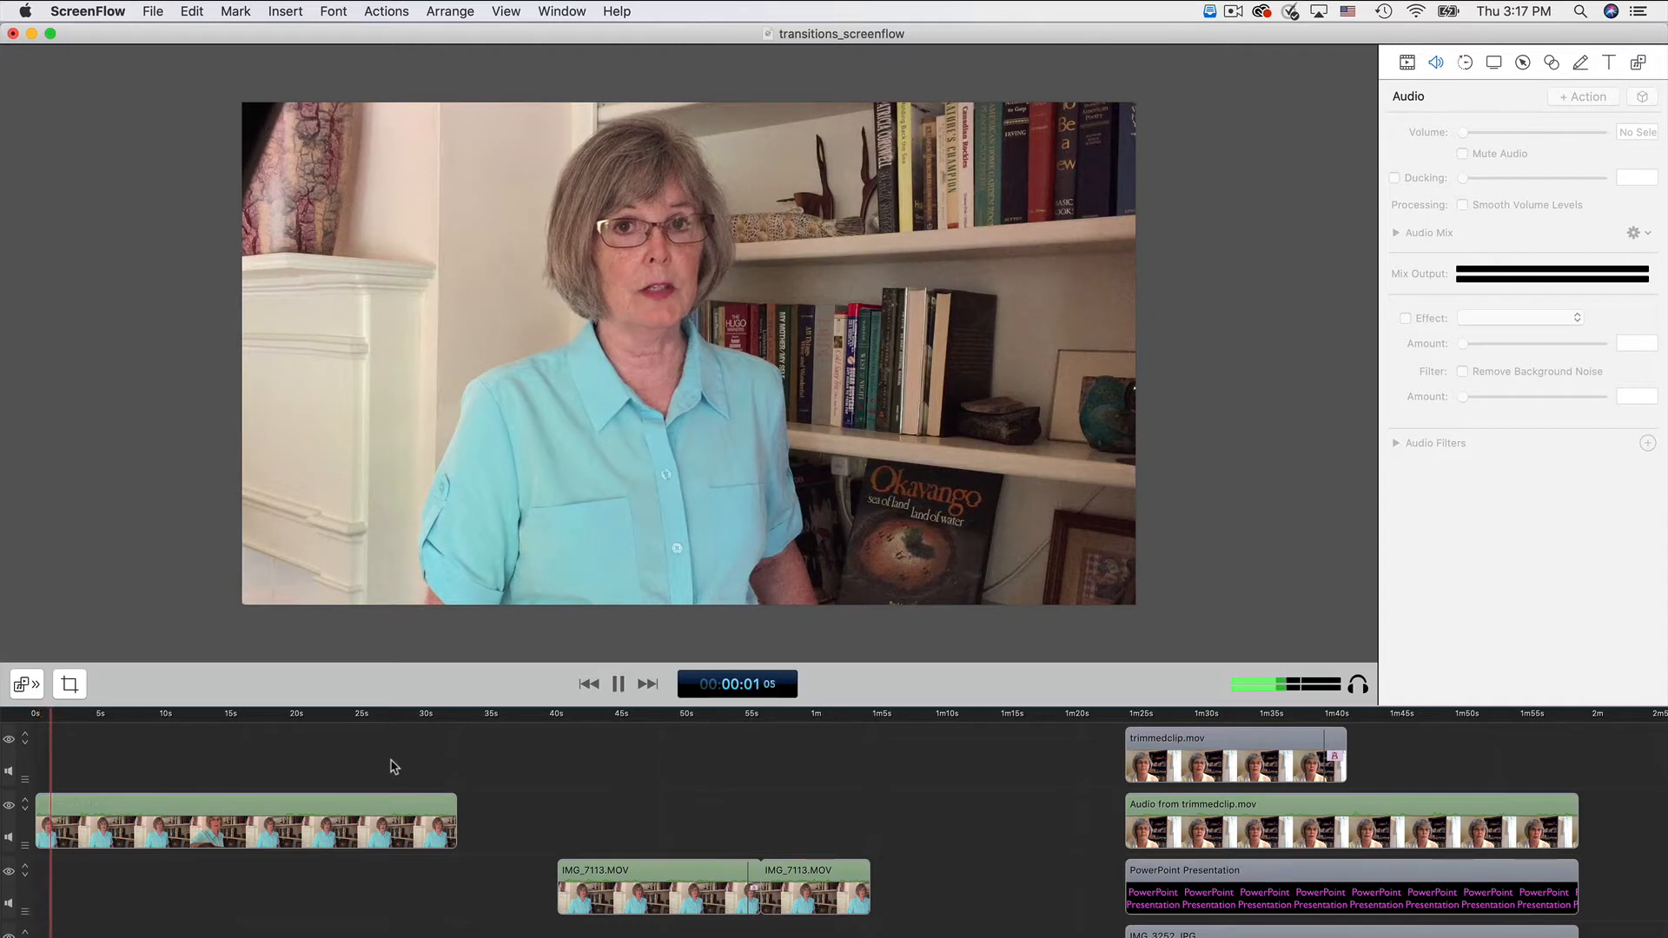
click(619, 684)
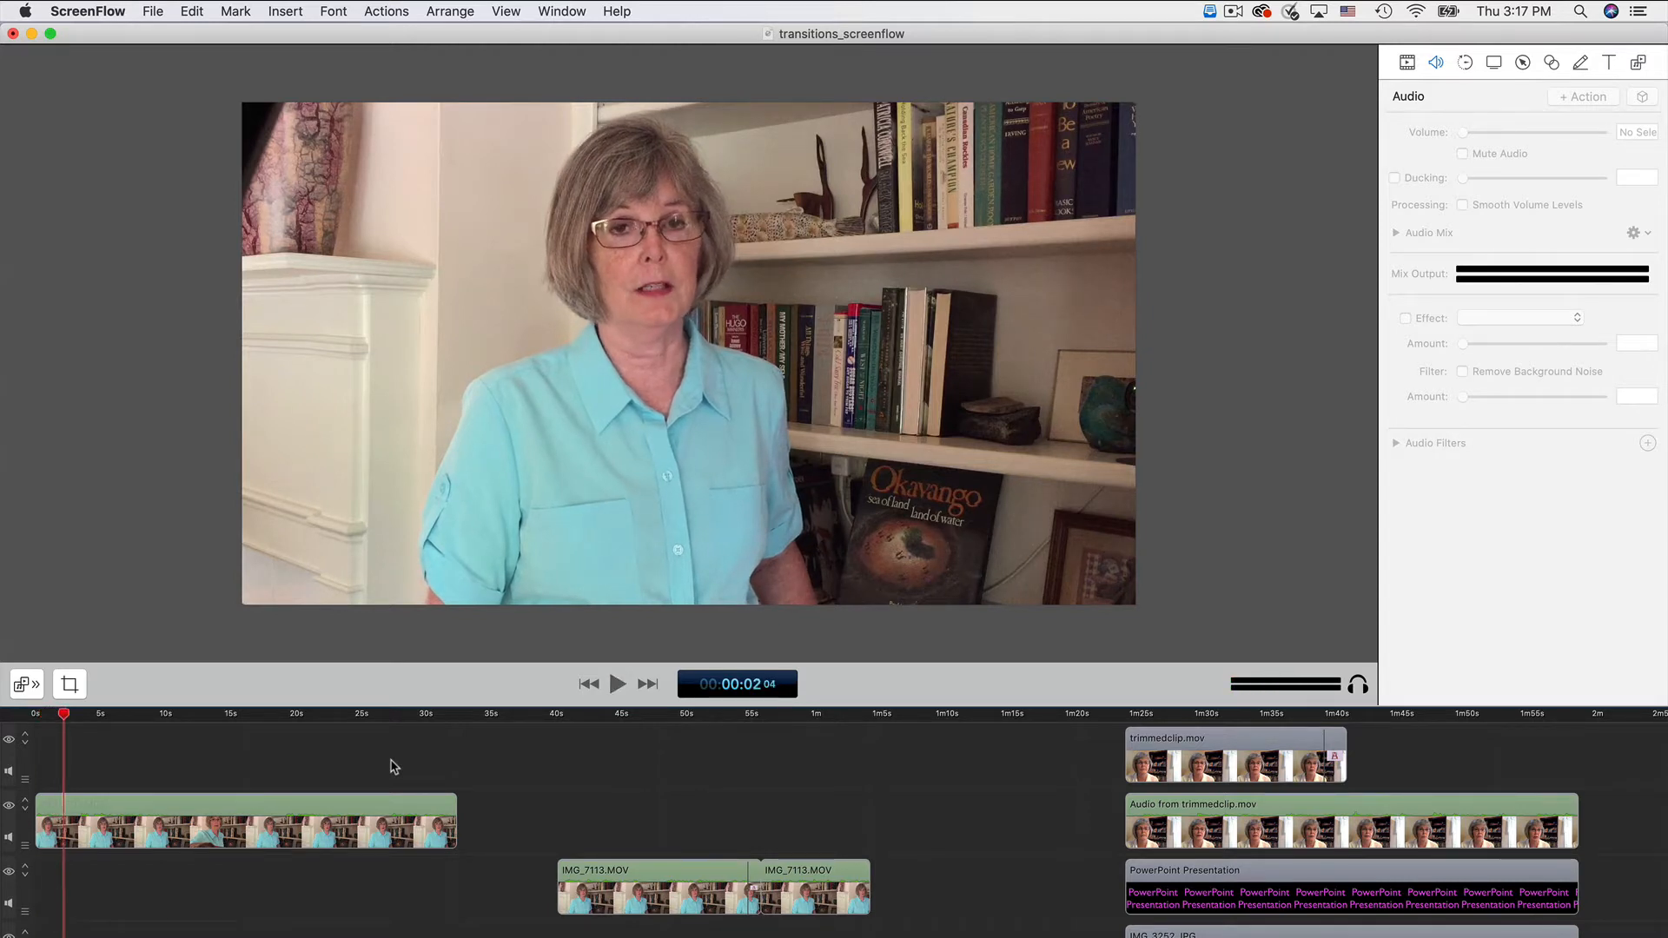
click(618, 684)
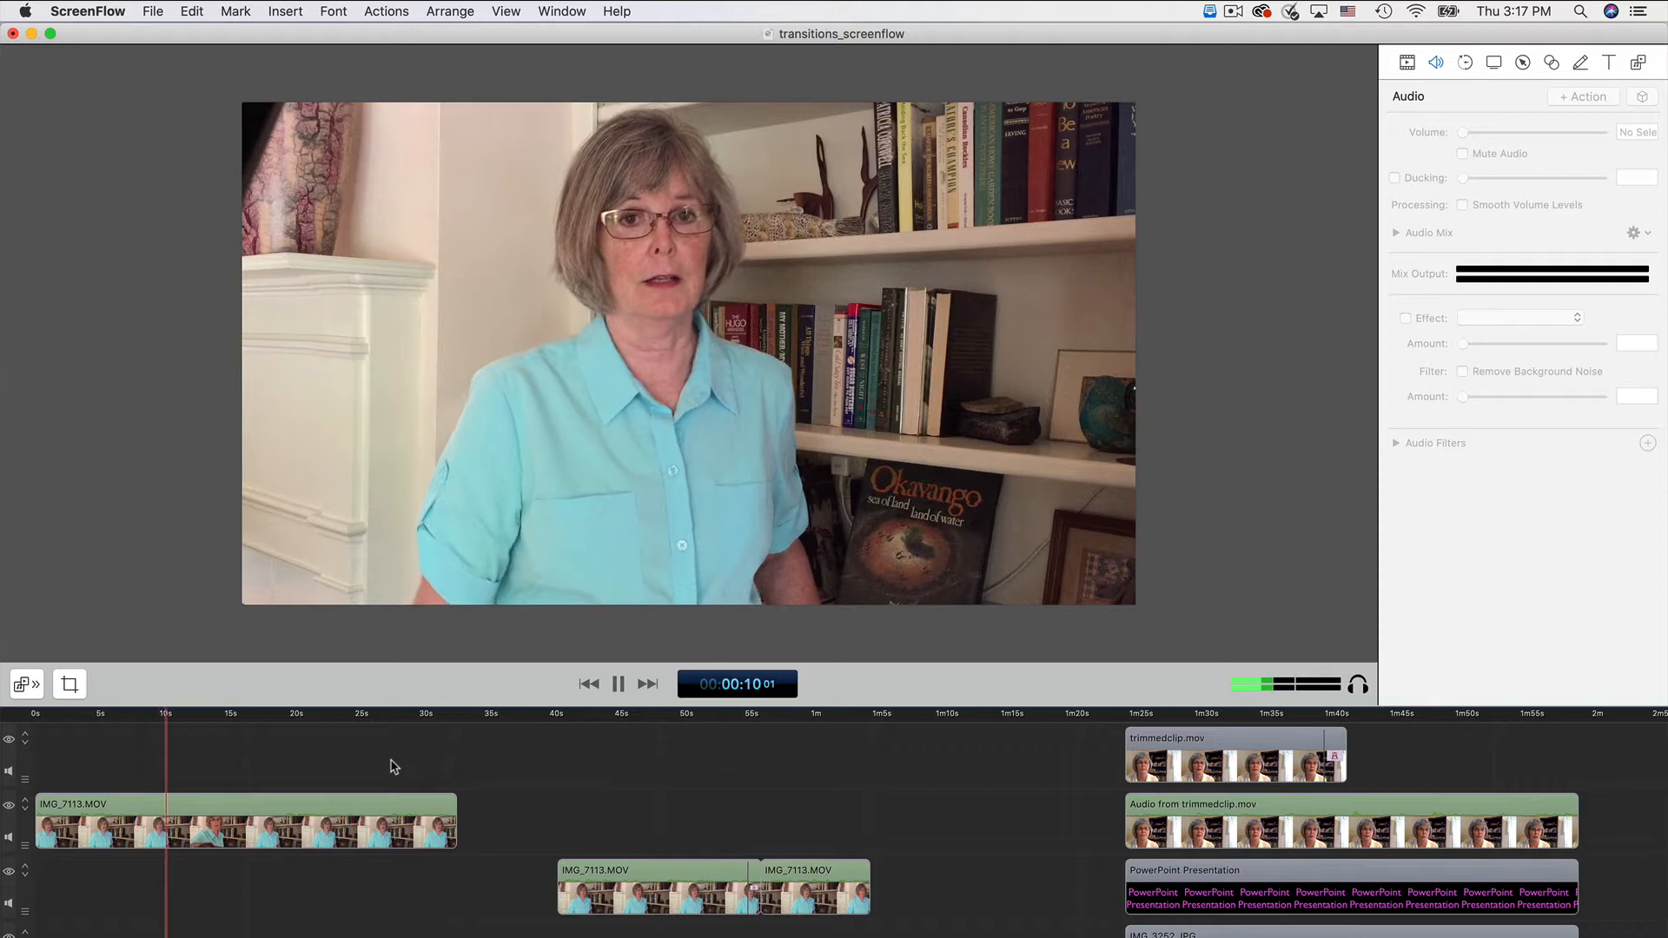
click(619, 683)
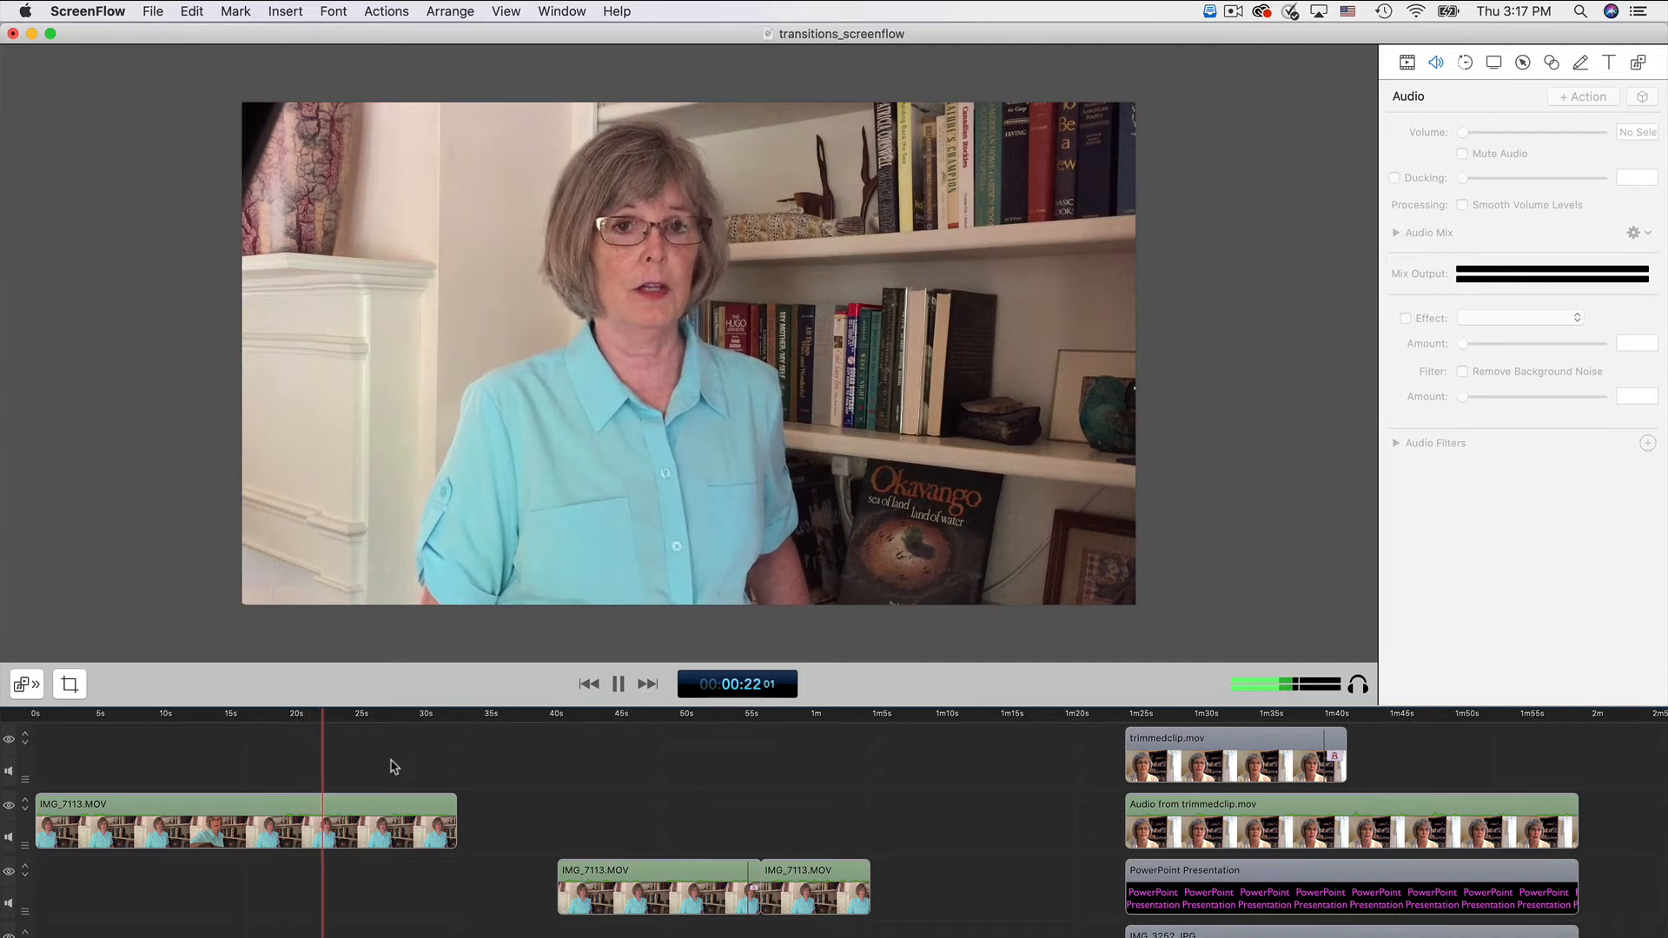
click(618, 684)
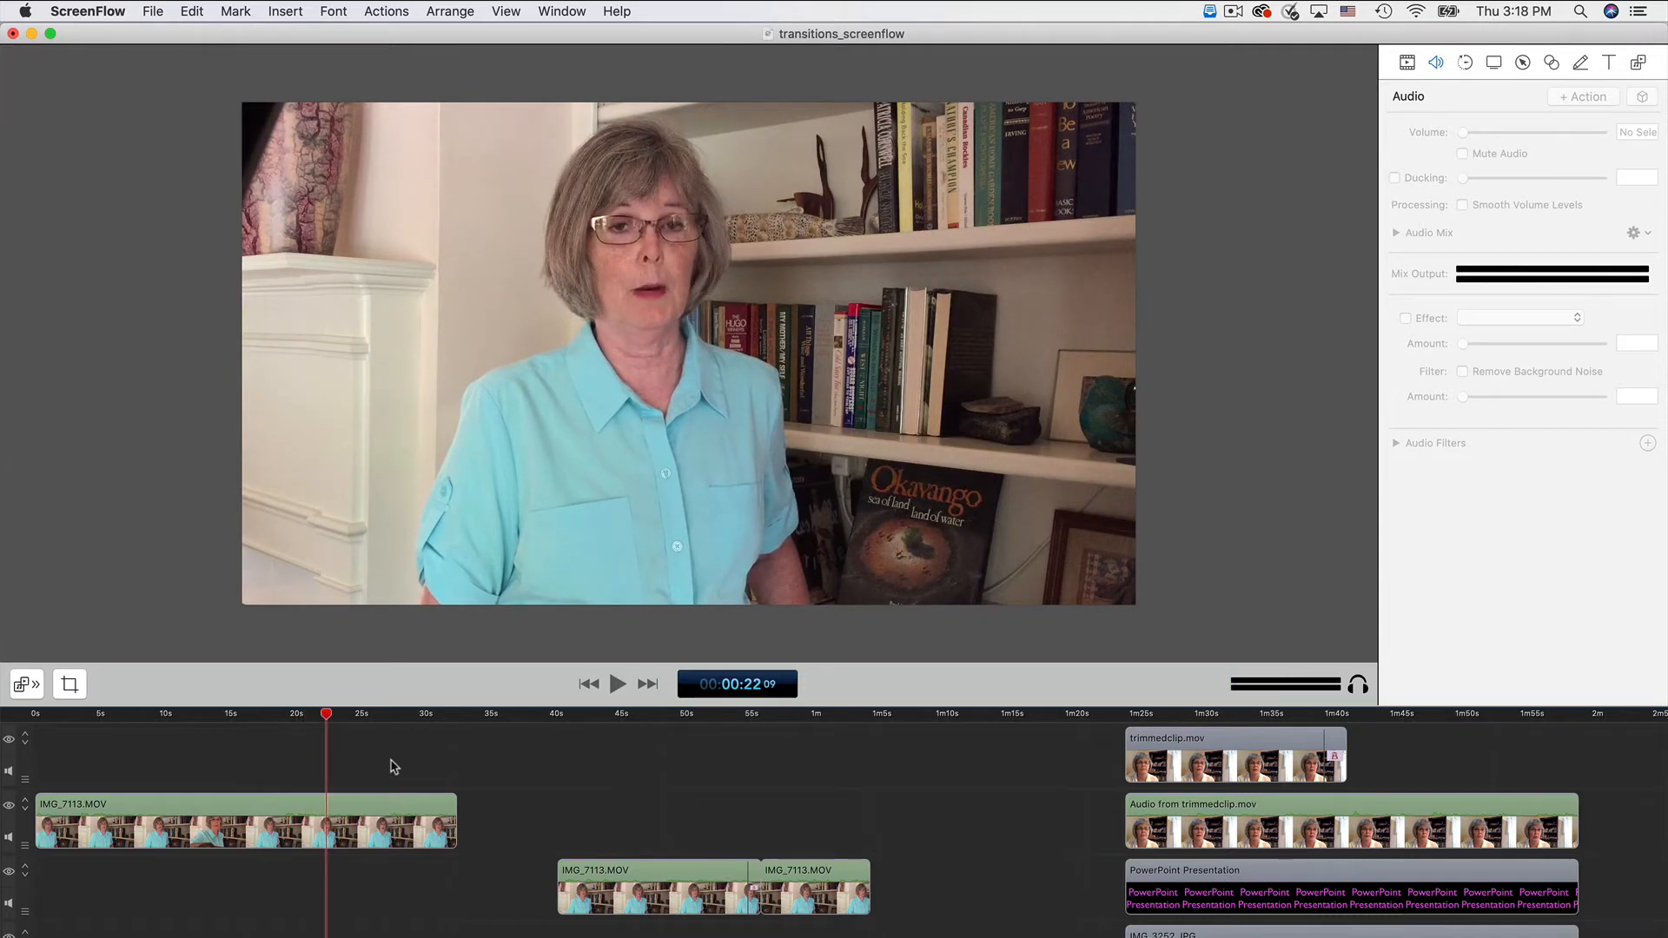
- Split the first clip near 3 s and 15 s and remove the footage between
click(244, 818)
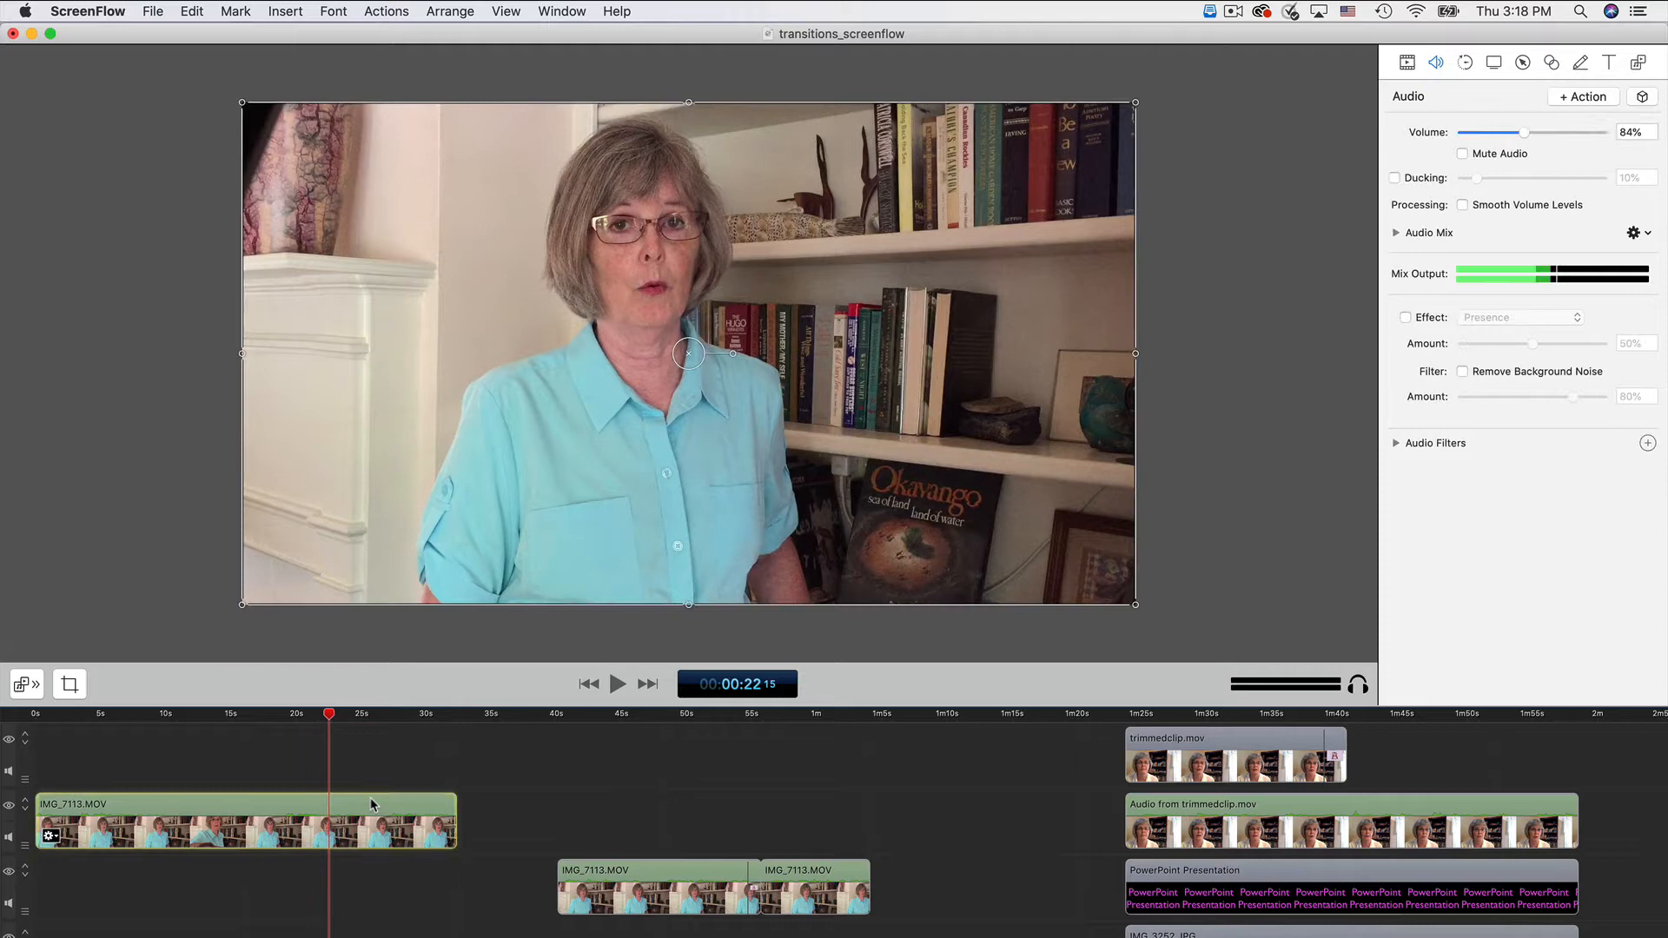
click(245, 818)
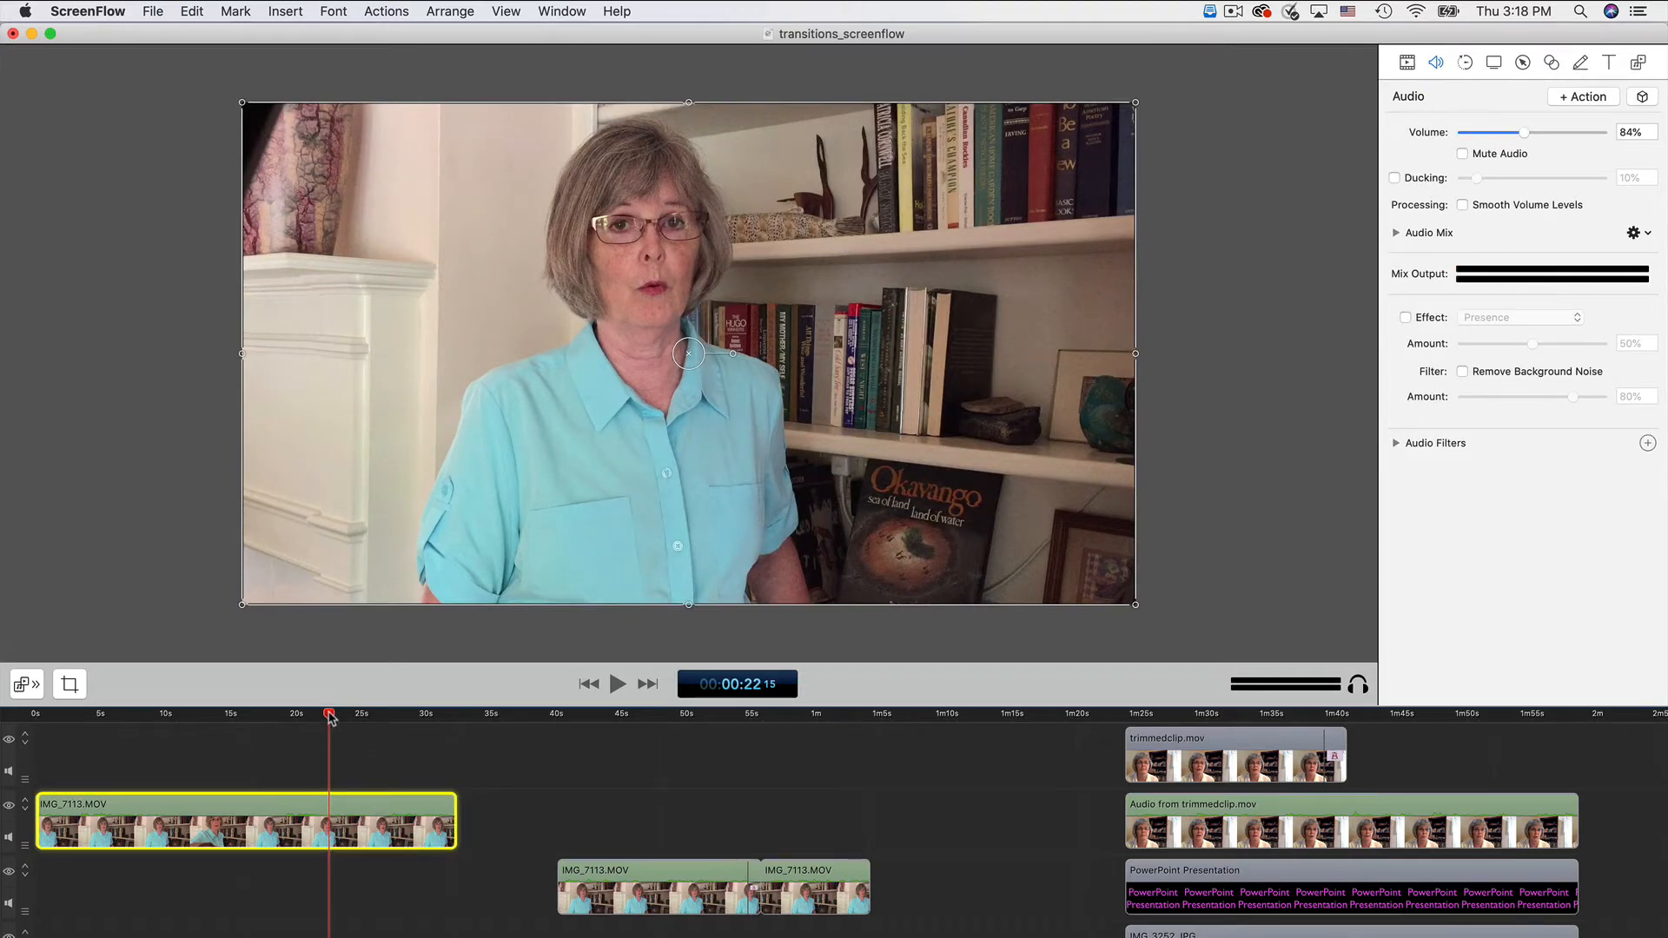
click(168, 714)
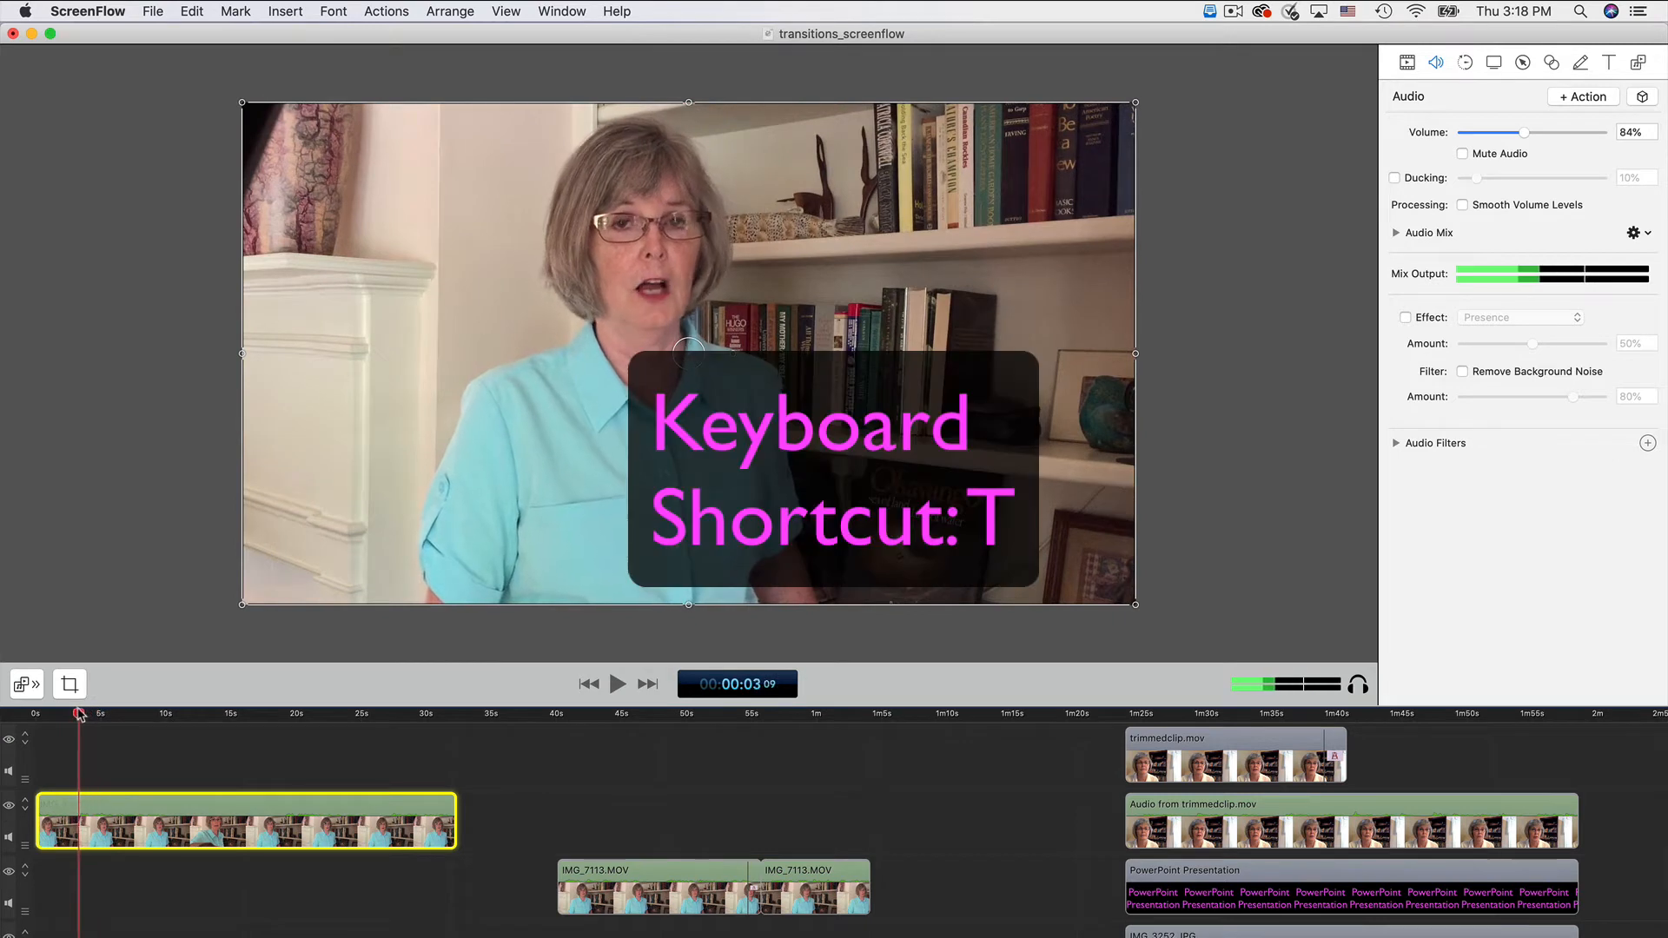
drag(80, 714, 68, 714)
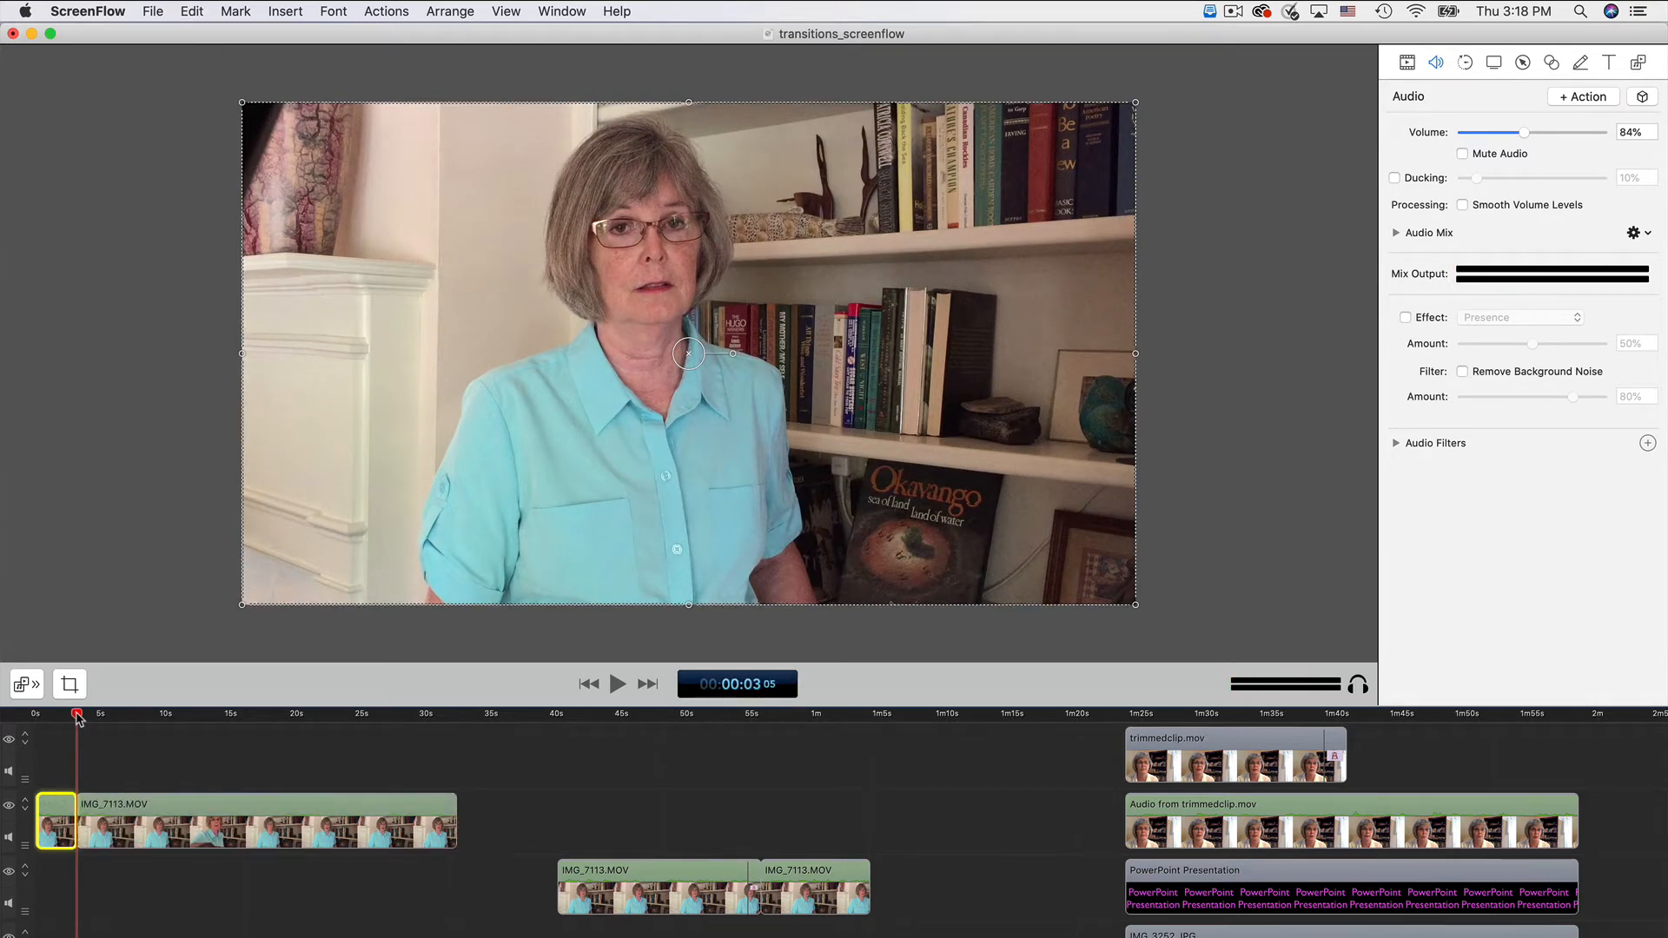
click(187, 713)
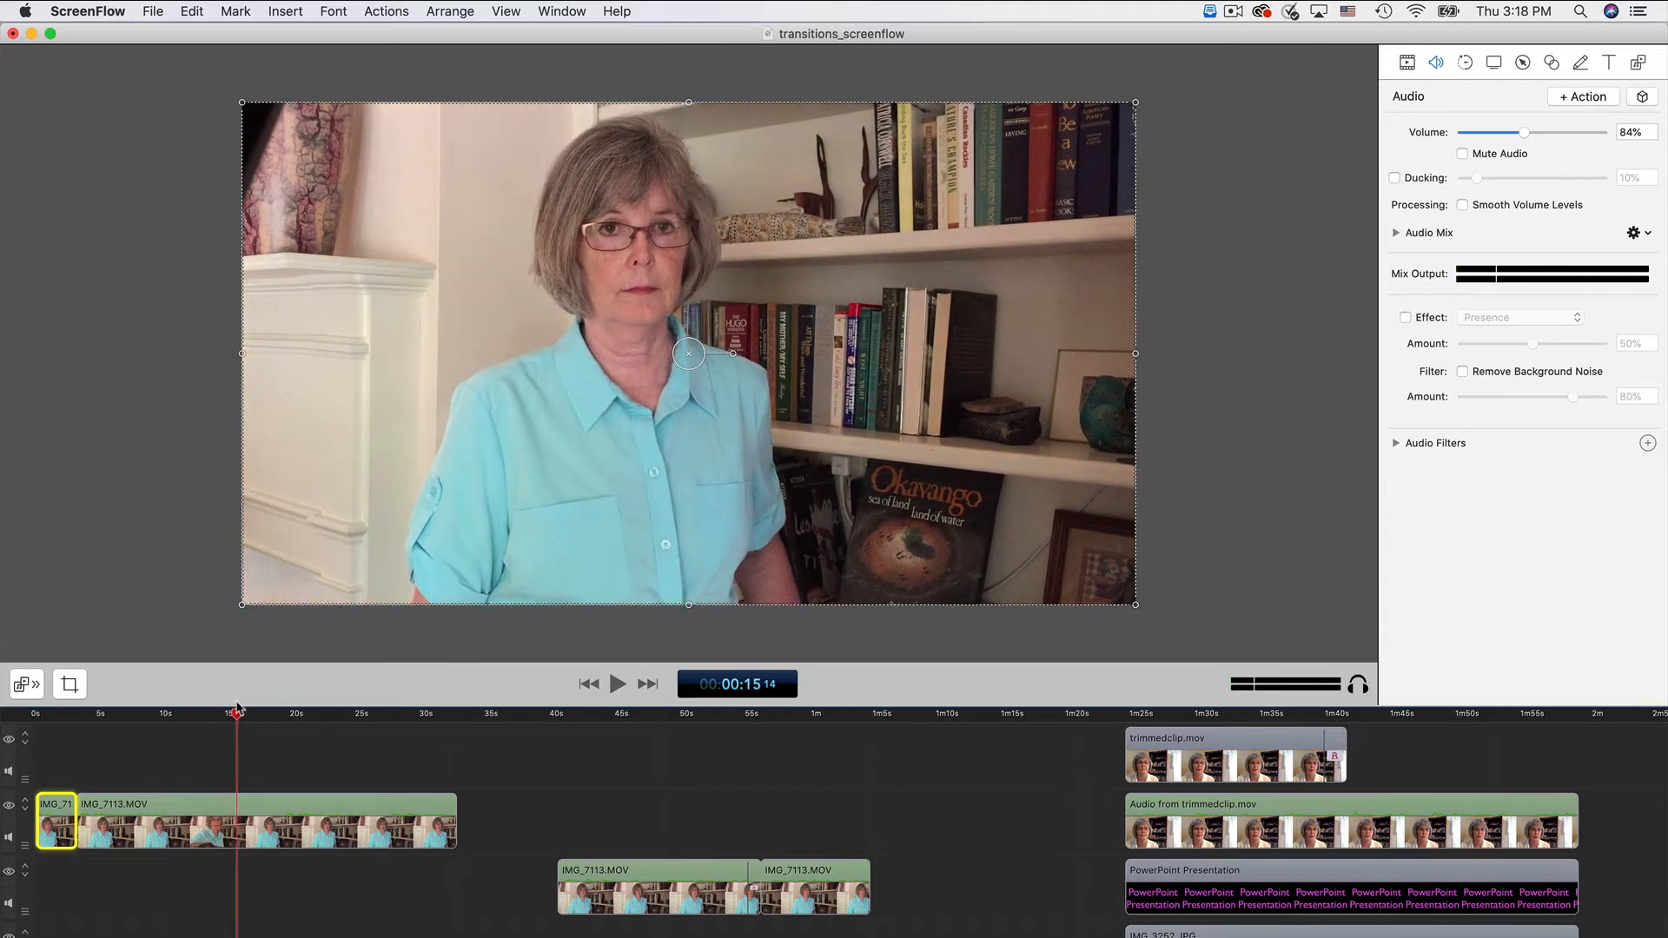
click(618, 684)
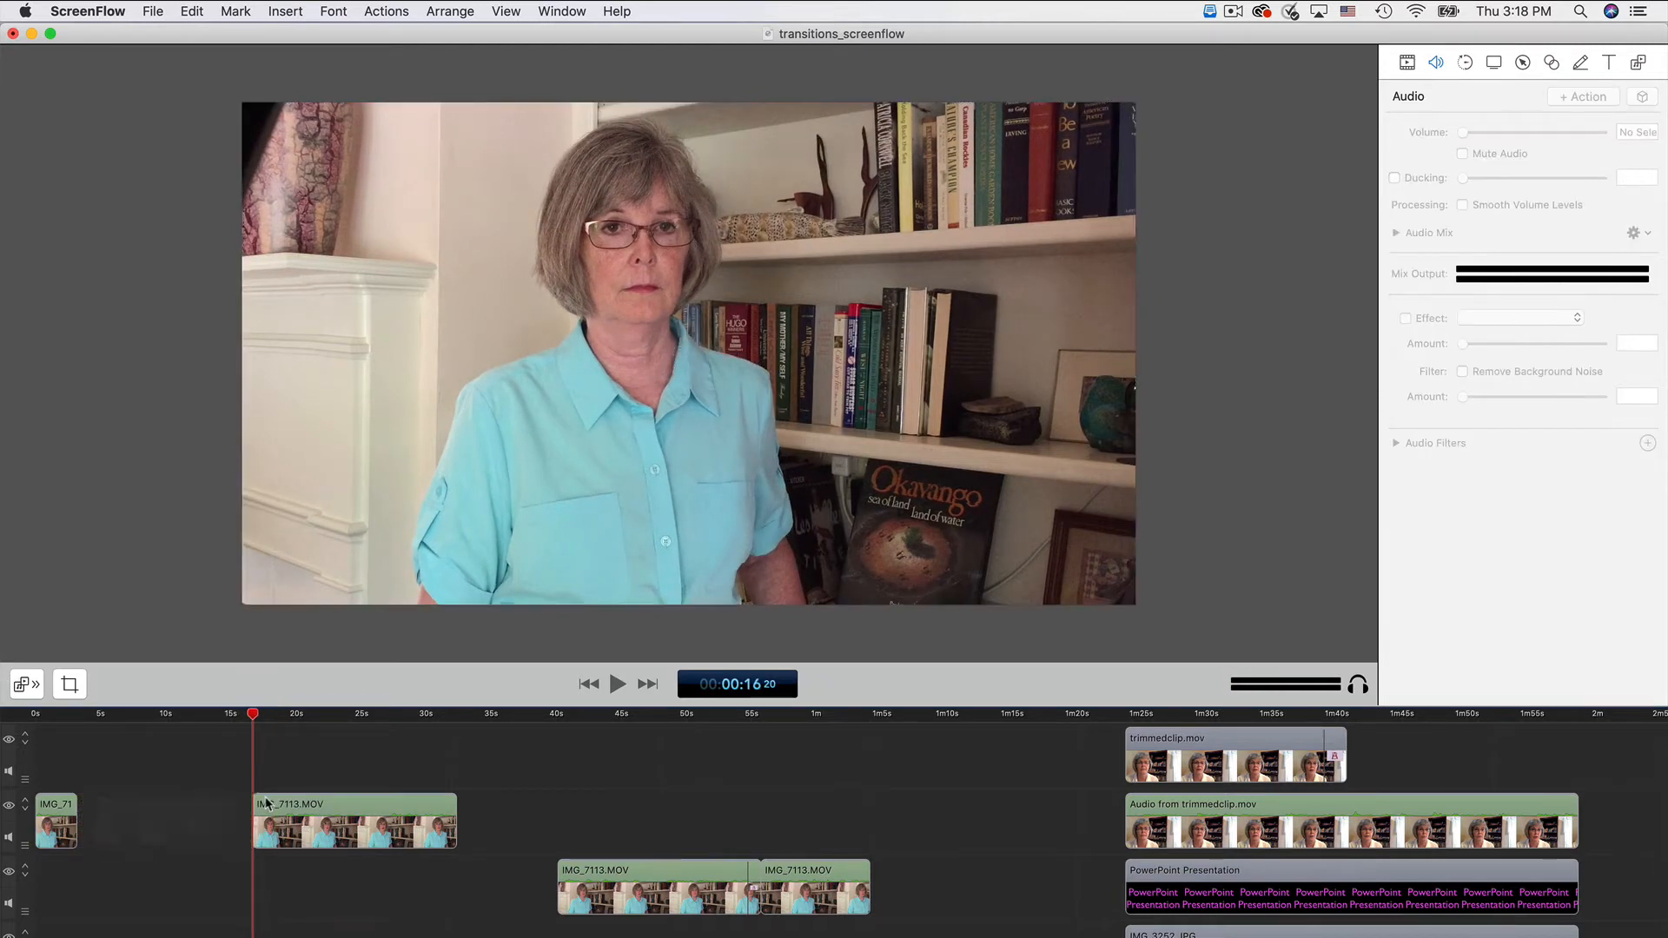
- Butt the later IMG_7113.MOV piece against the short opening piece and preview the join
click(266, 818)
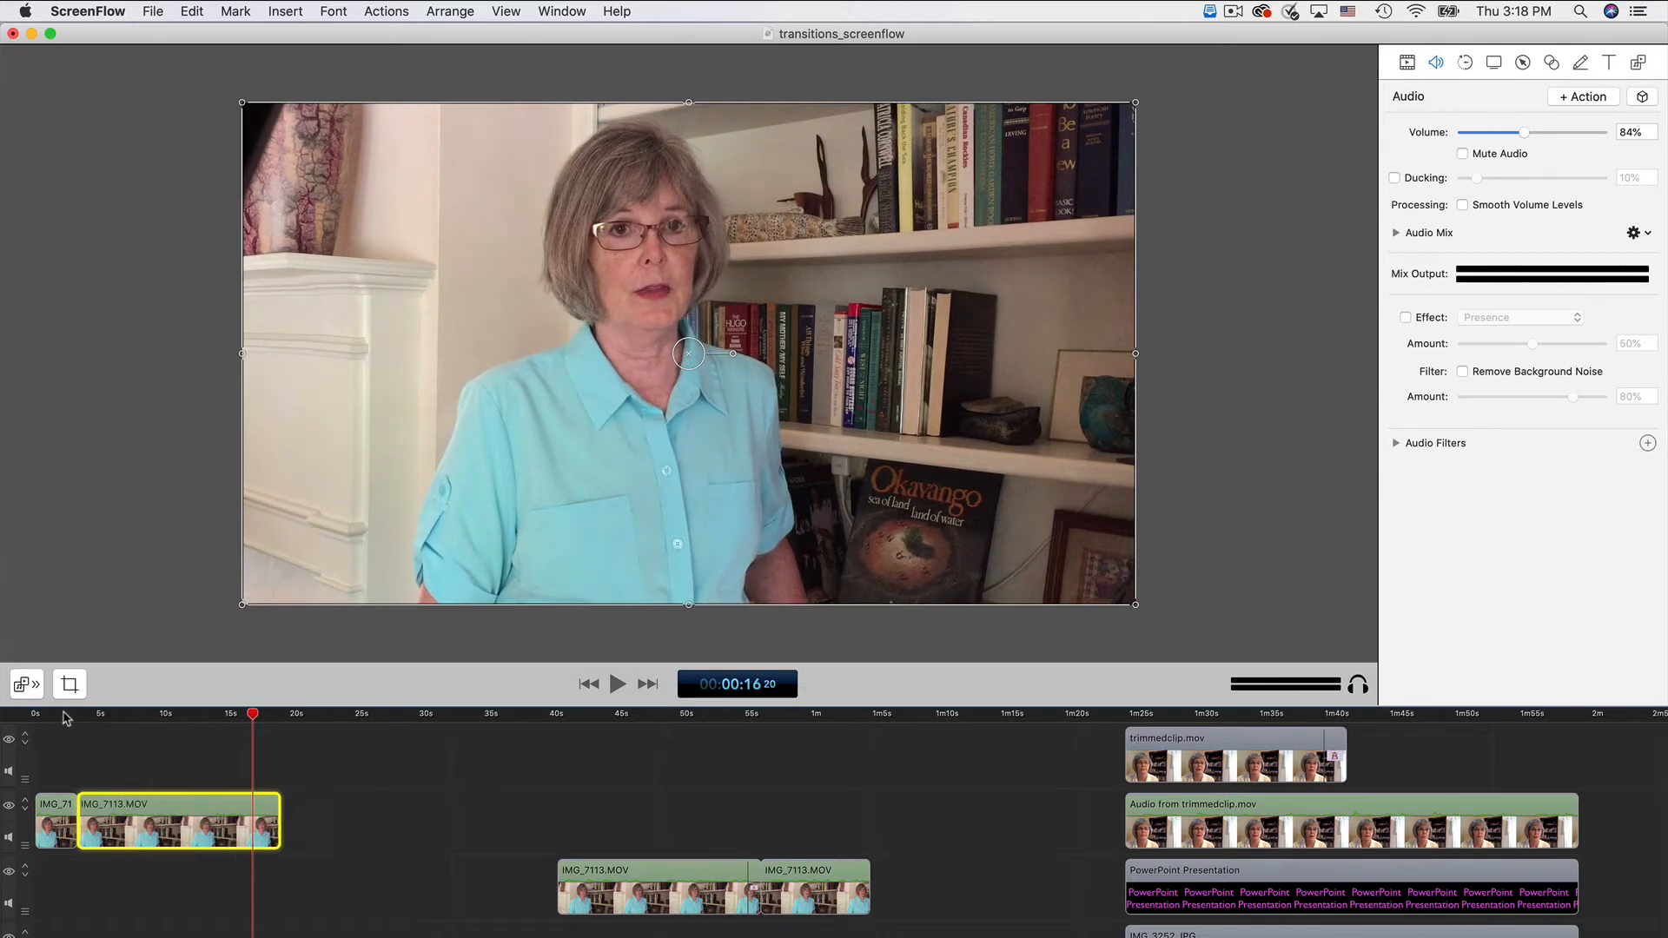
click(619, 685)
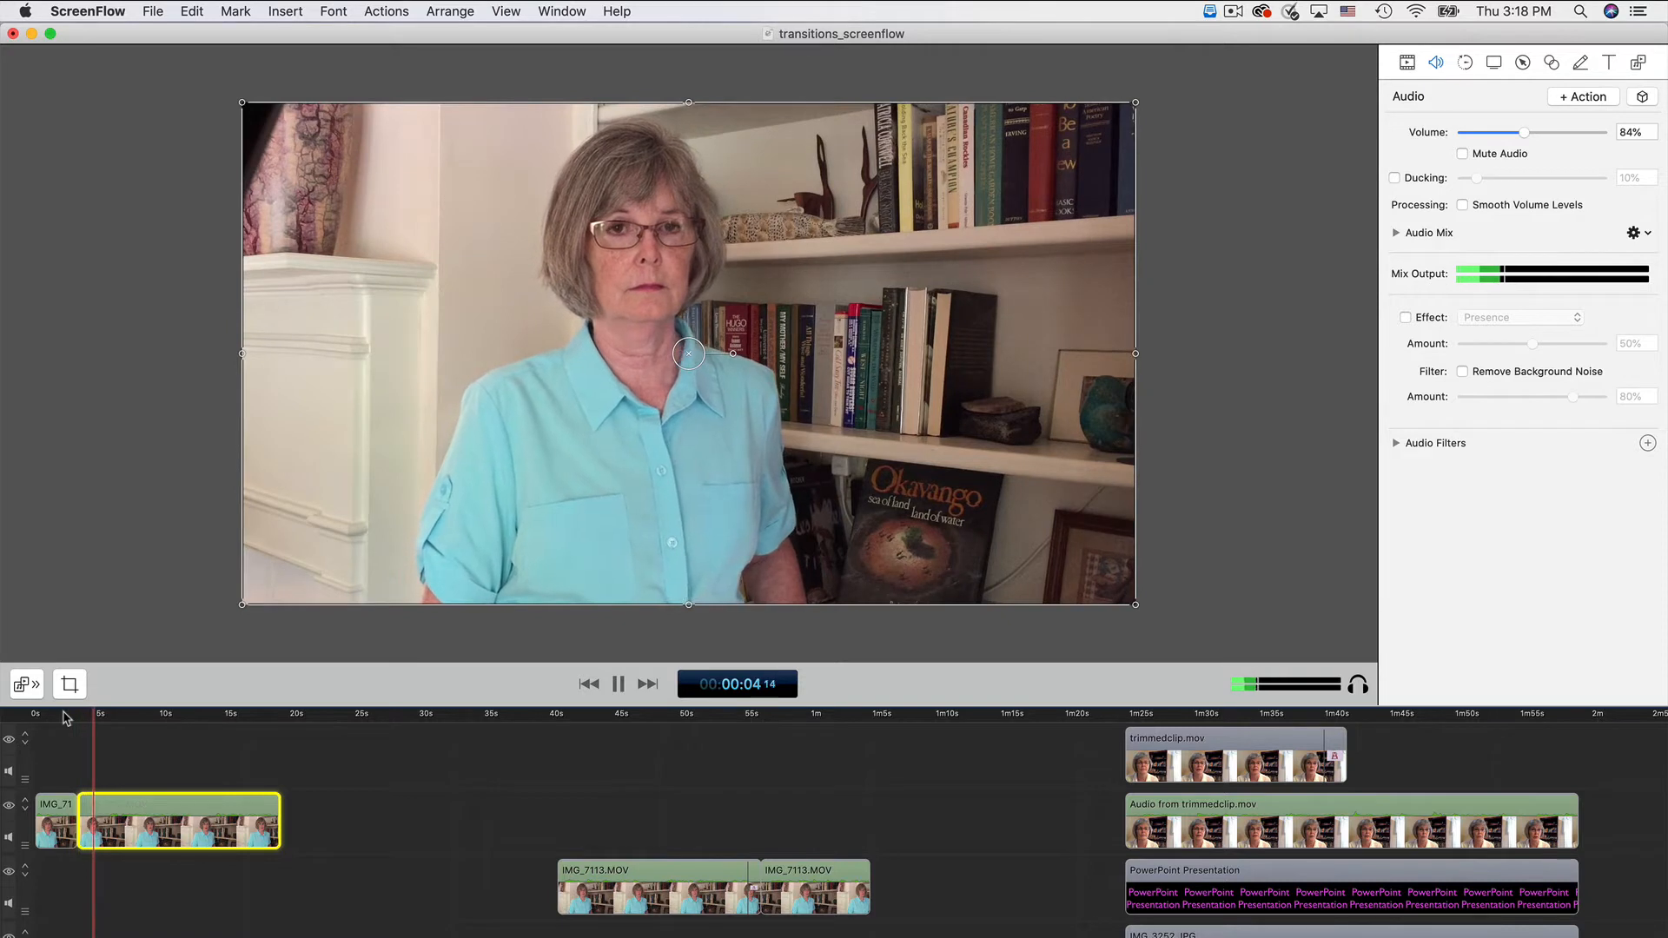
click(619, 685)
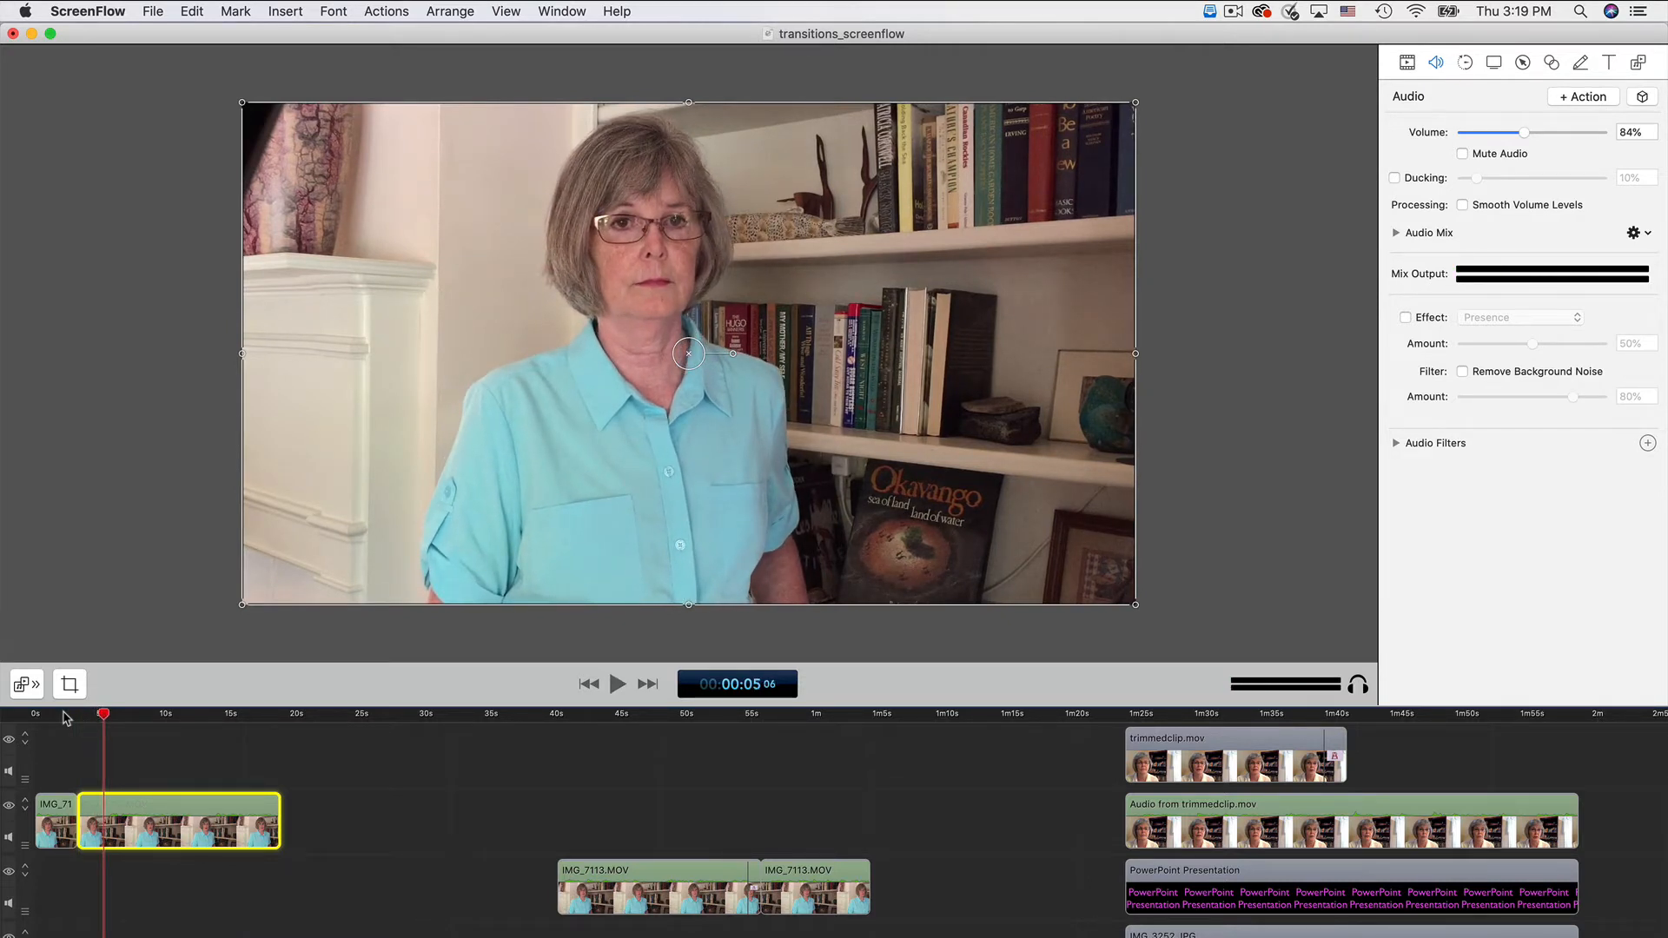
mouse_move(105, 747)
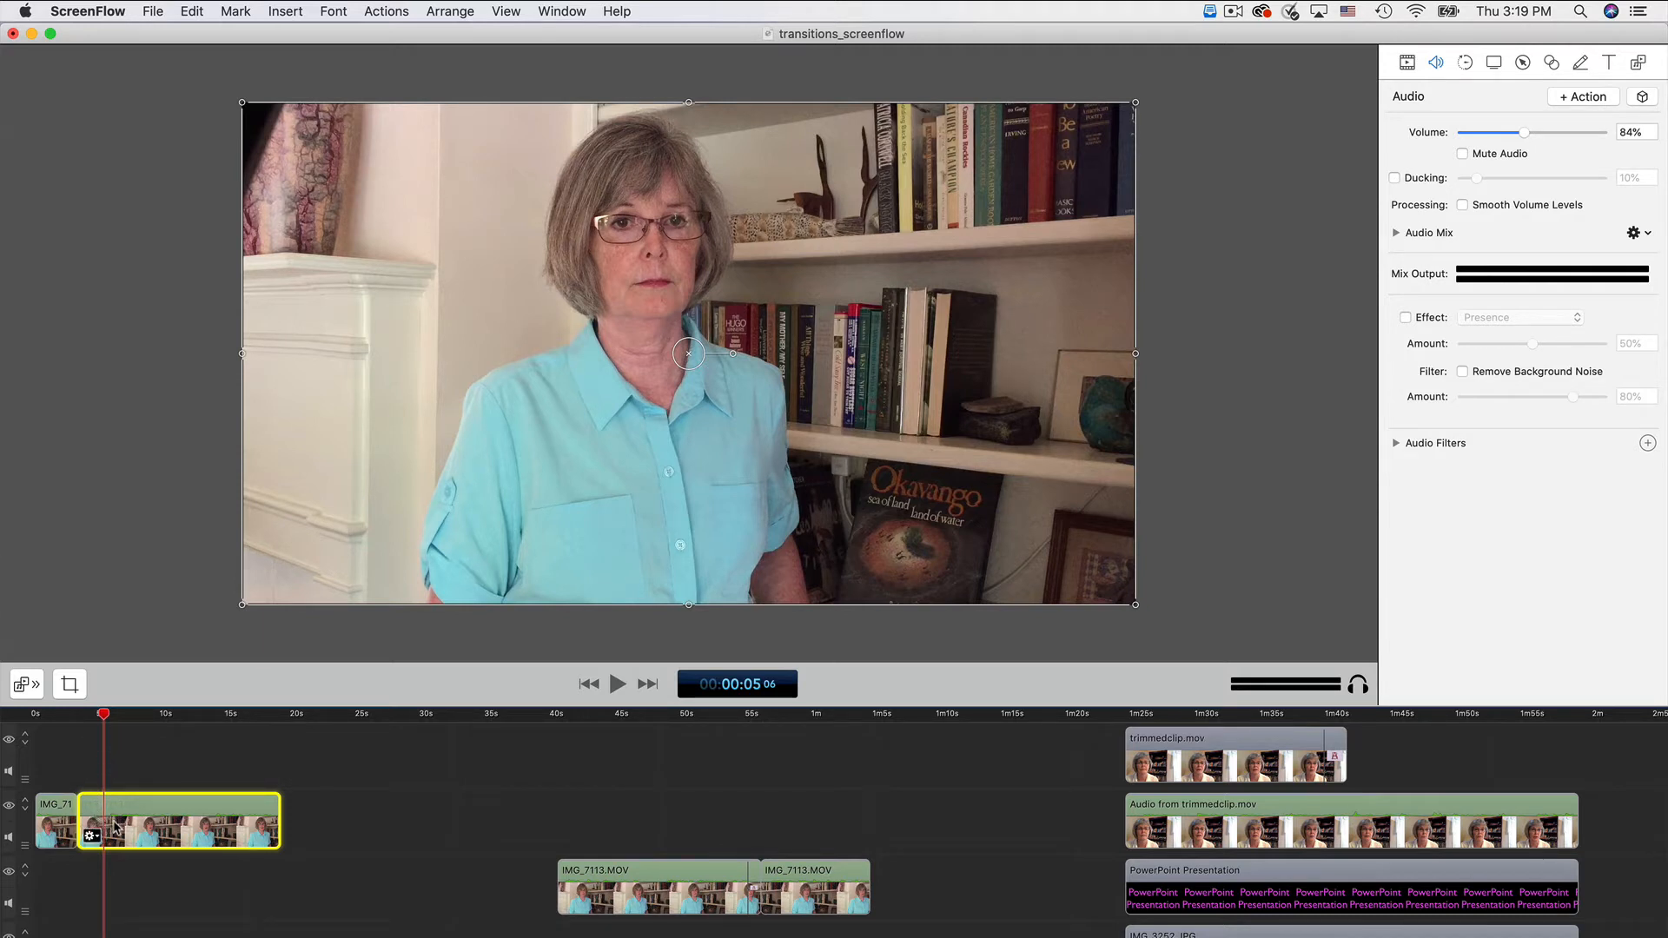
- Add a starting transition to the later clip and stretch it to about 1.1 seconds
right_click(116, 832)
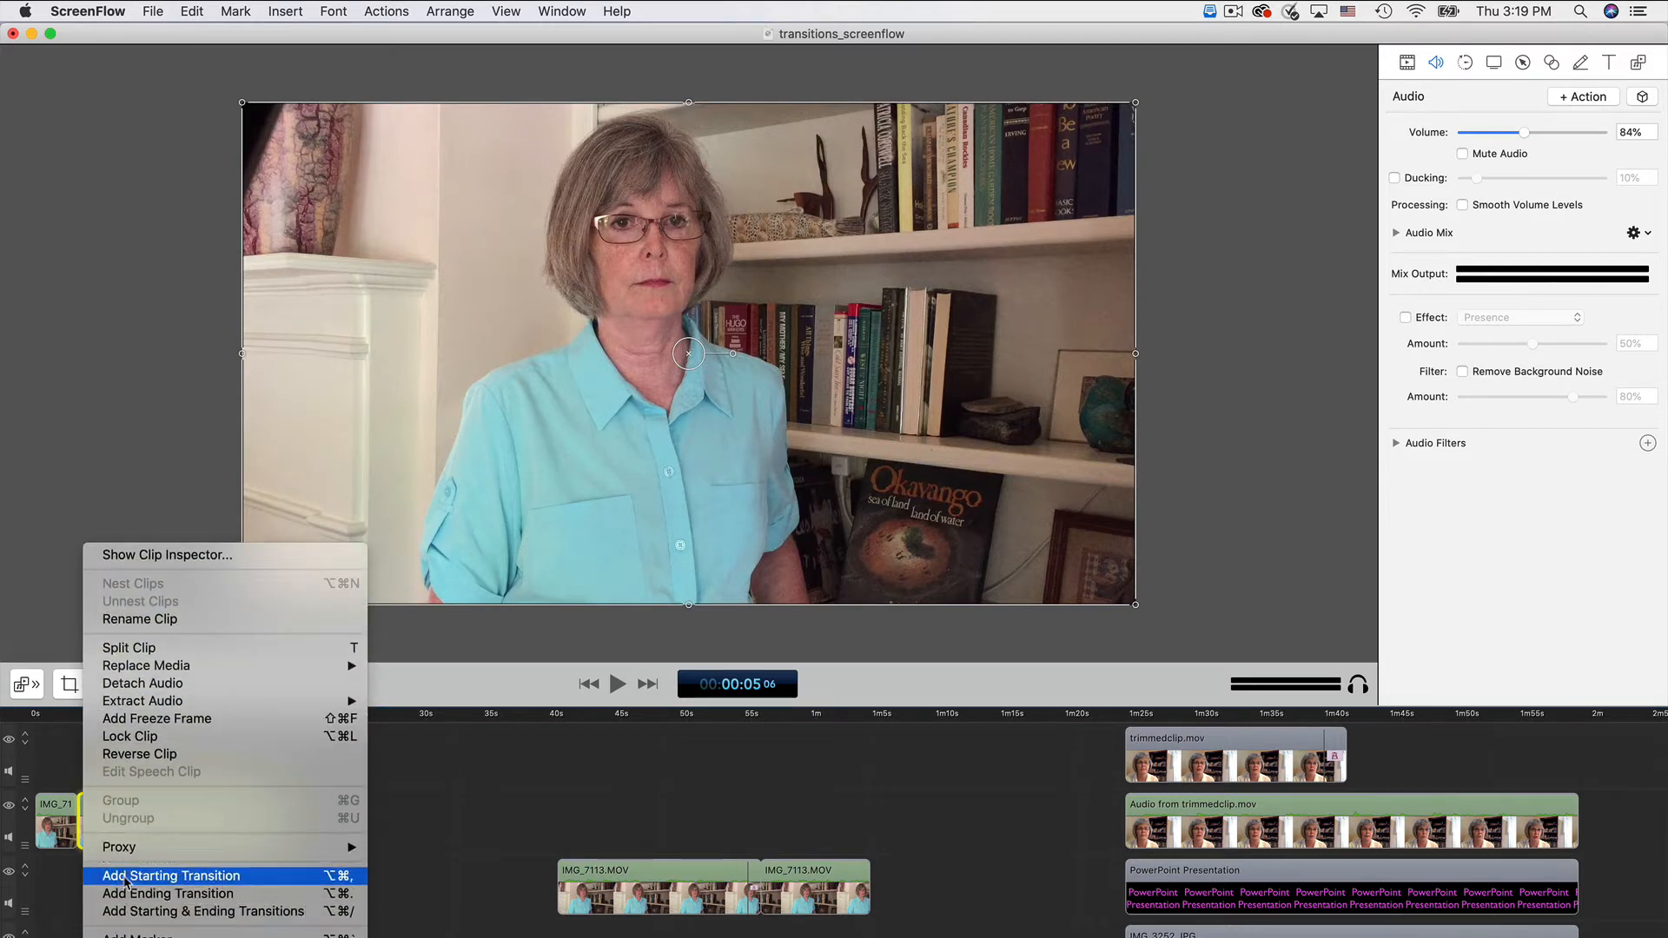
click(170, 875)
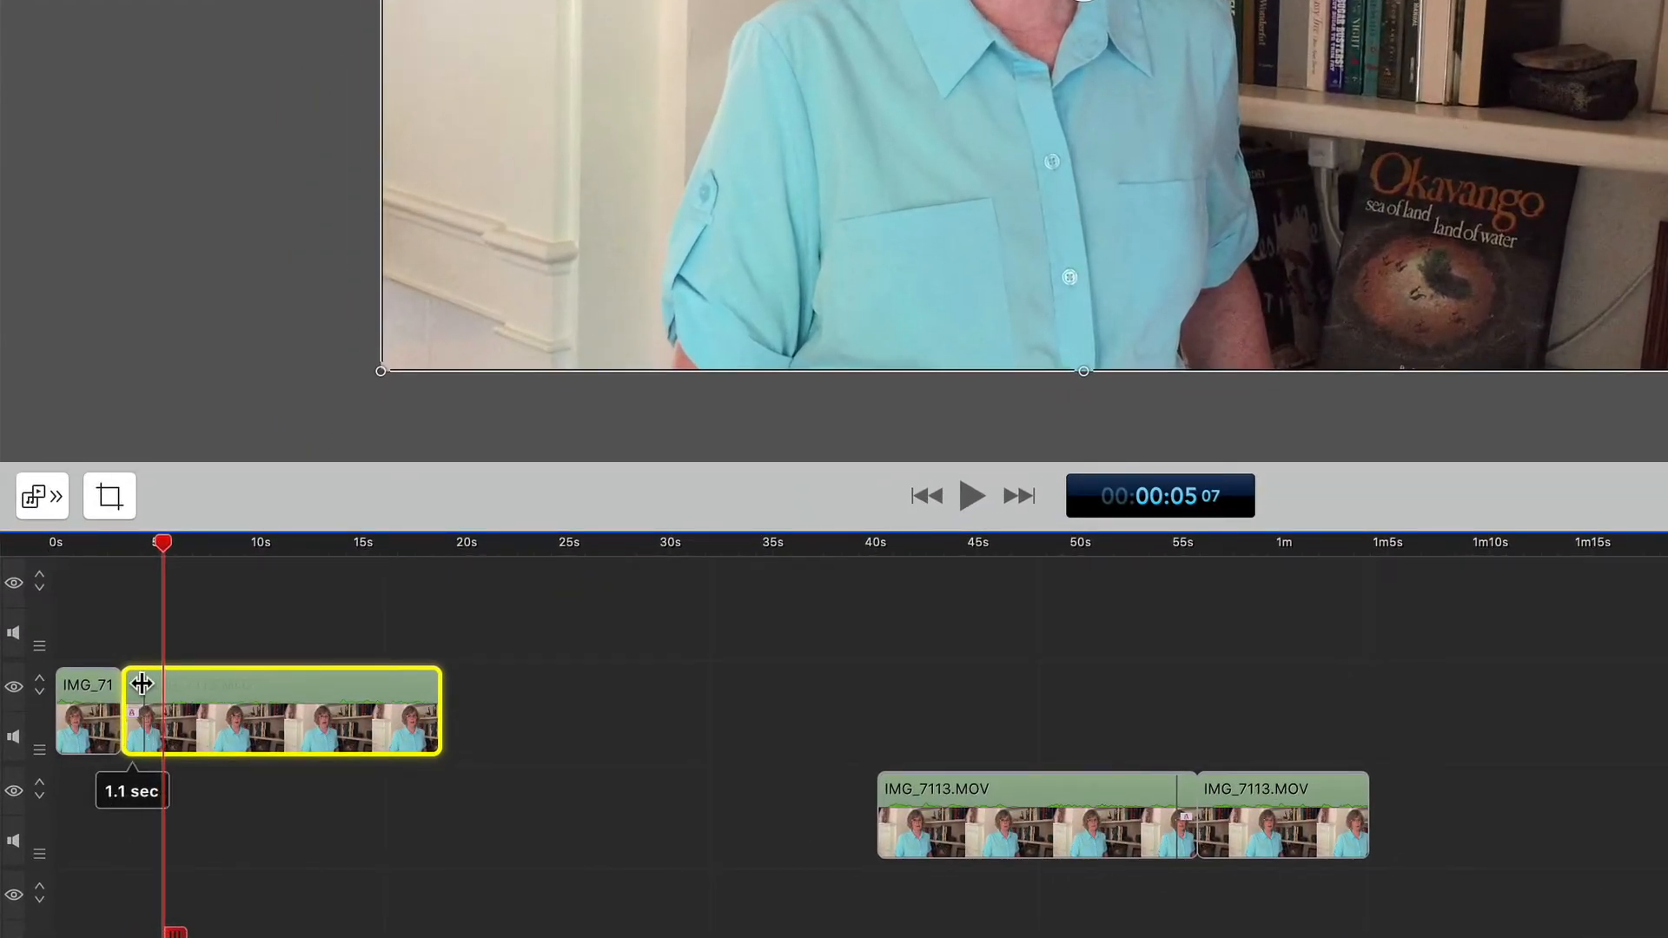
drag(141, 684, 149, 684)
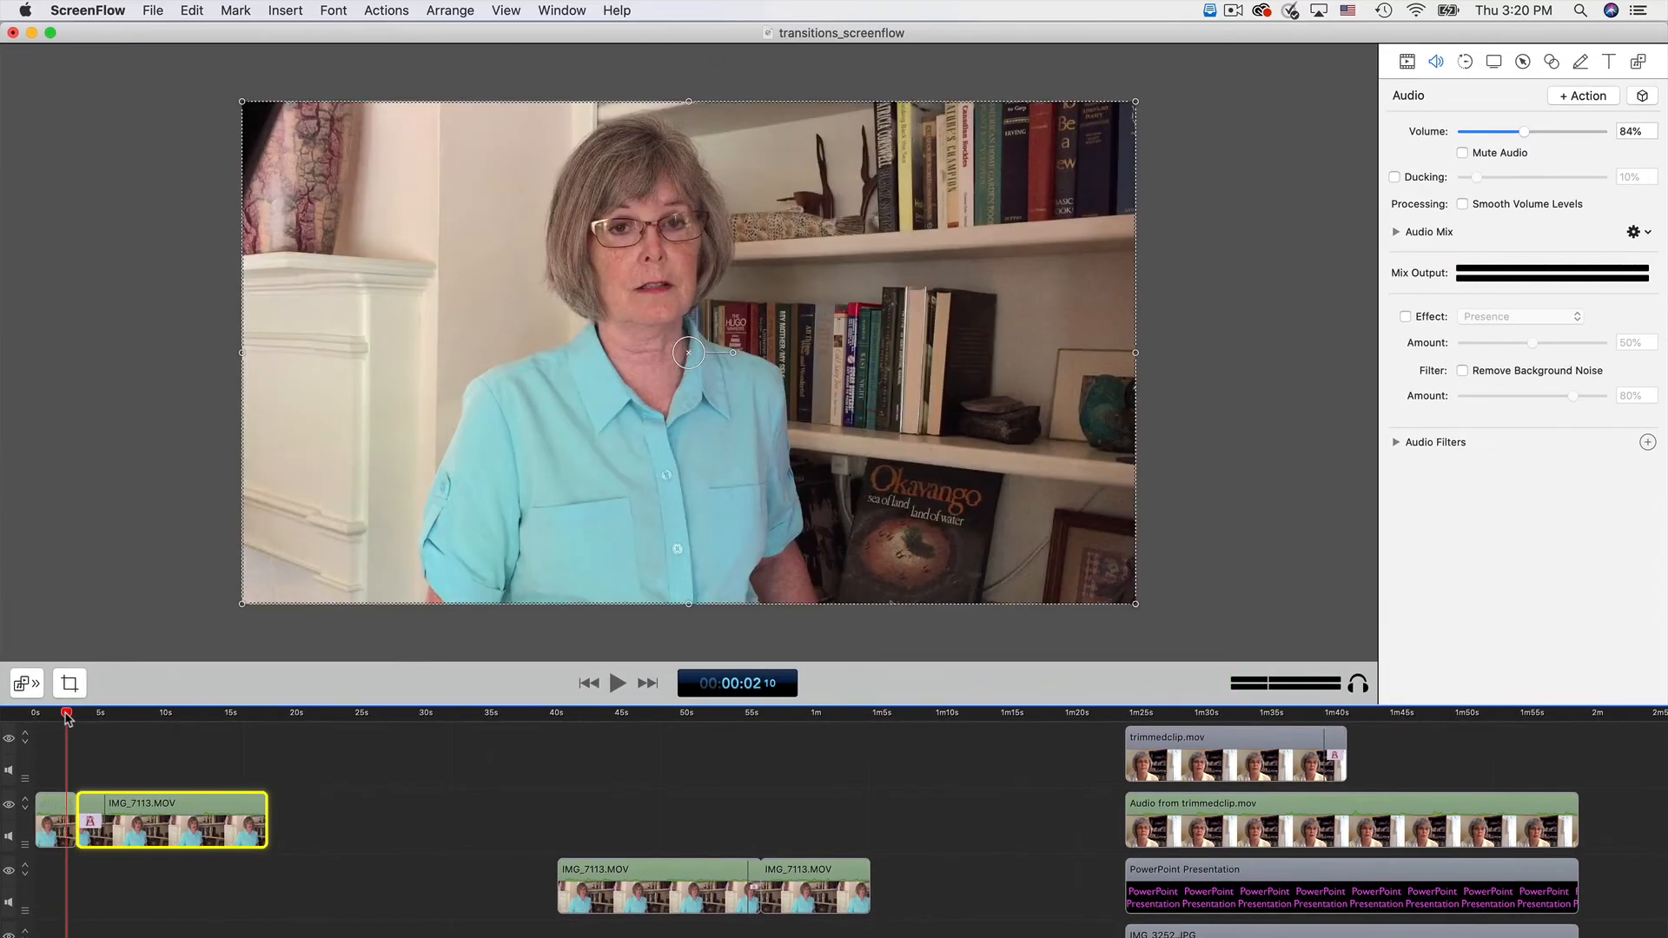
click(618, 682)
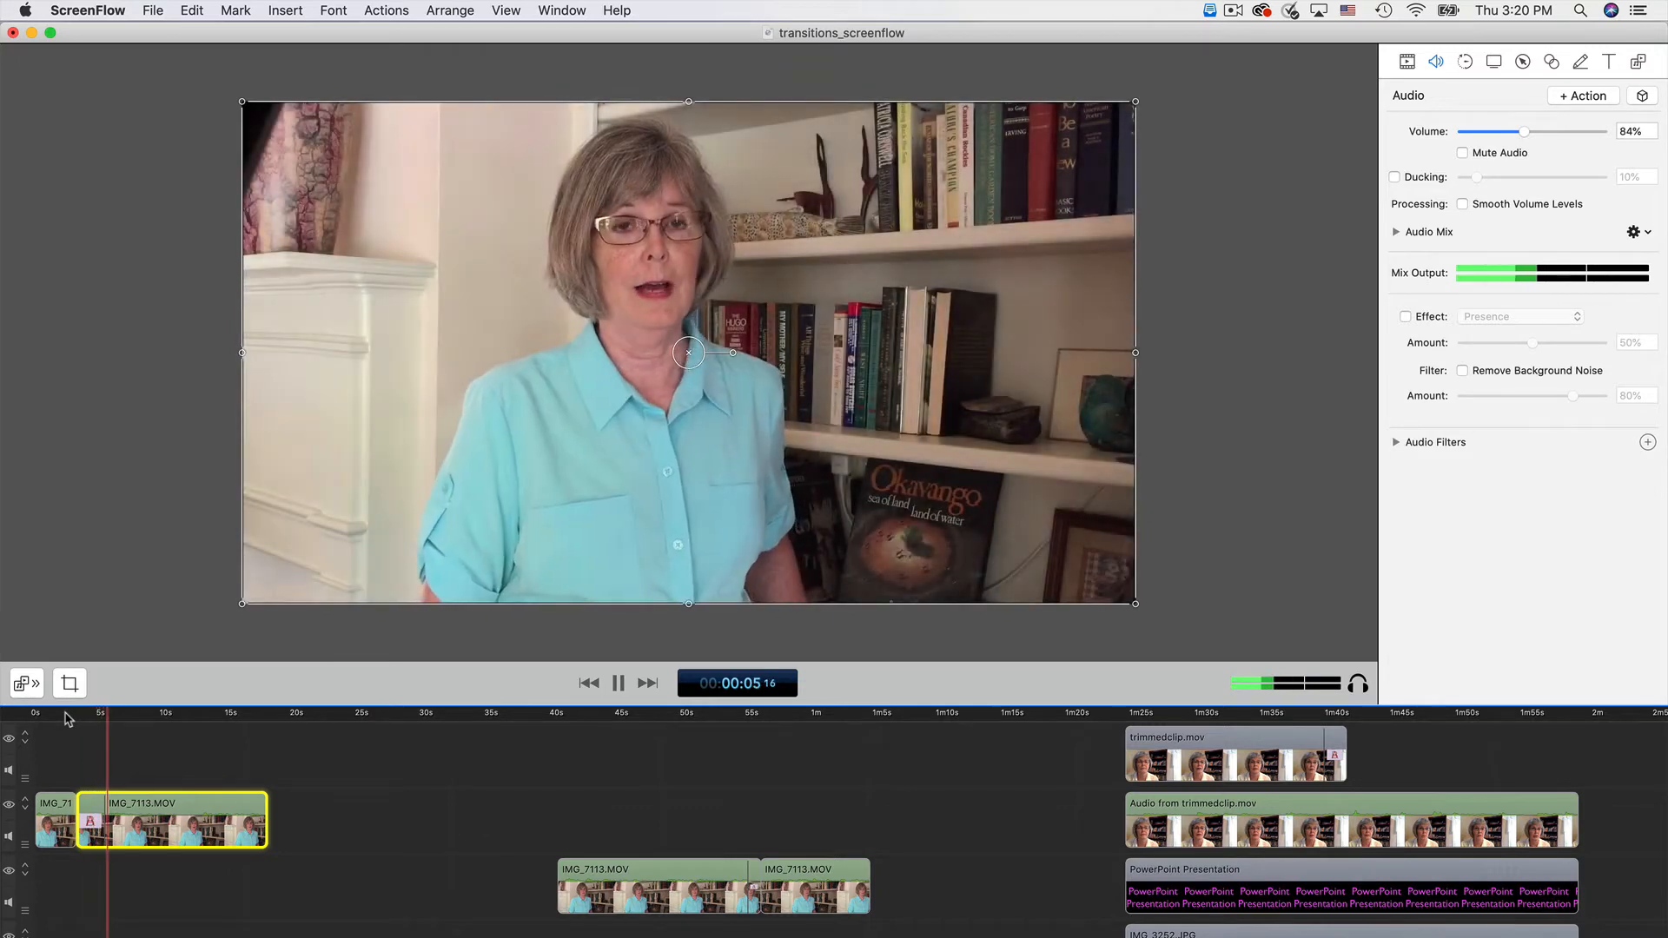
click(618, 682)
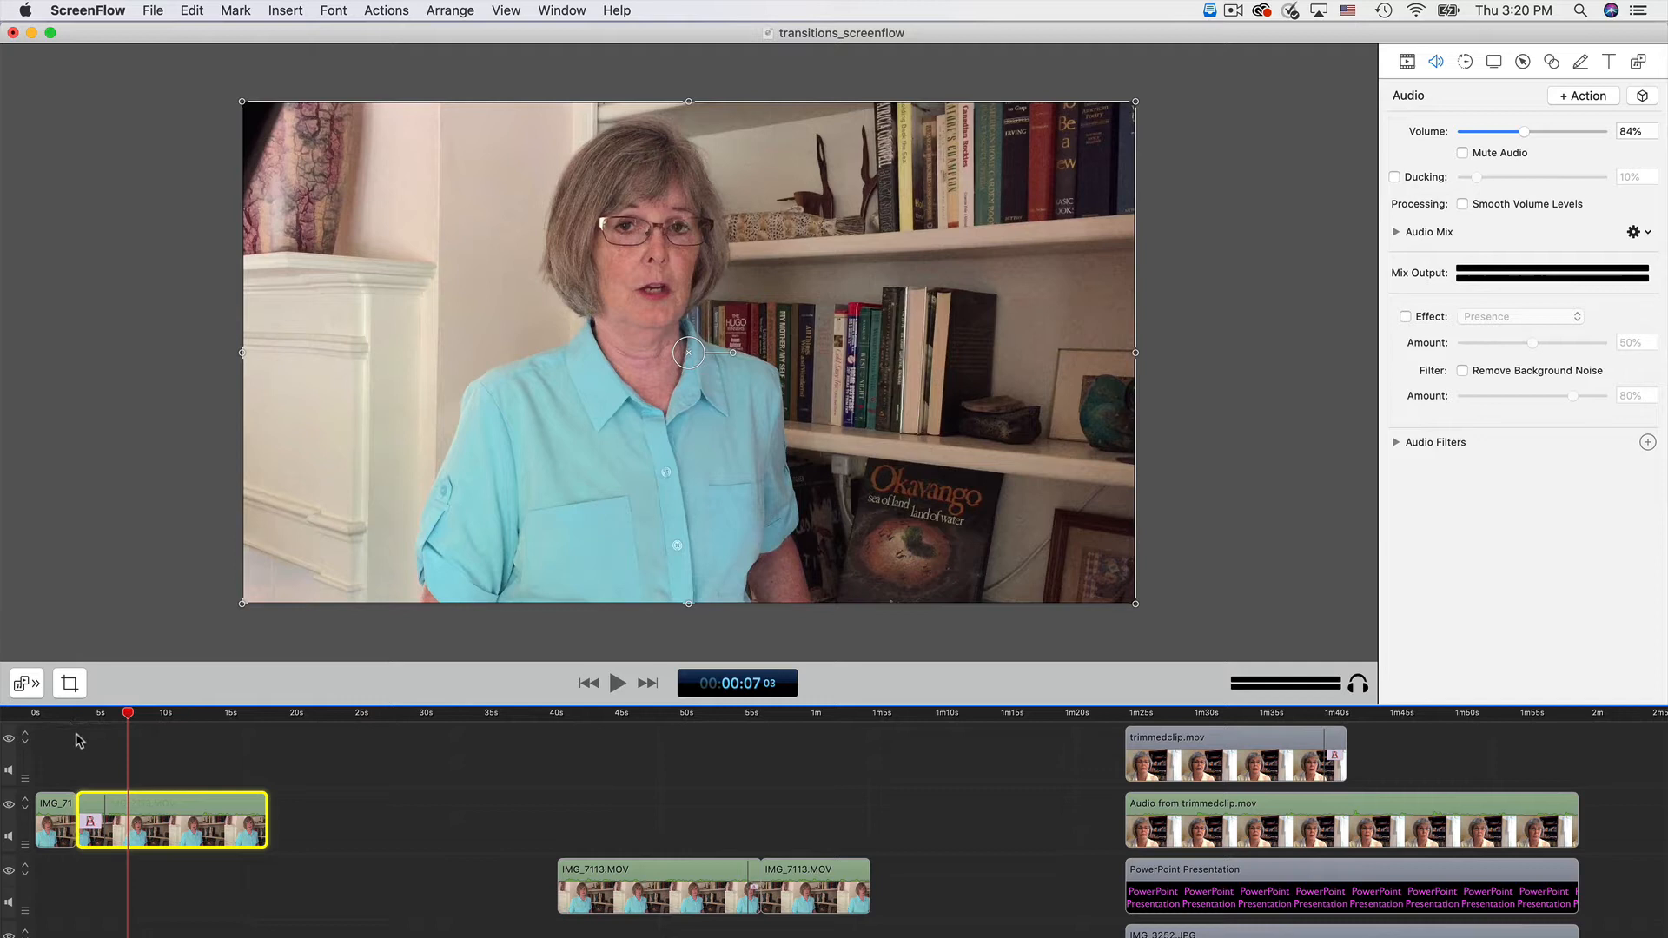
mouse_move(64, 719)
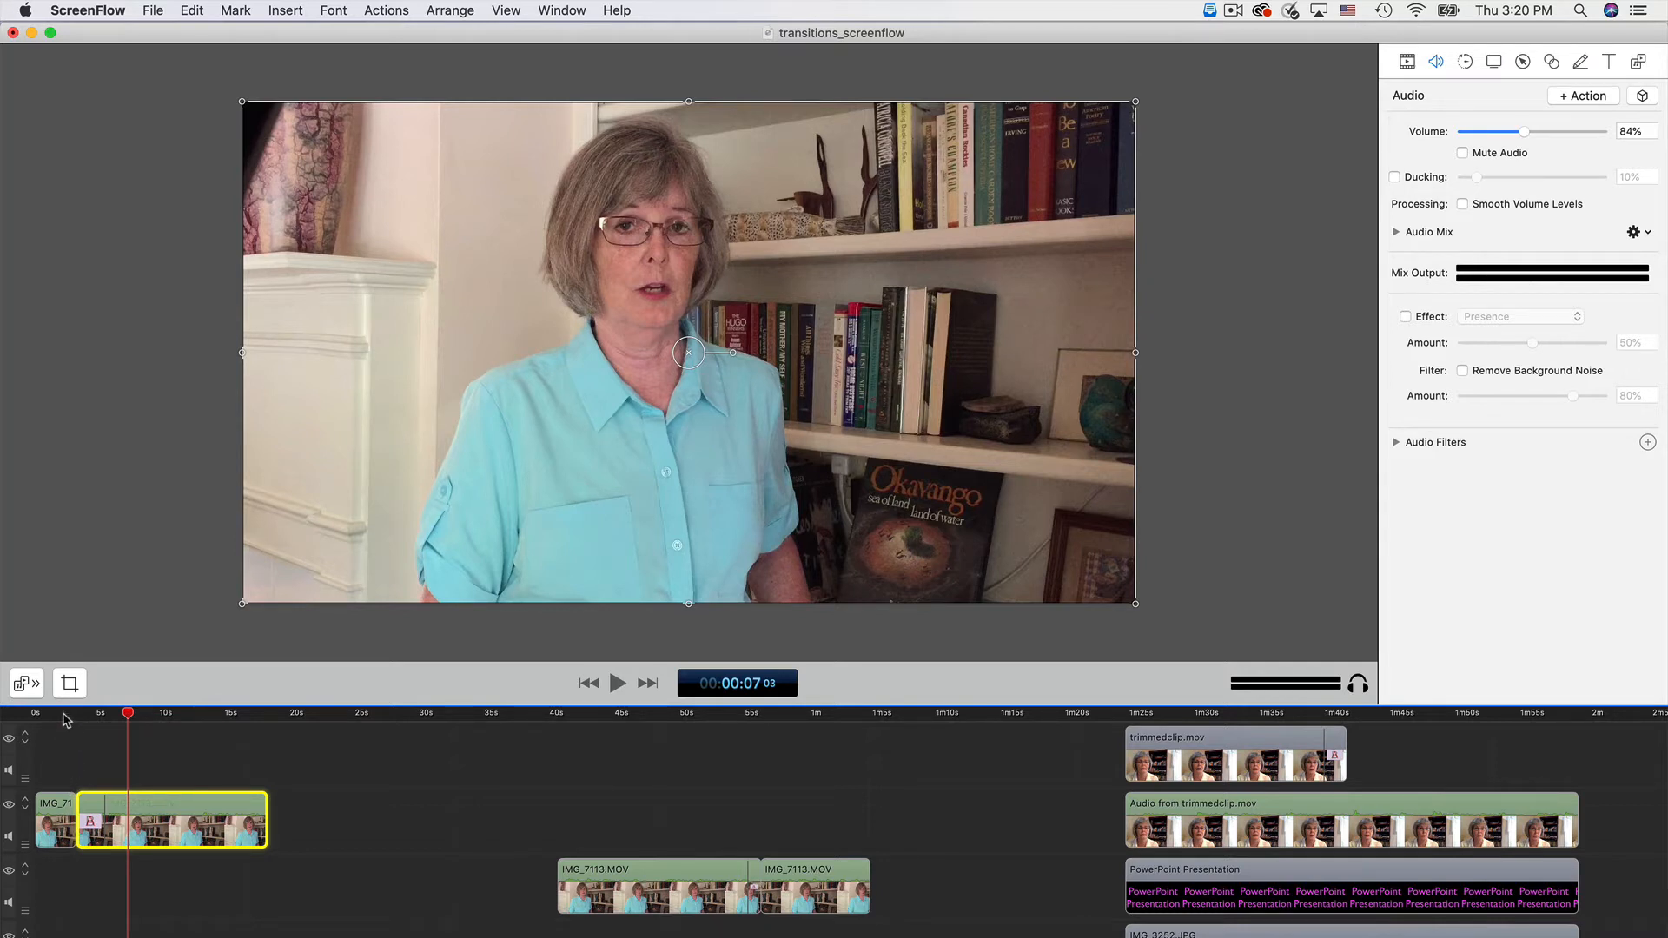
click(64, 712)
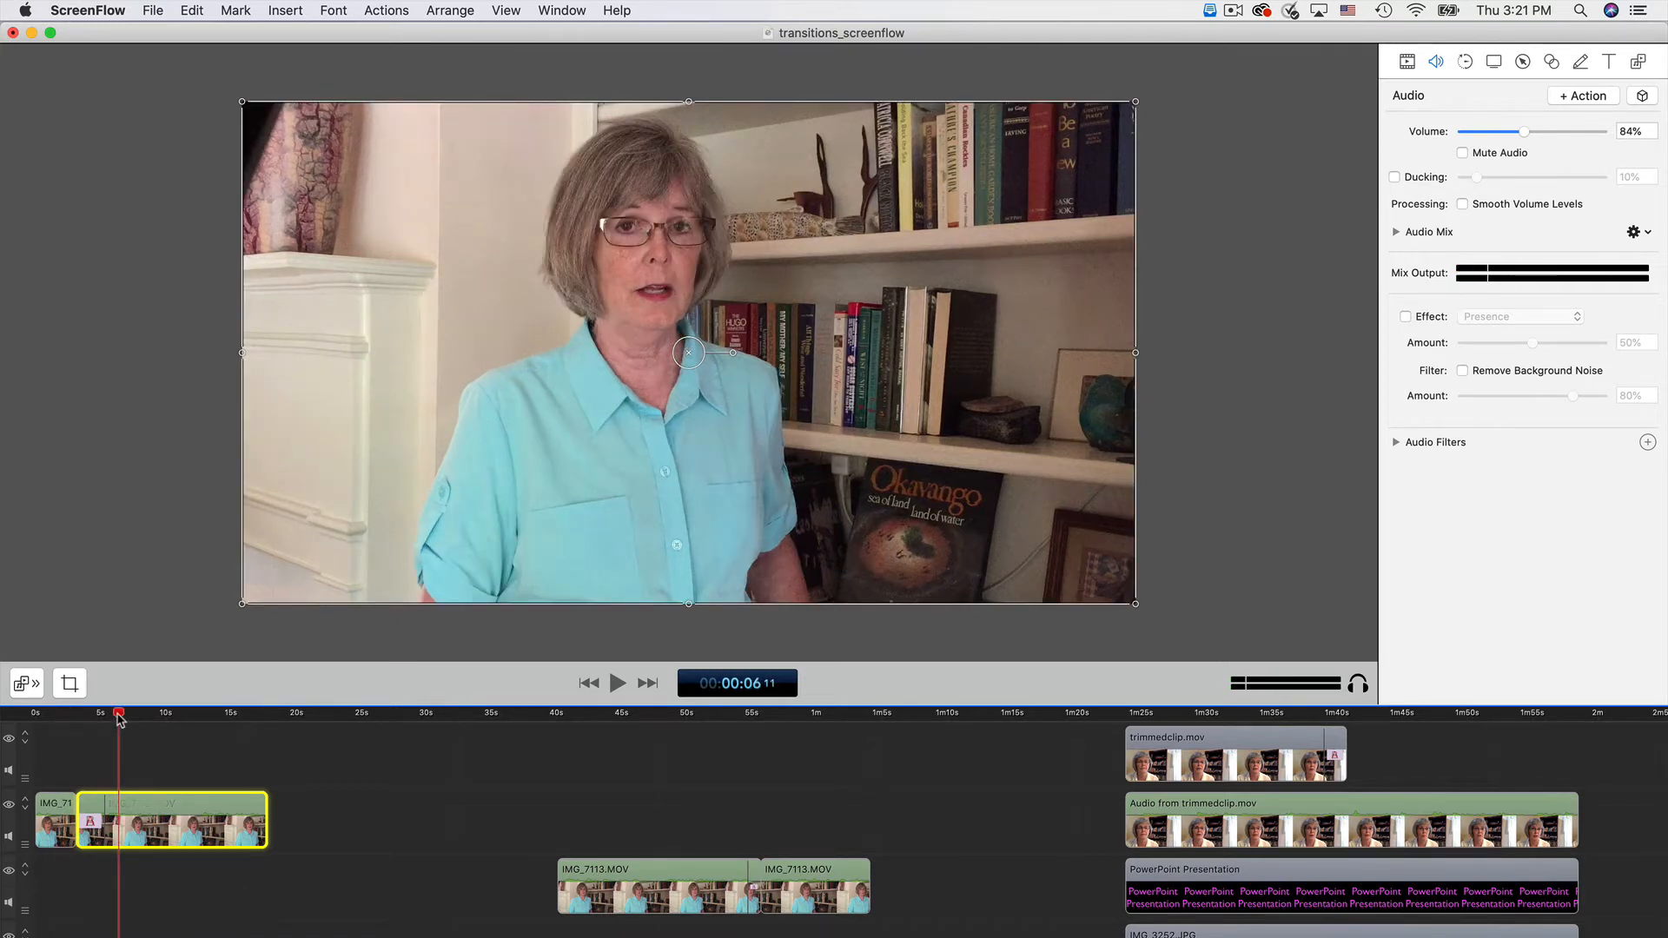
mouse_move(212, 679)
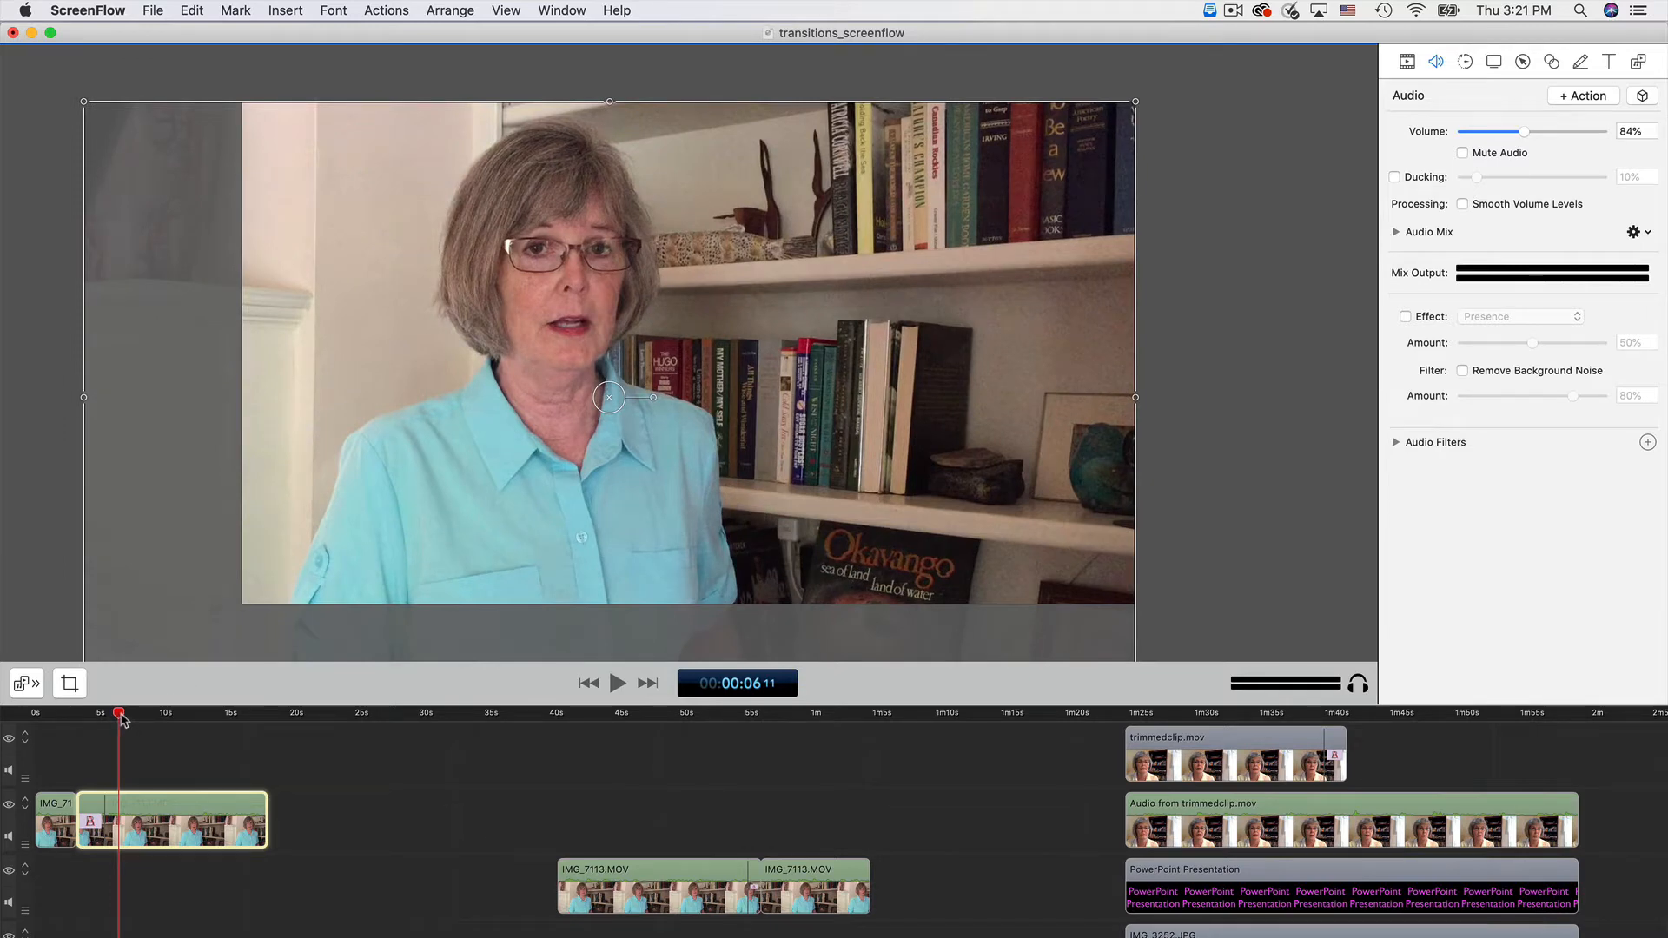
- Scale the later clip's picture up past the canvas edges to frame the speaker tighter
click(66, 712)
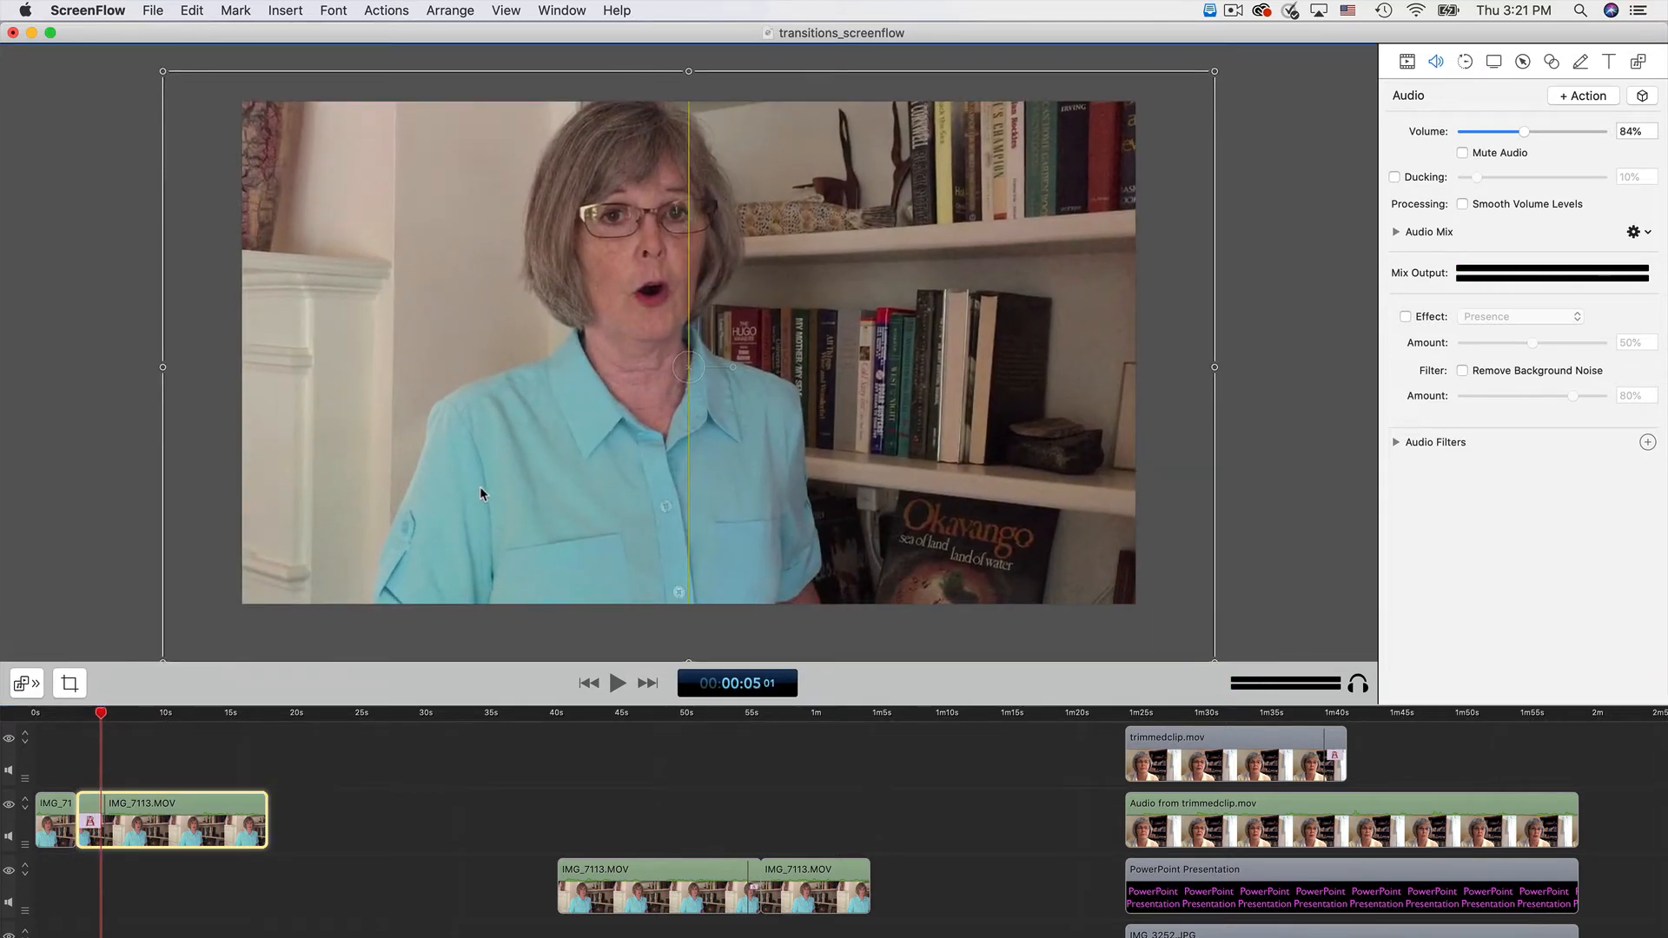
click(101, 712)
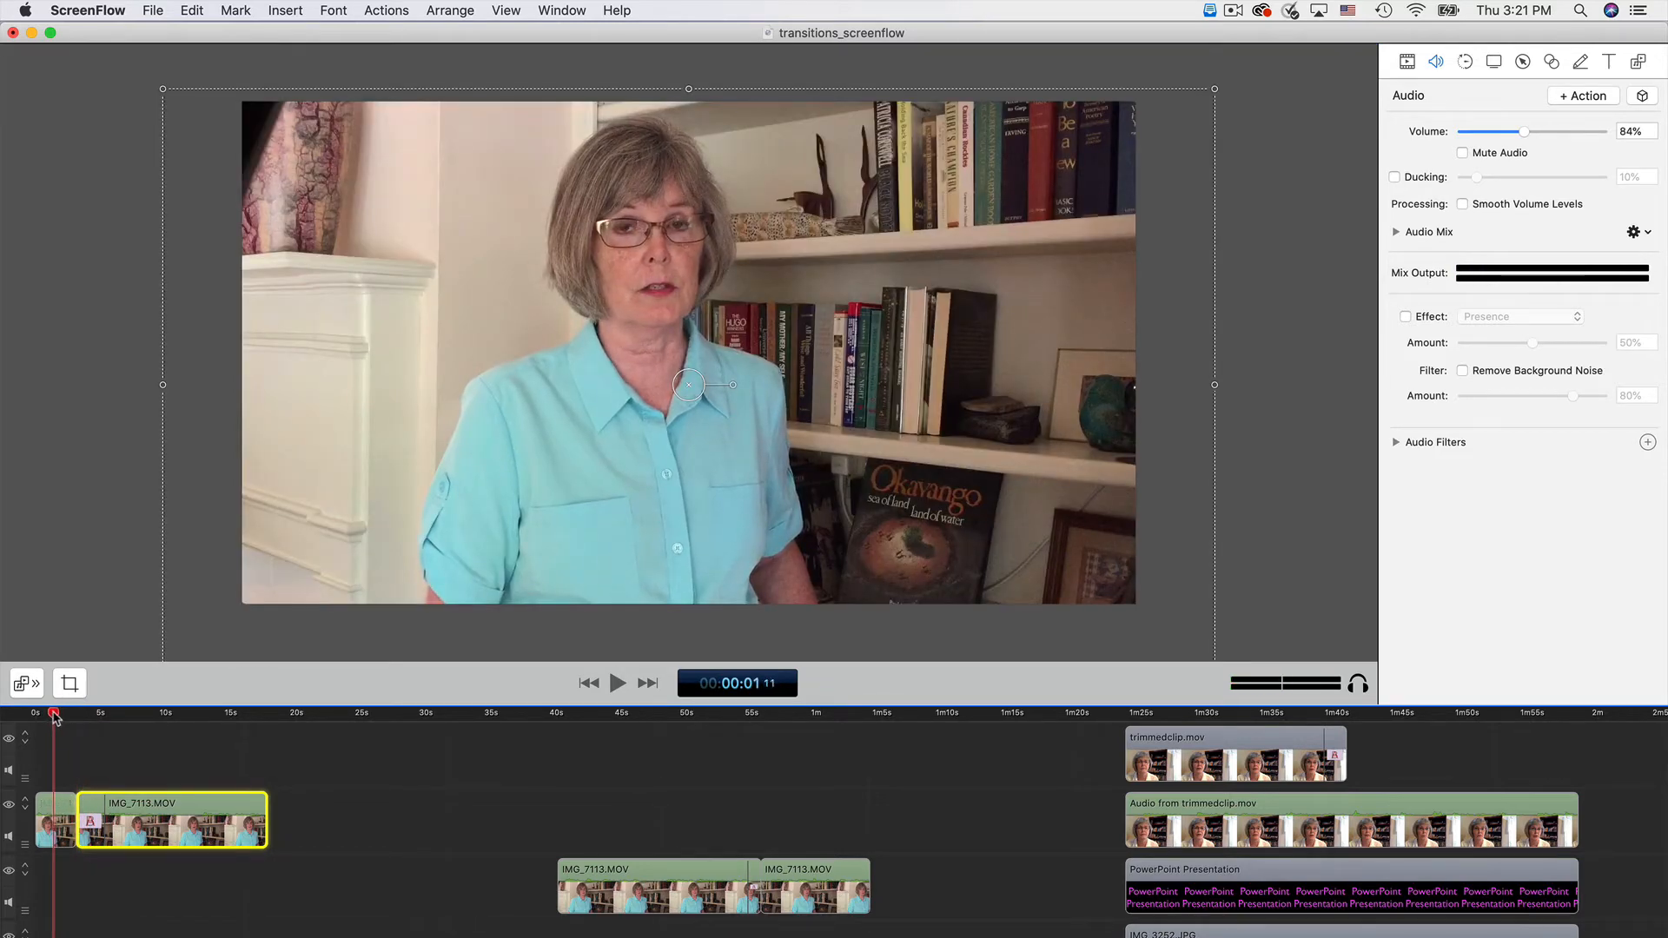
- Place the two split IMG_7113.MOV pieces on the main track after the opening clip
click(618, 683)
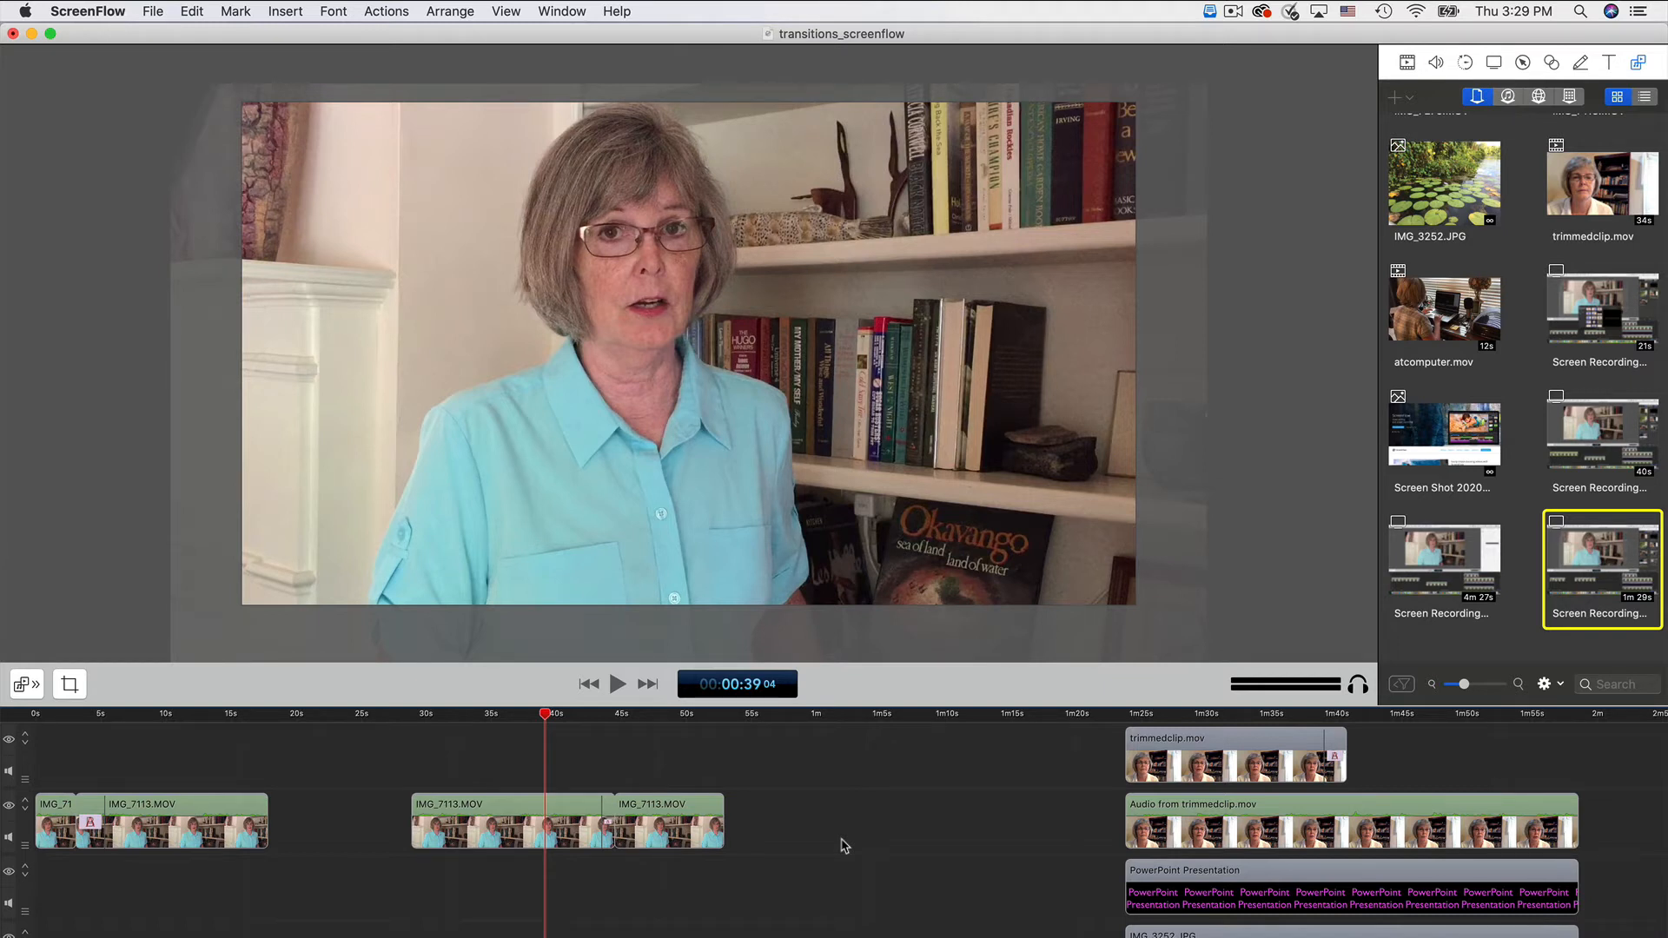
click(619, 685)
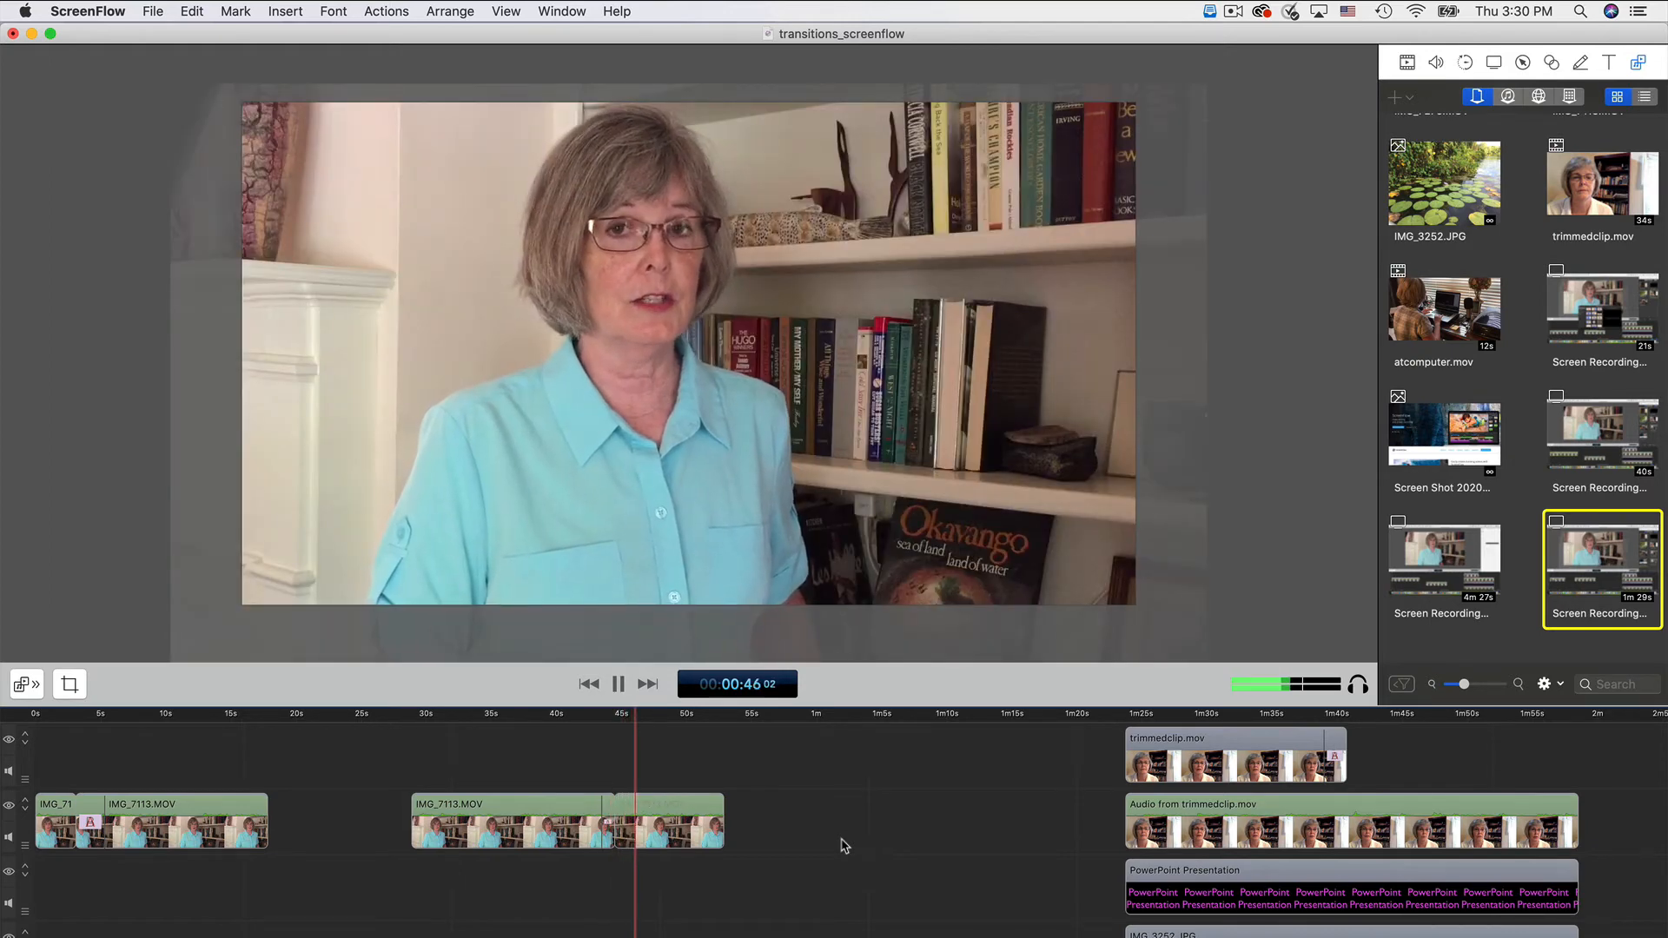
click(618, 685)
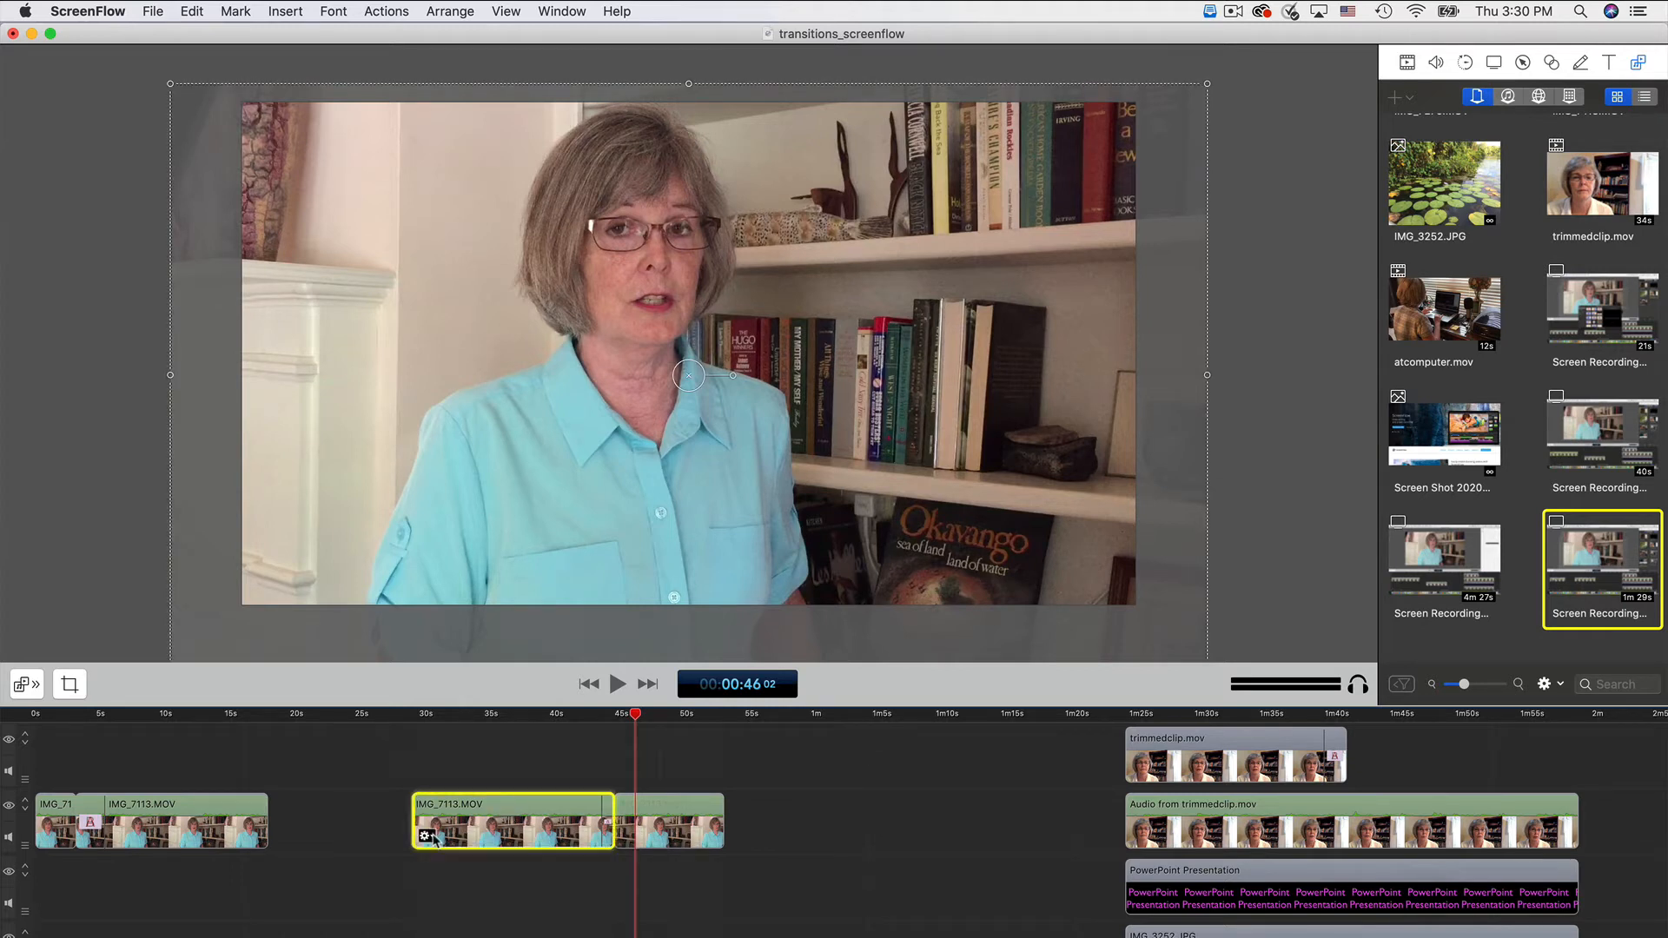
- Detach the middle IMG_7113.MOV clip's audio onto its own track below
right_click(457, 835)
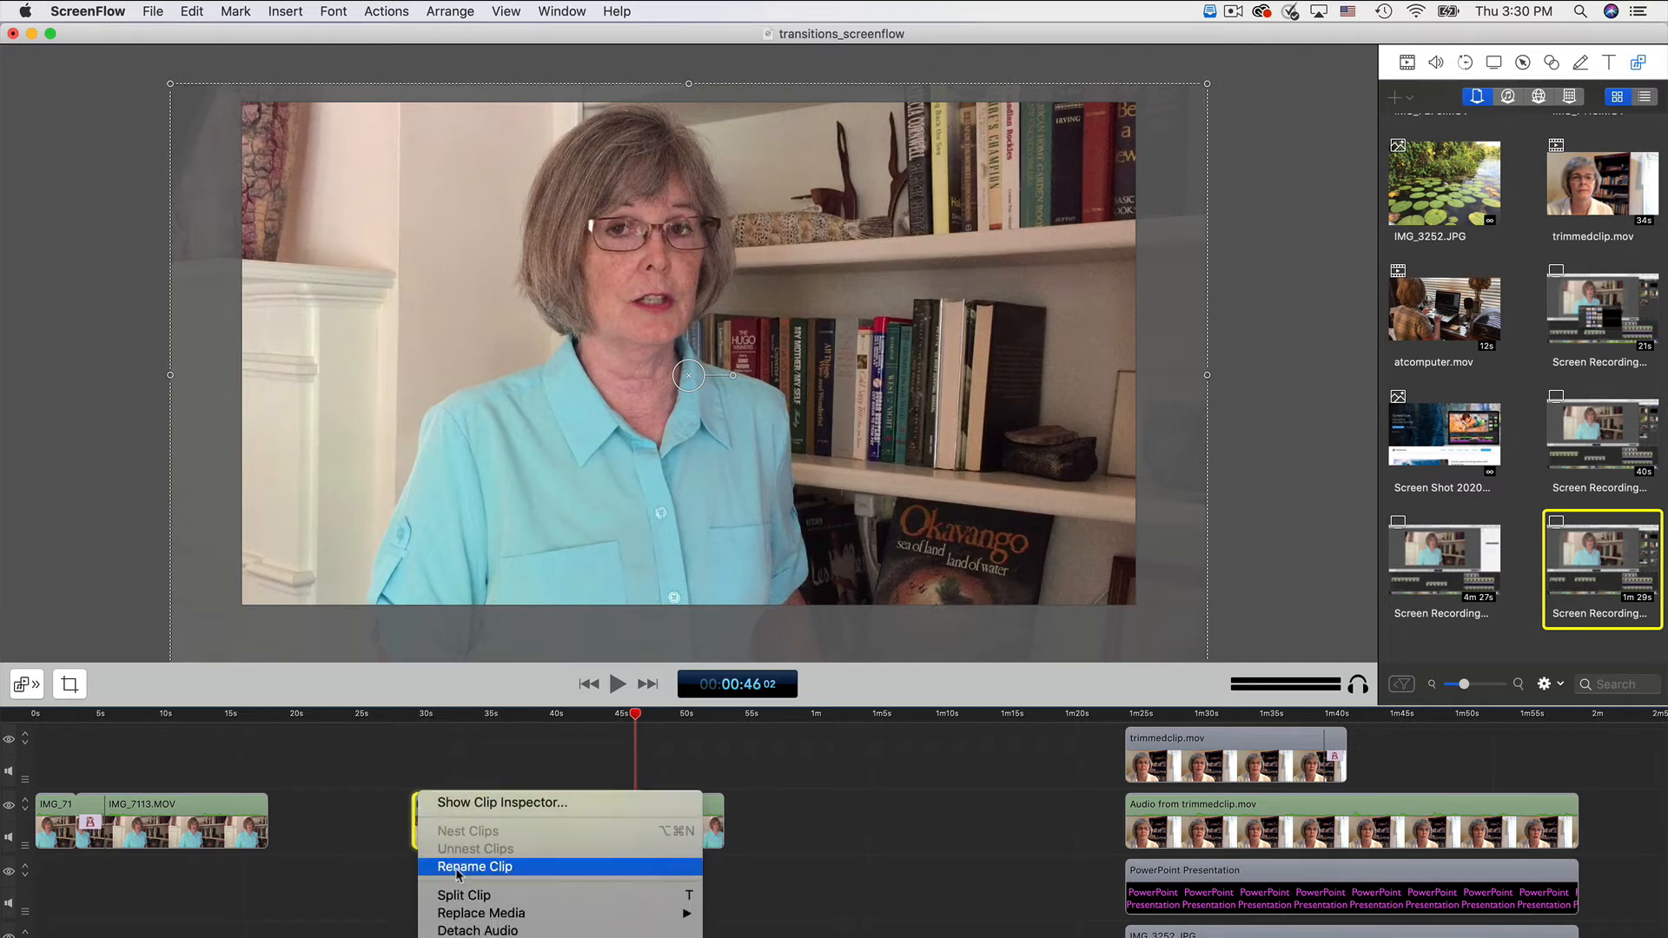
mouse_move(490, 877)
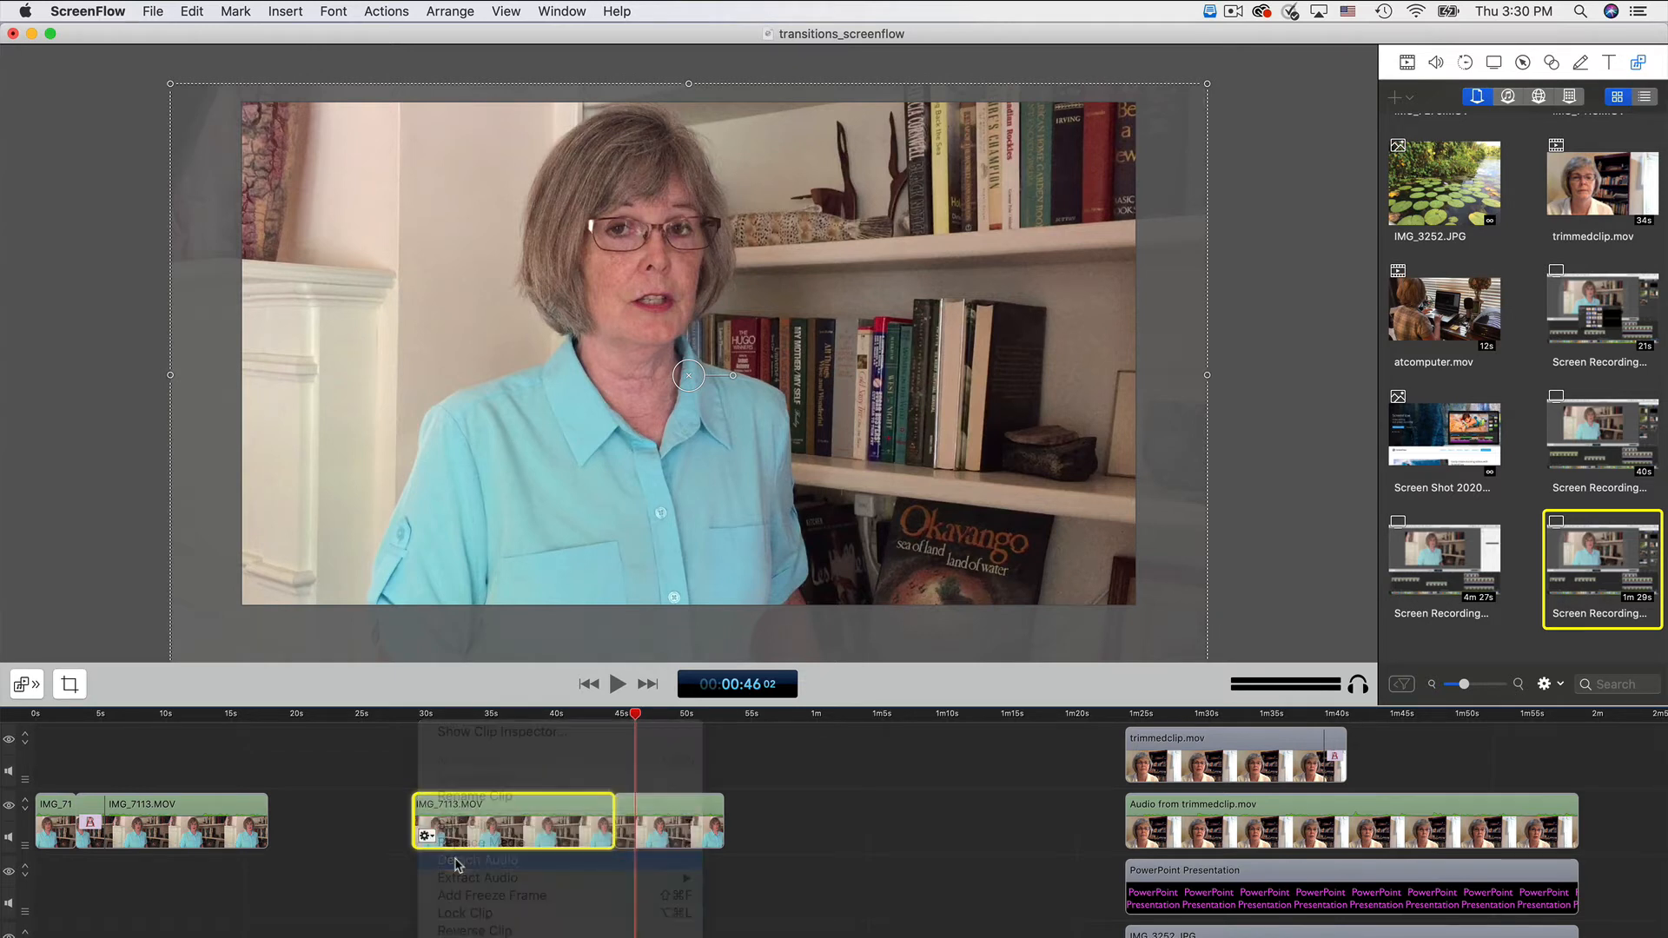
click(474, 859)
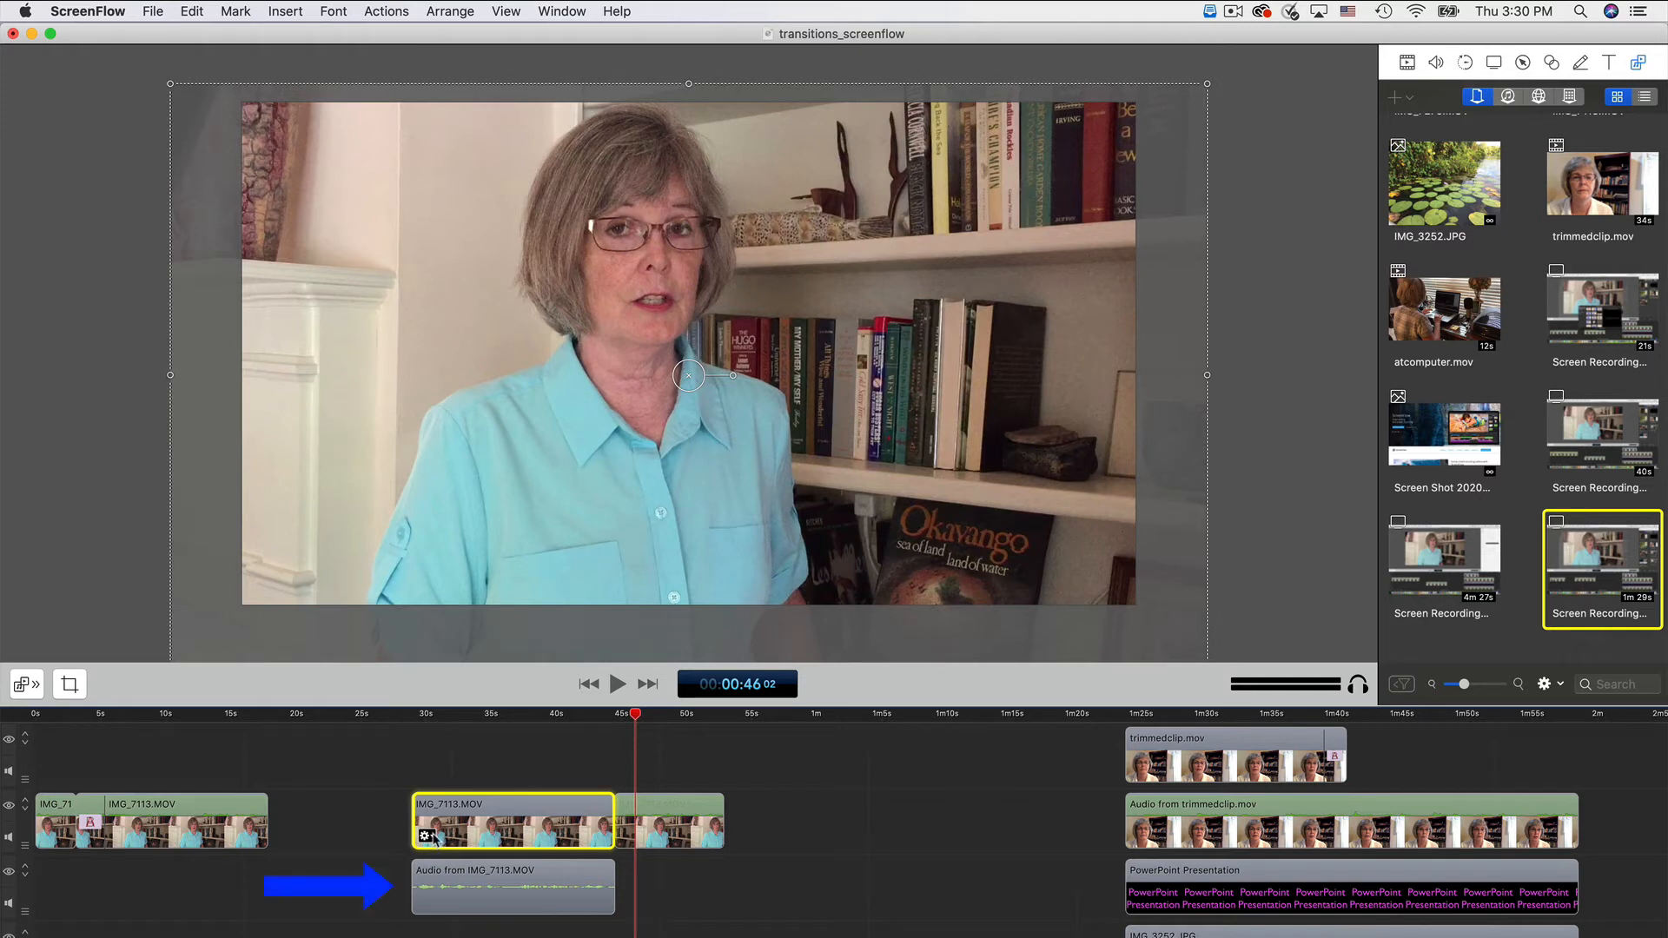
right_click(512, 819)
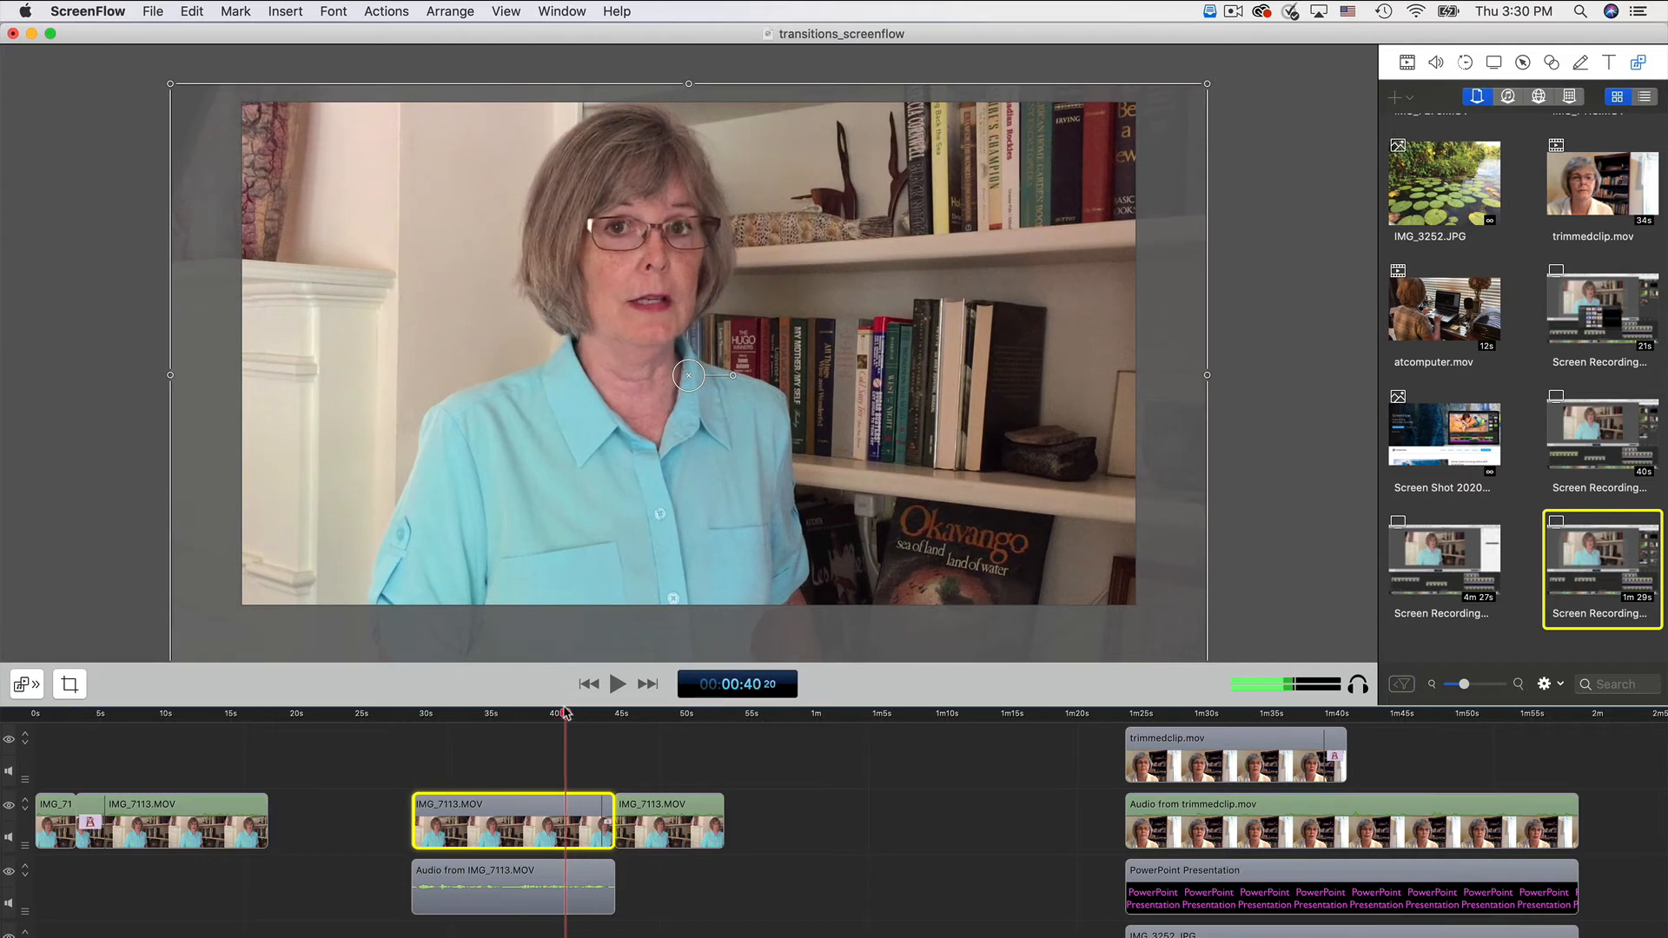
click(619, 685)
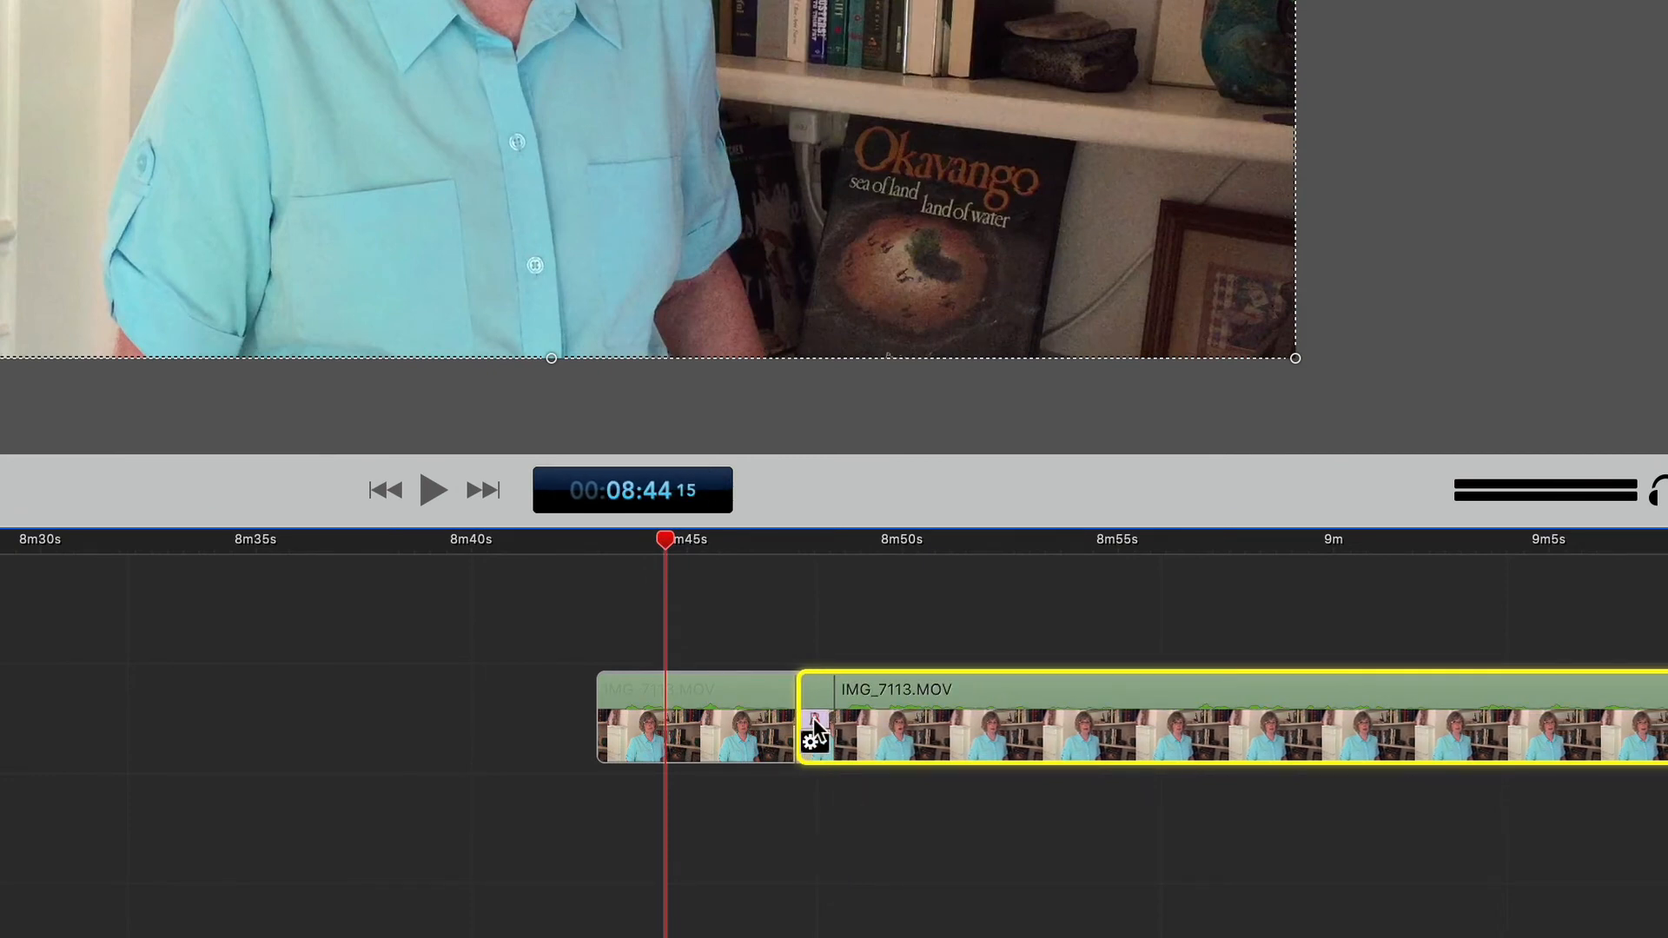
- Change the transition between the IMG_7113.MOV pieces to Dip to Black and preview it
click(813, 741)
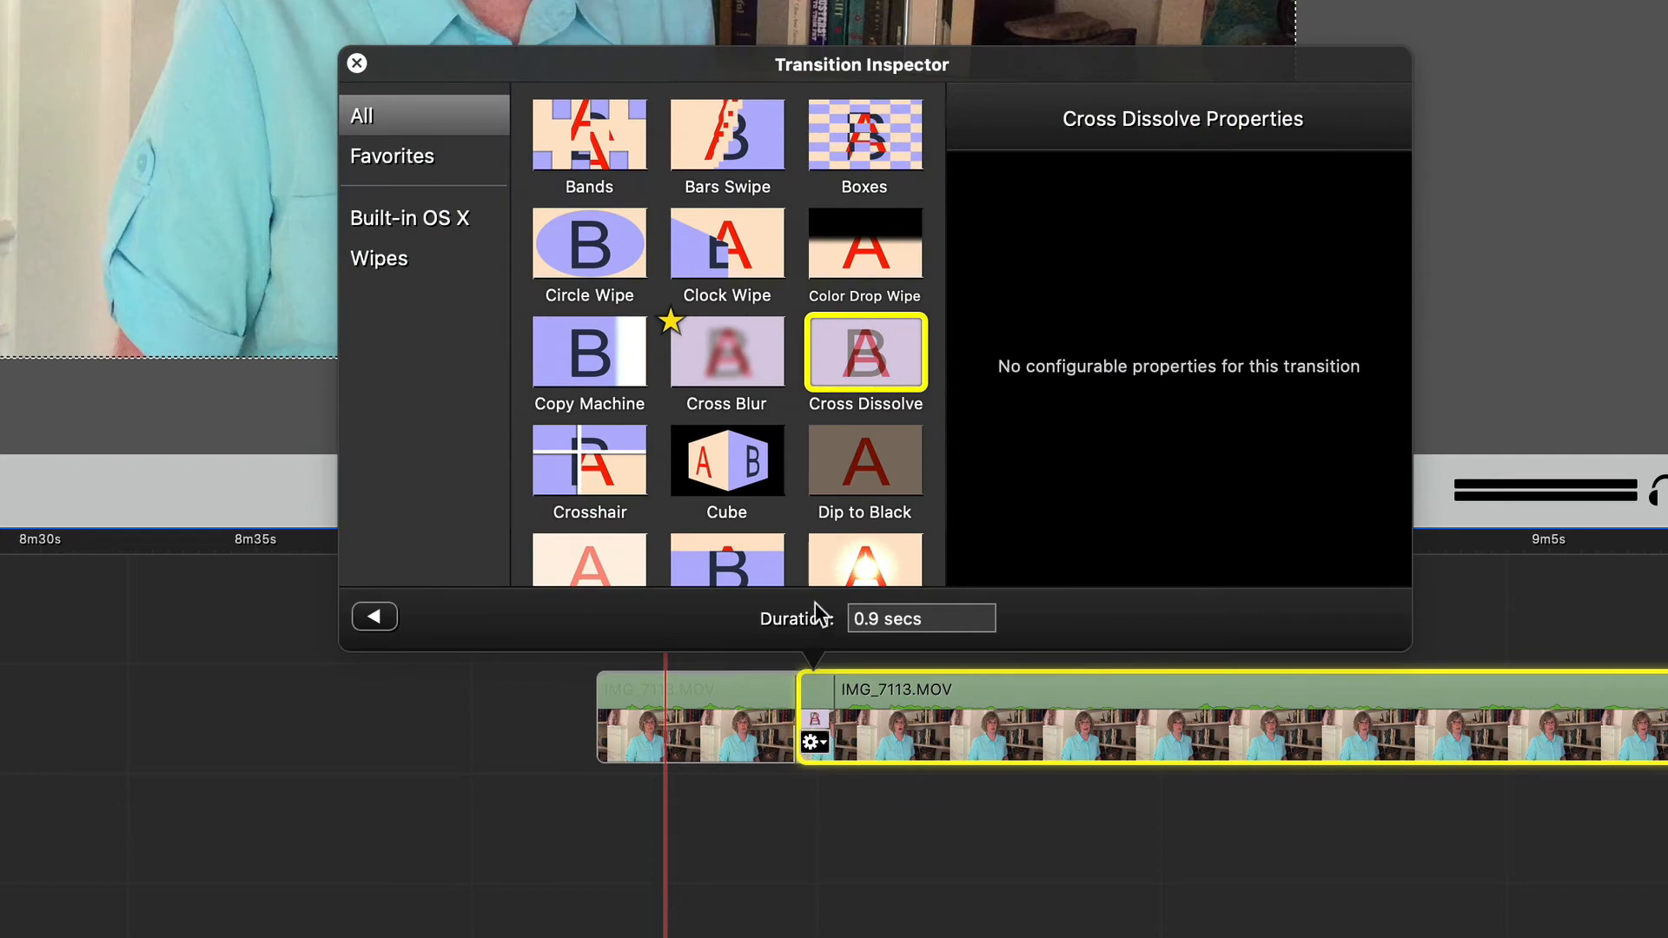
click(863, 459)
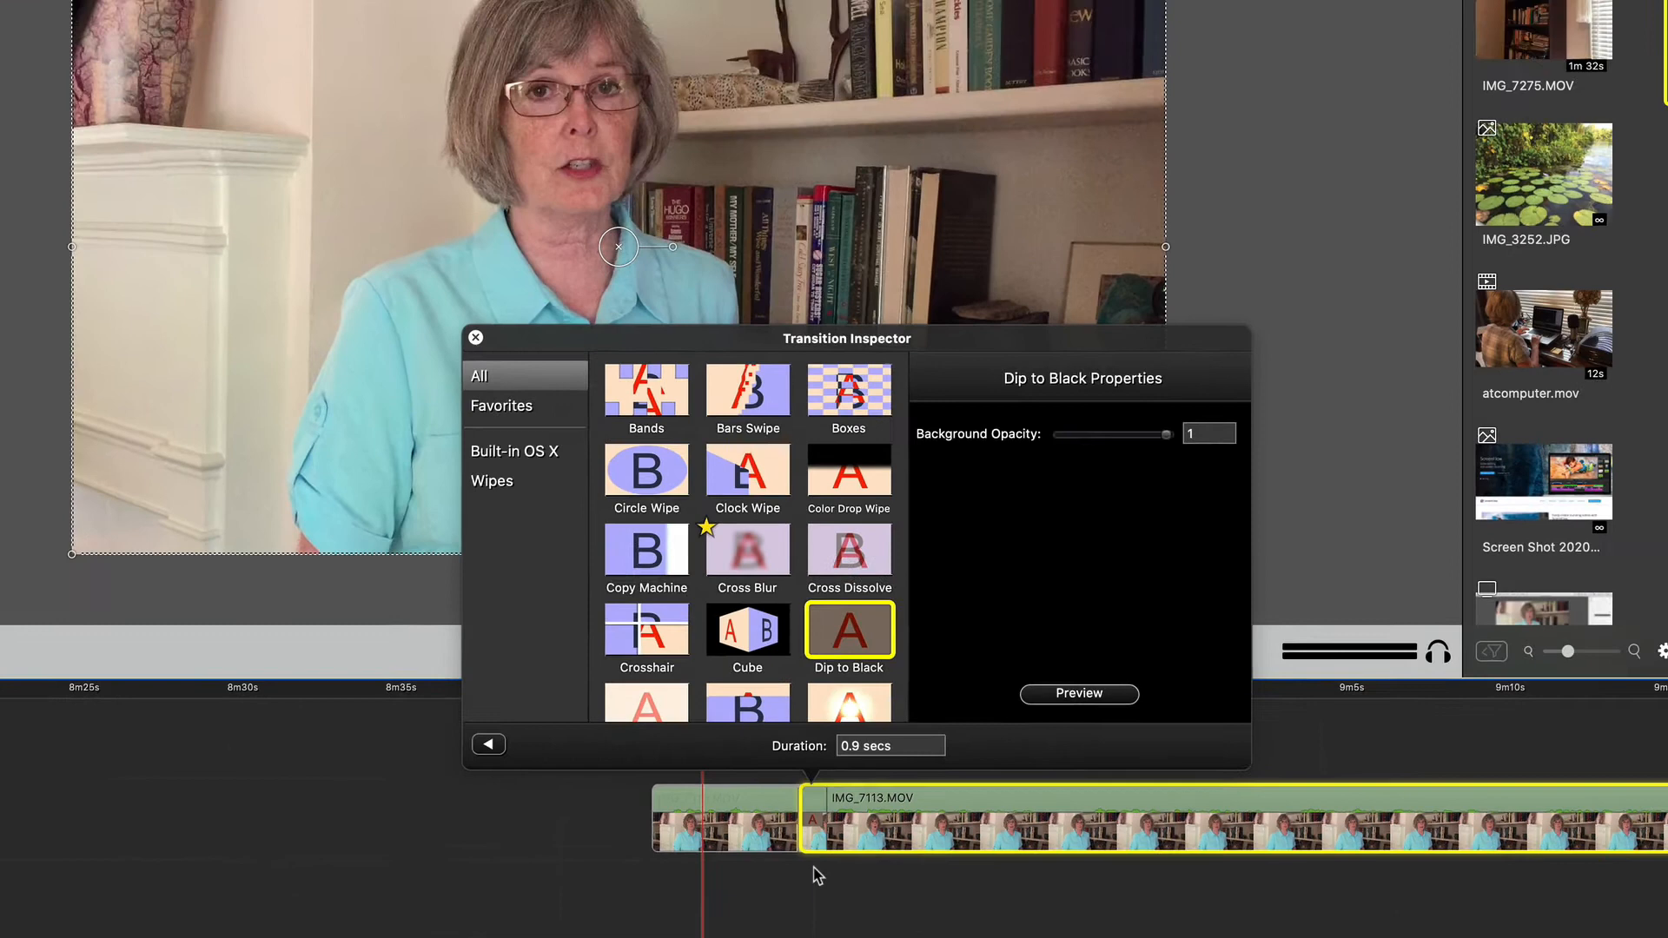
click(474, 337)
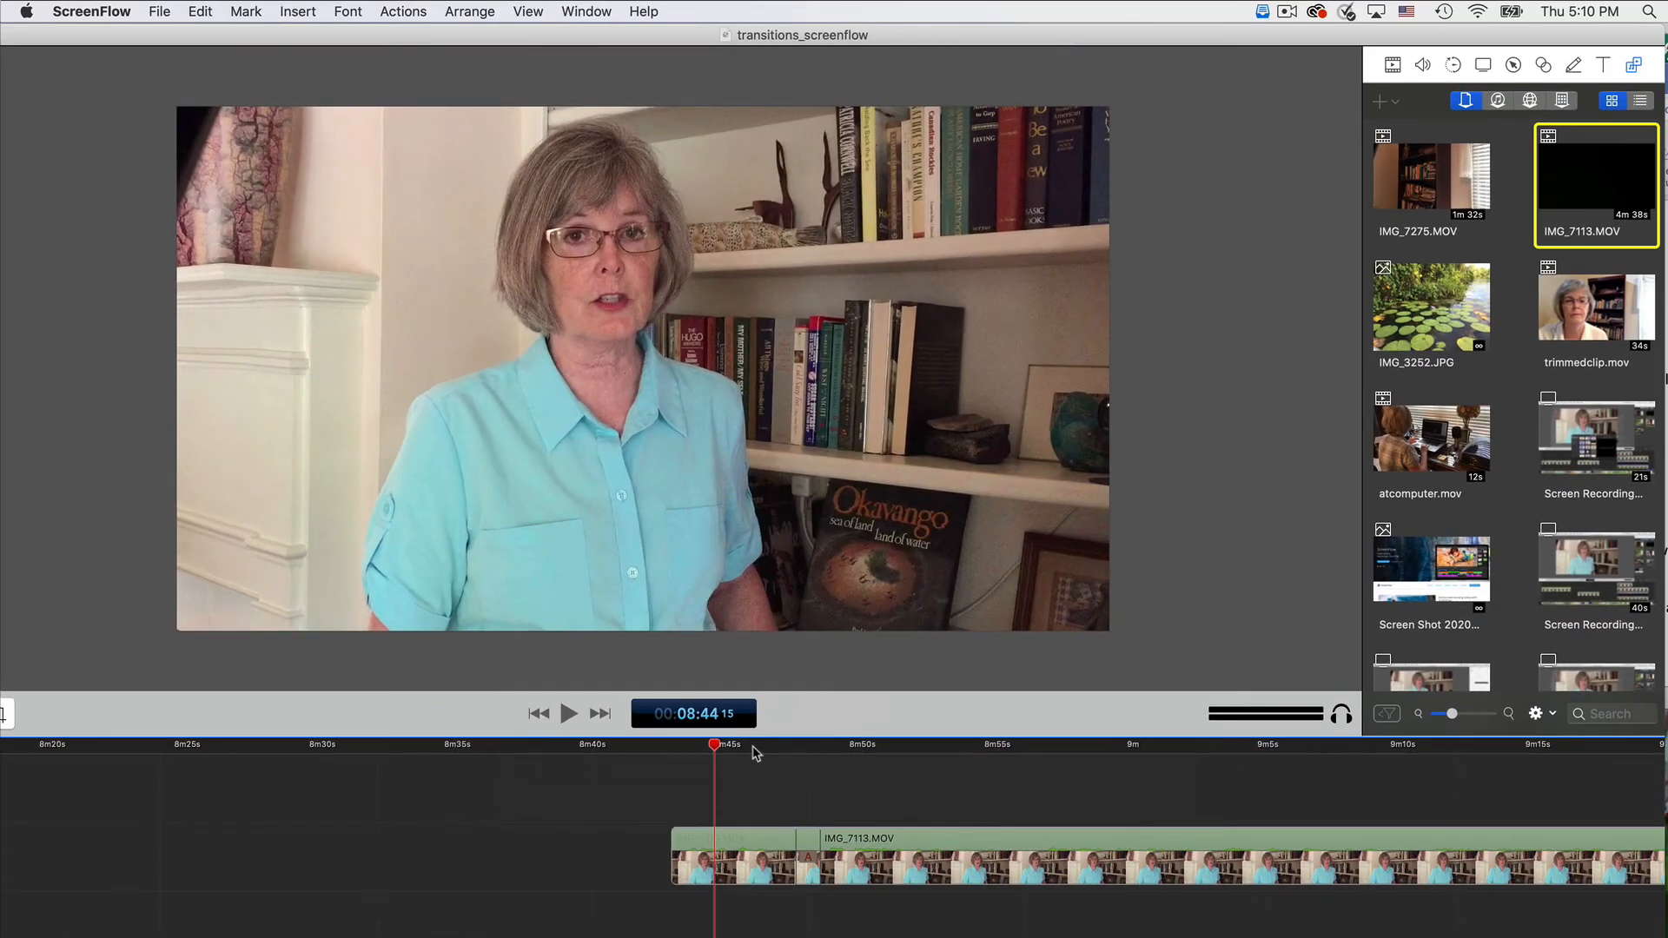
click(570, 712)
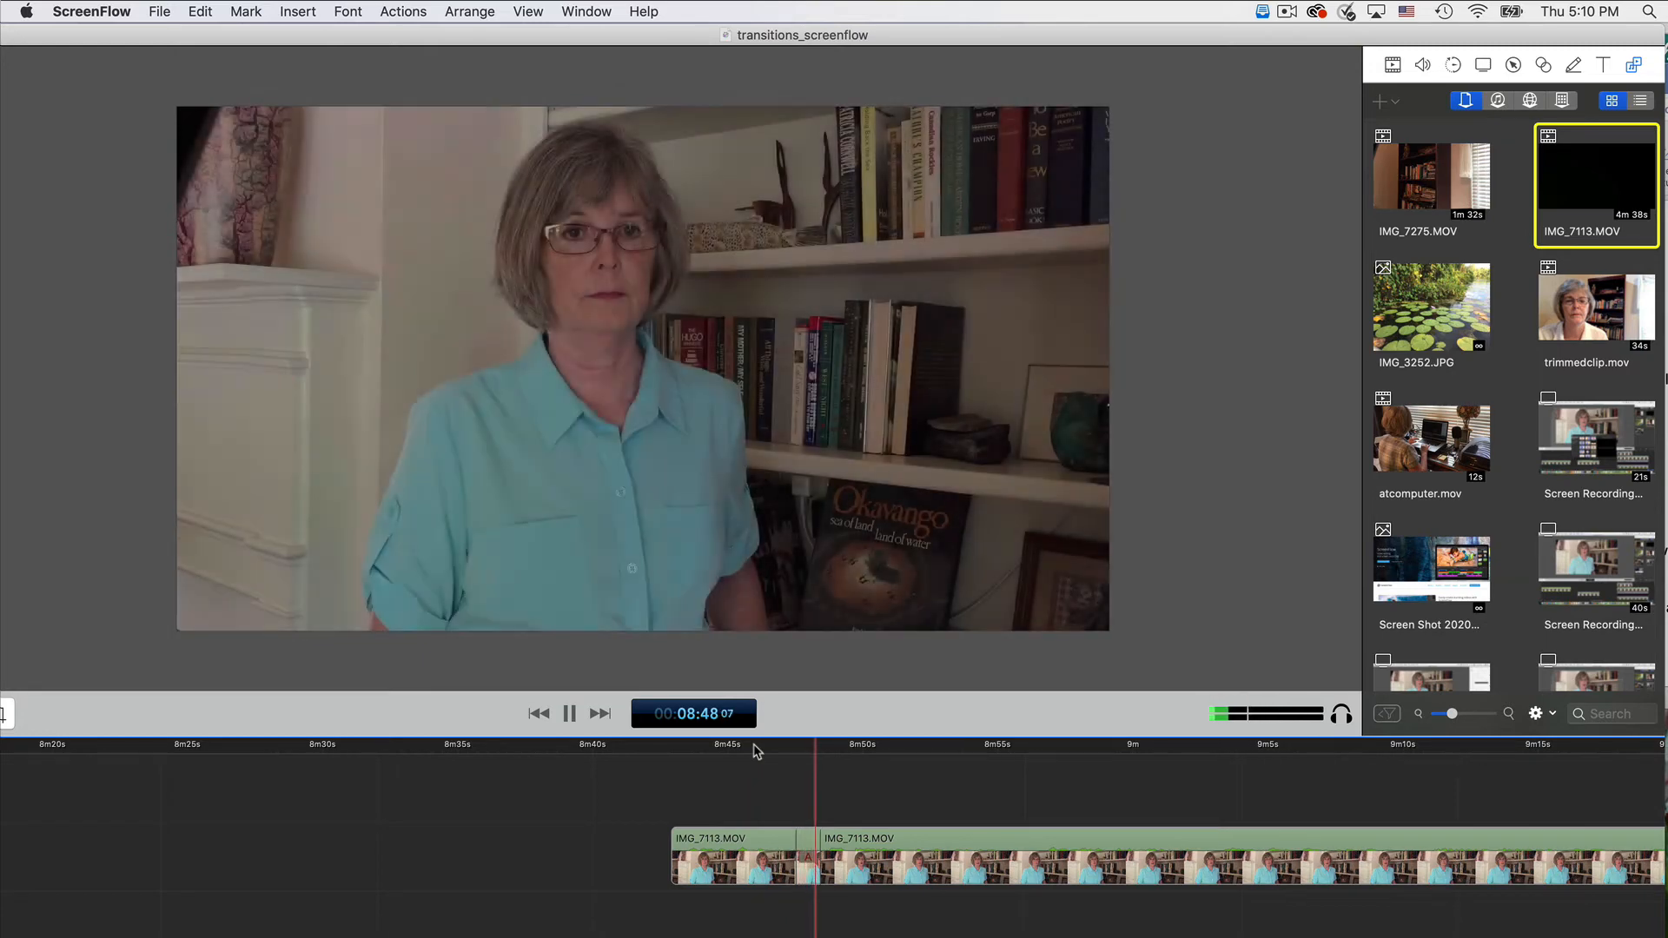
click(570, 712)
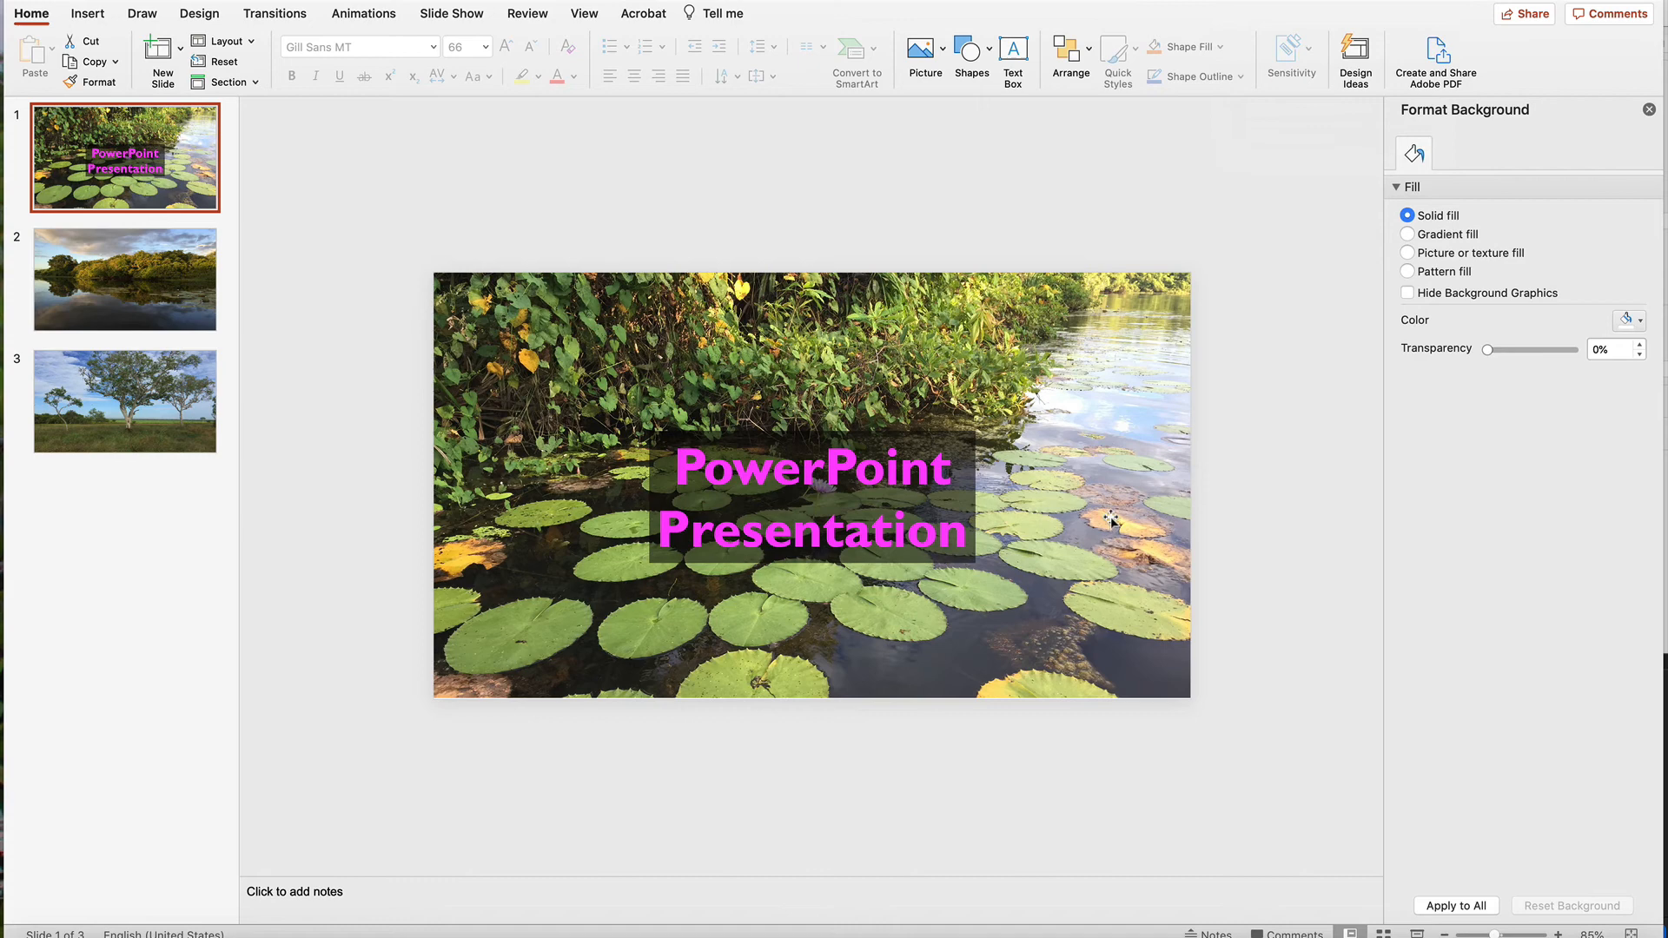
mouse_move(1410, 931)
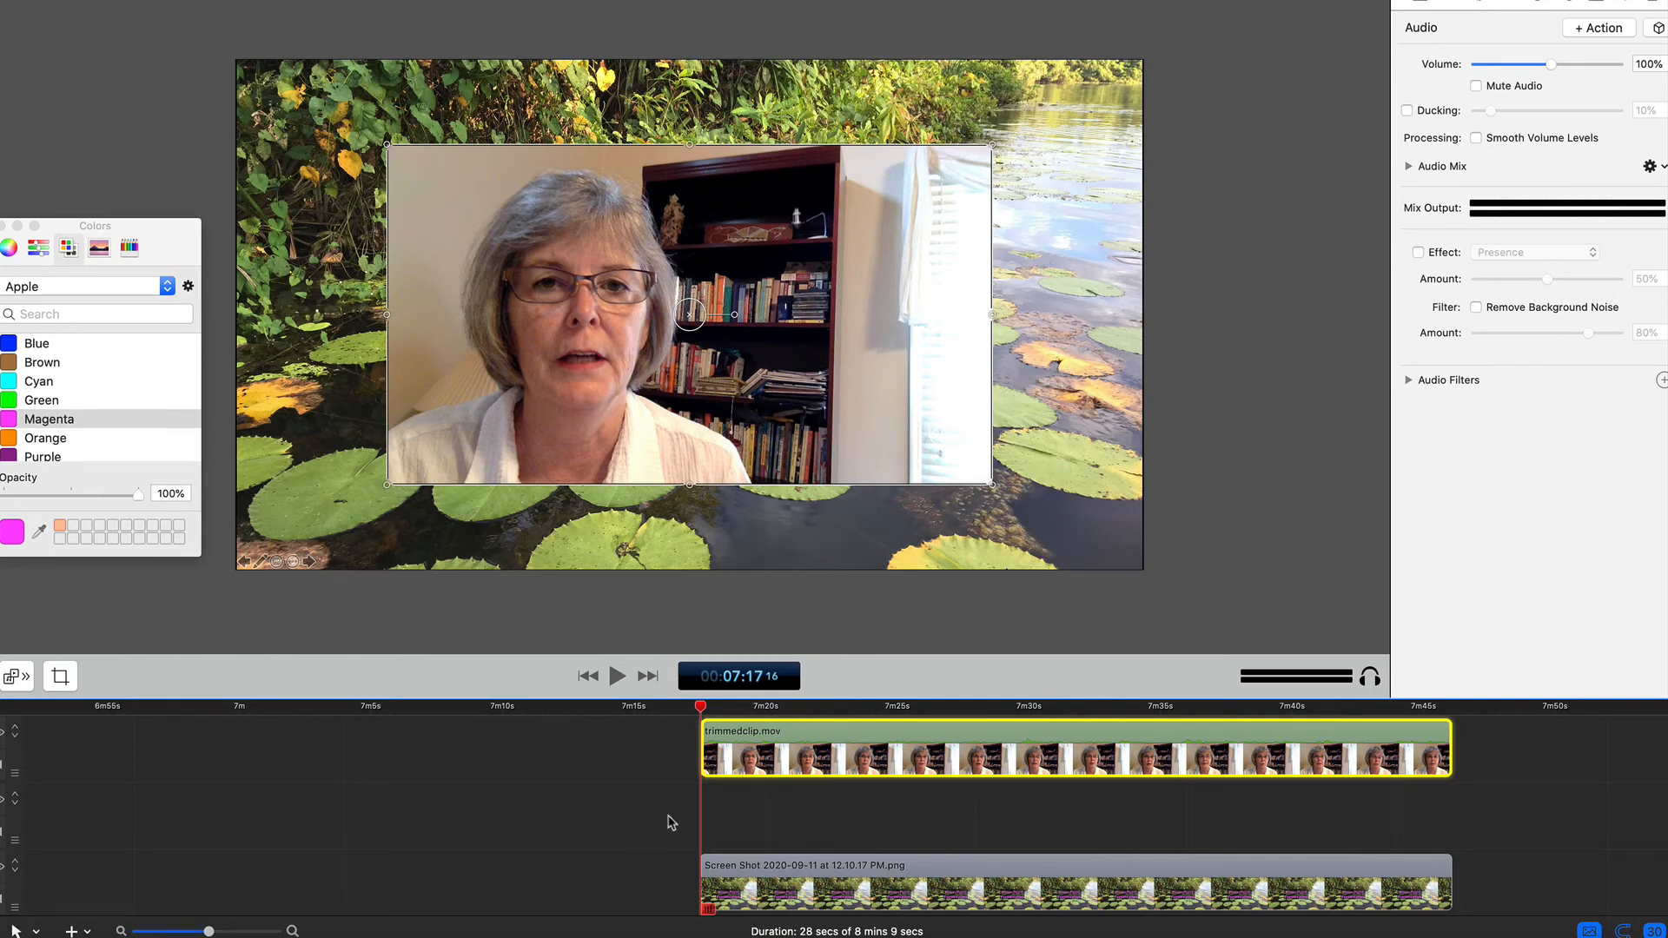
mouse_move(733, 816)
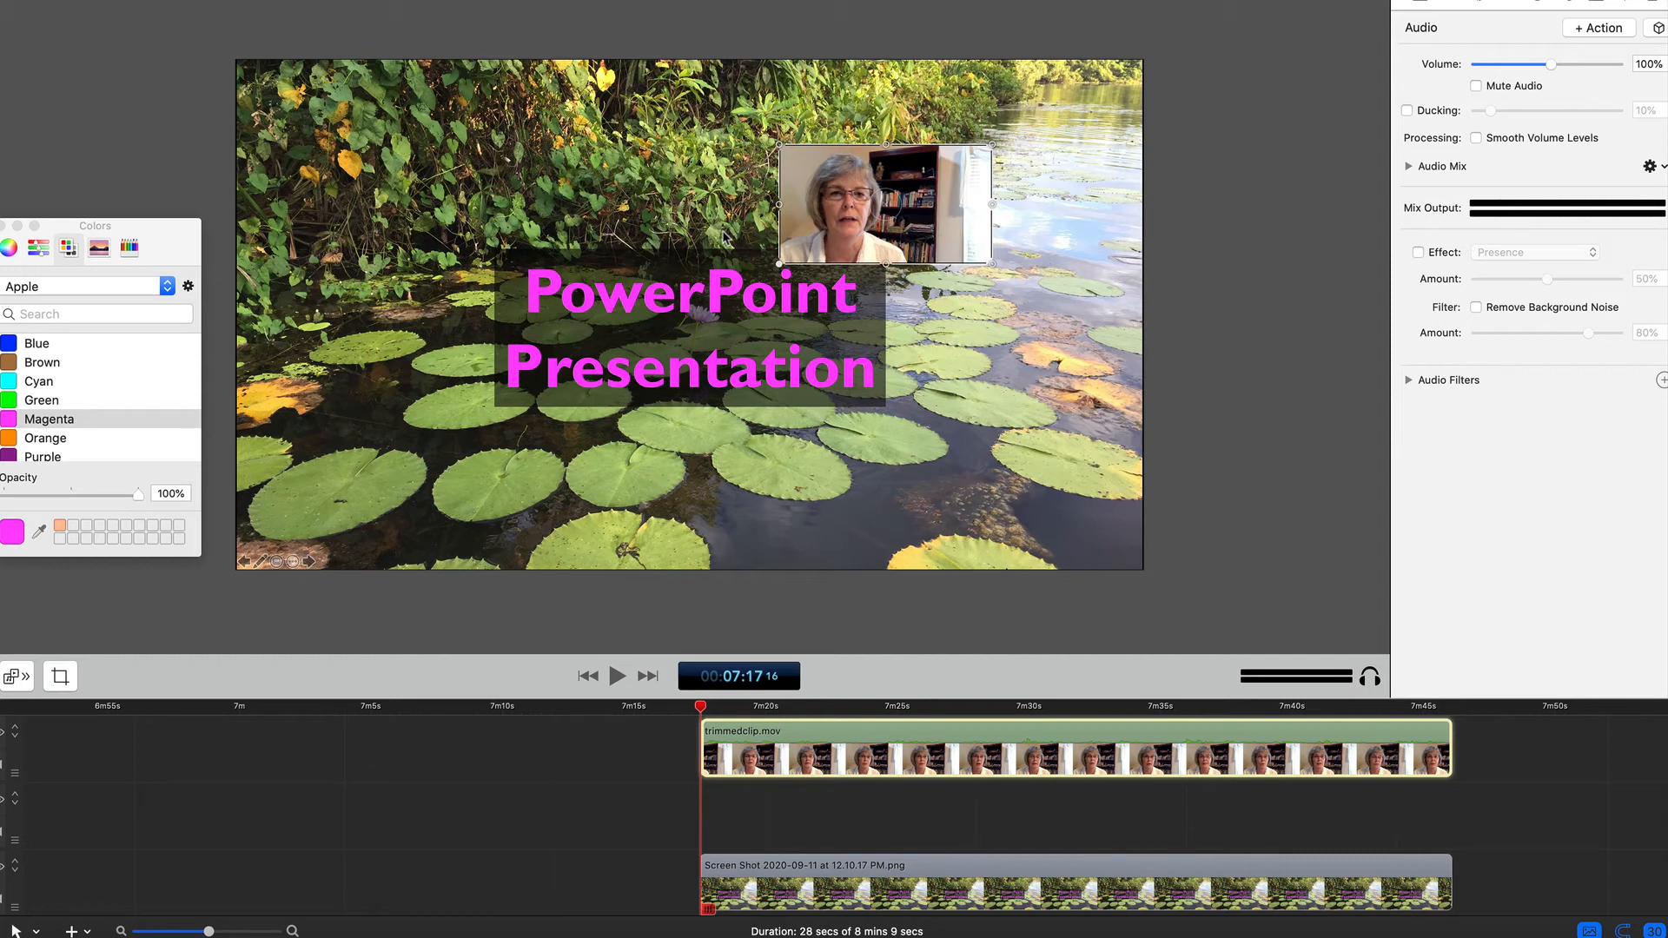
- Shrink trimmedclip.mov into a small inset in the title slide's top-left corner
drag(885, 205, 526, 149)
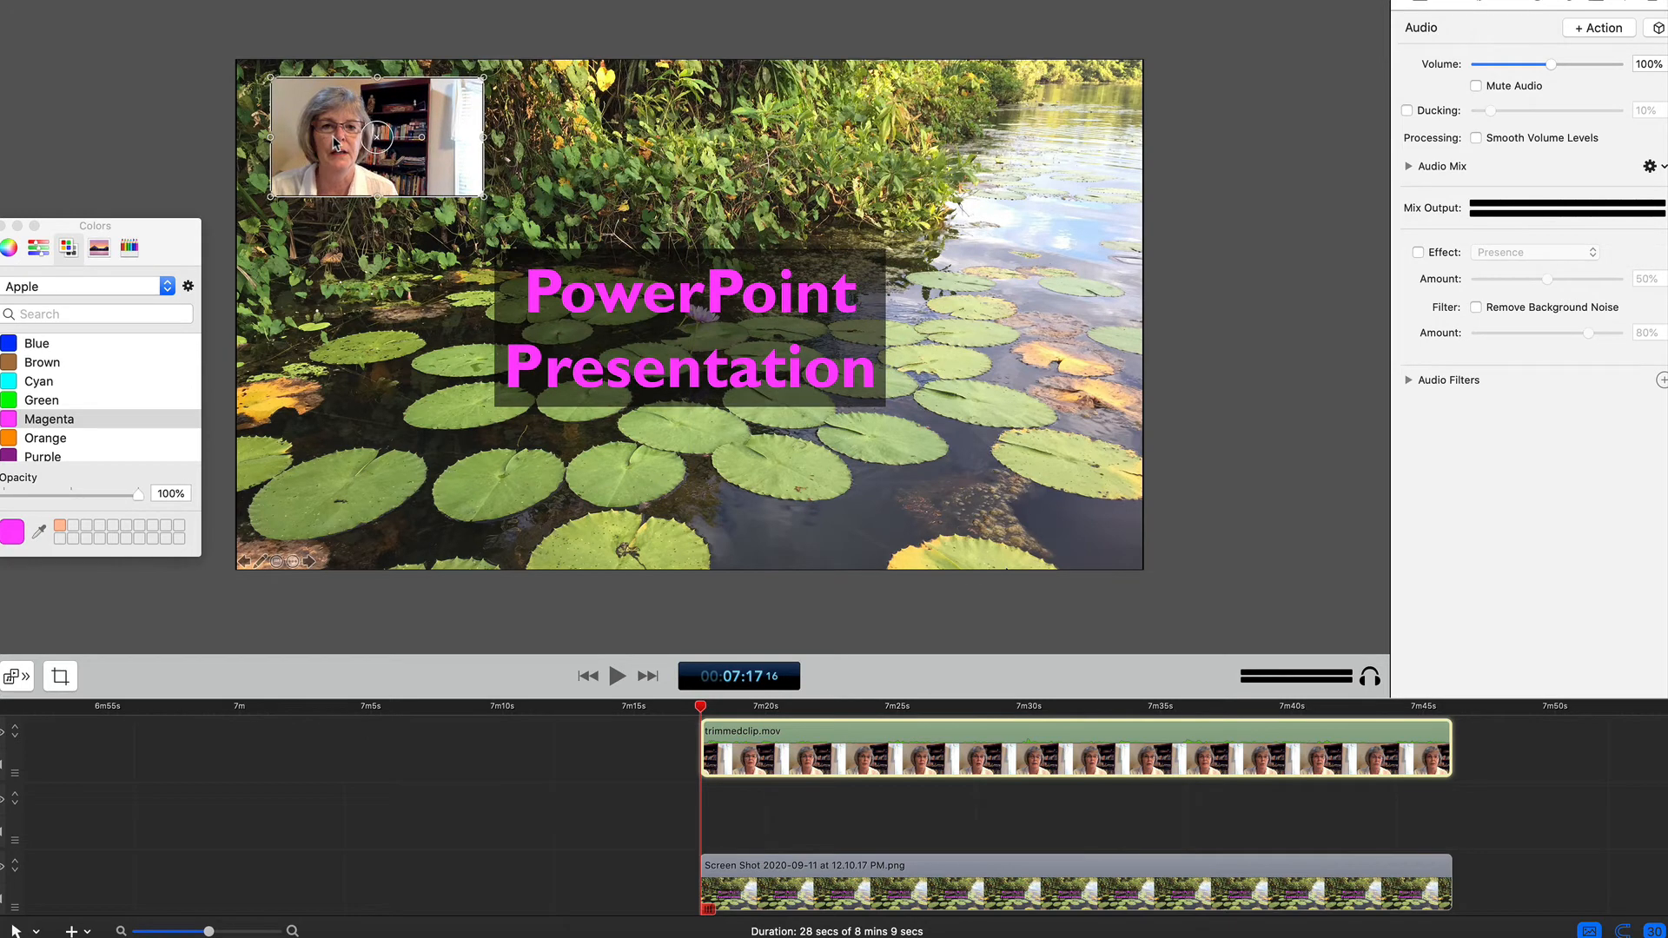
mouse_move(759, 750)
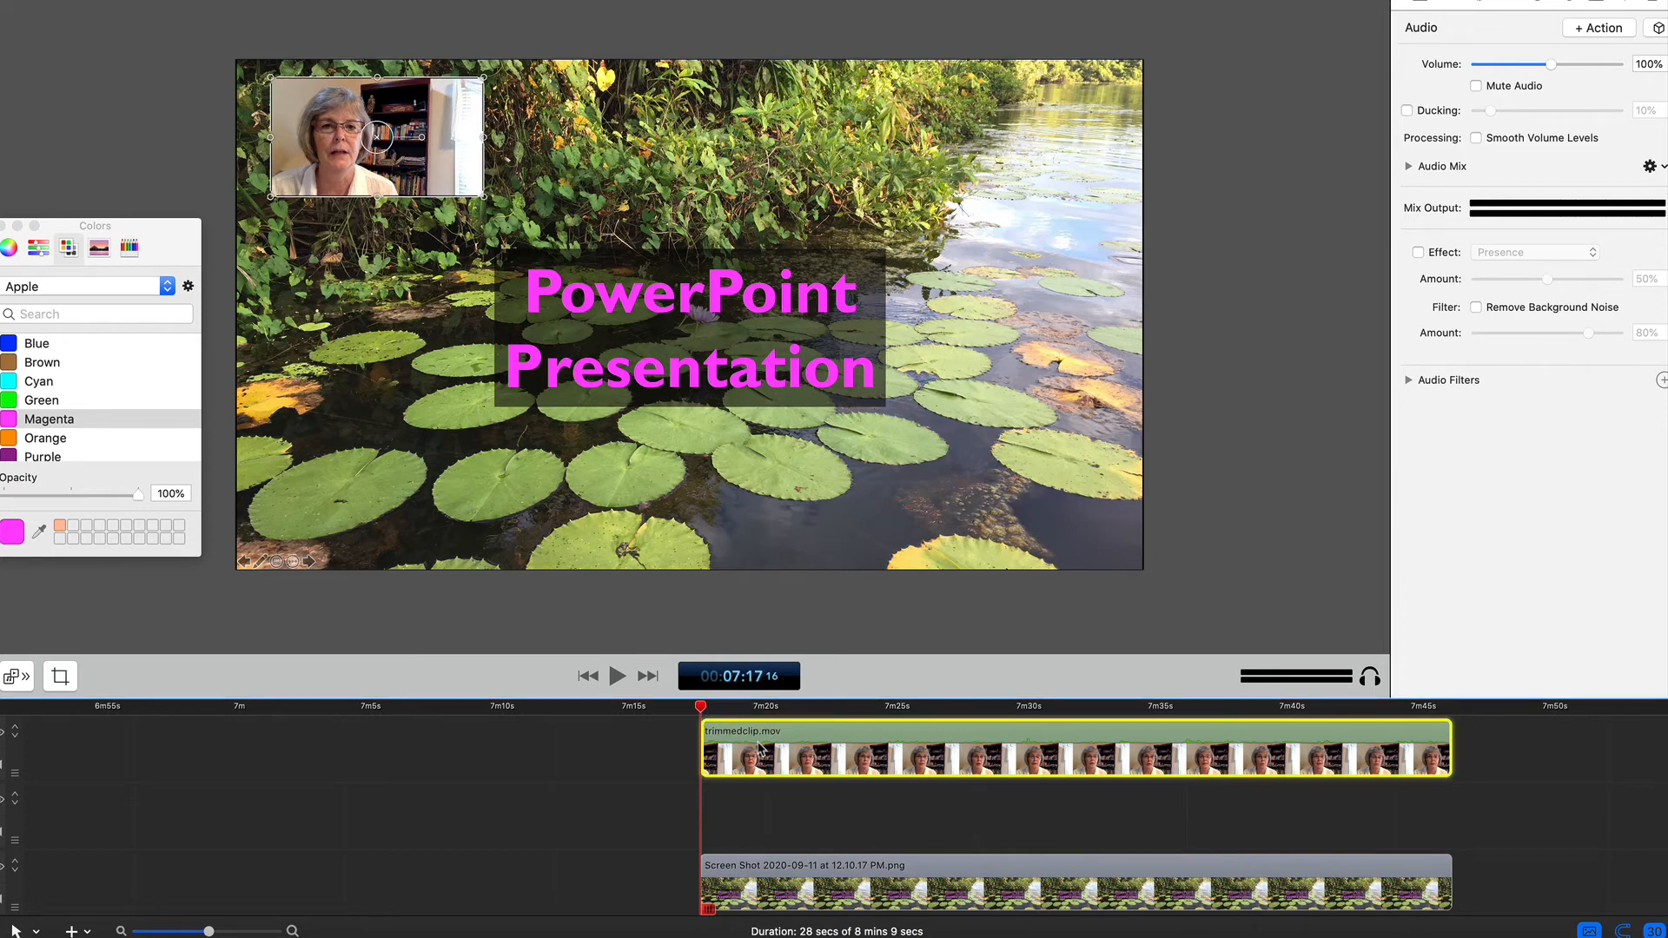
- Detach trimmedclip.mov's audio and trim its video to about 12.8 seconds
click(712, 763)
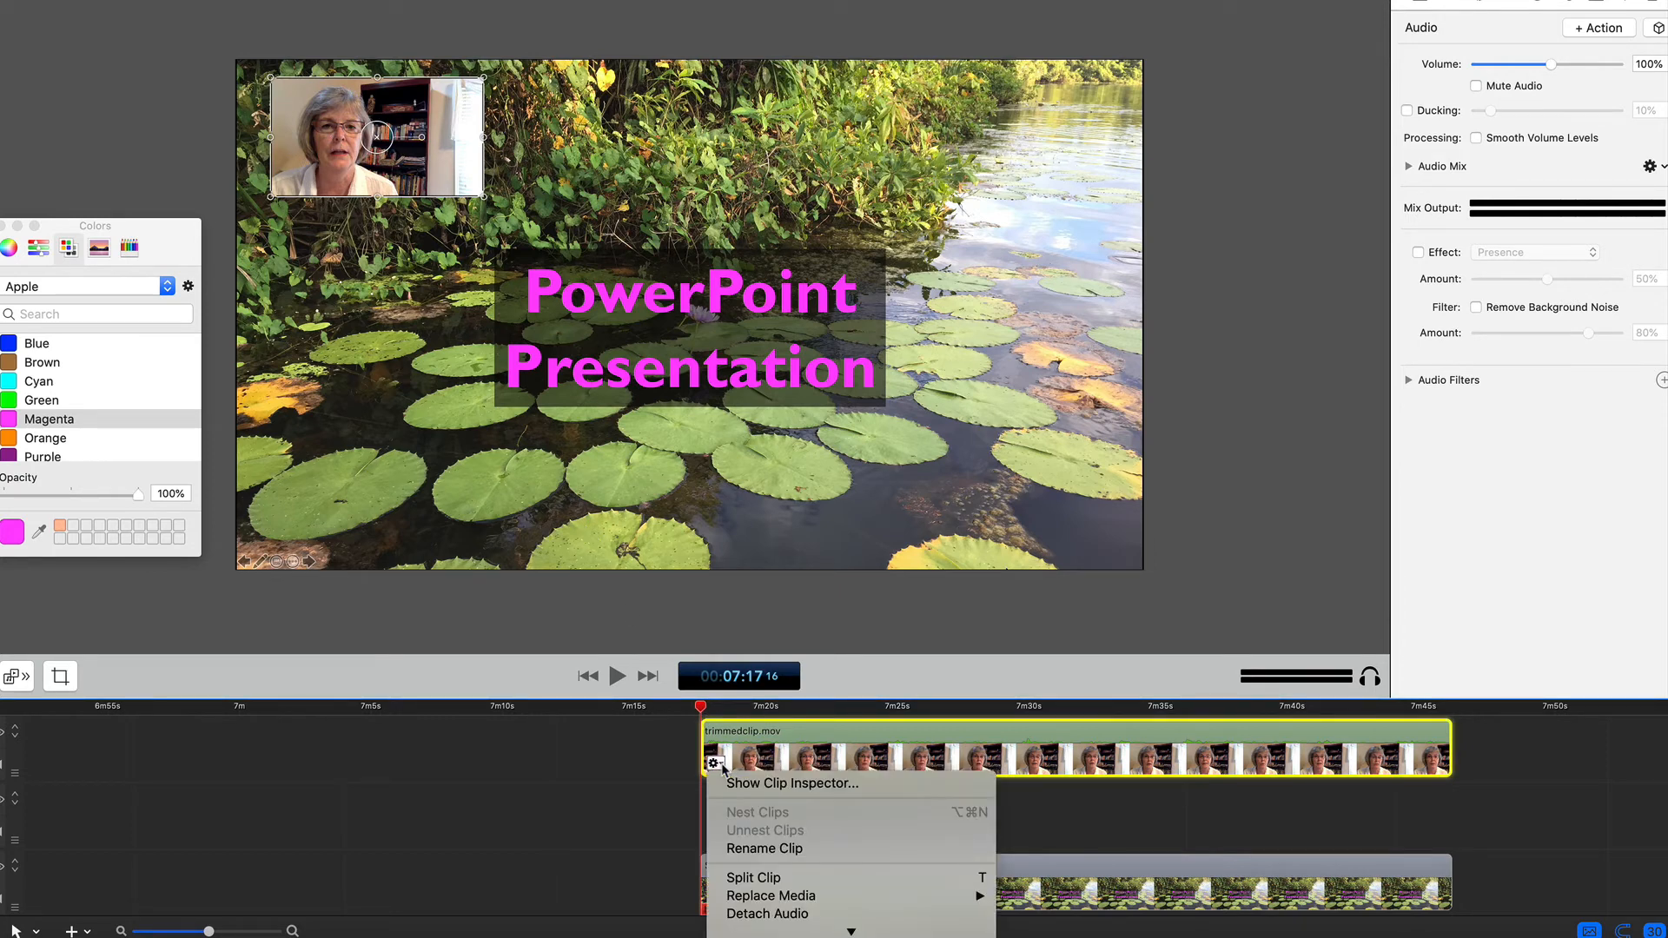
mouse_move(766, 914)
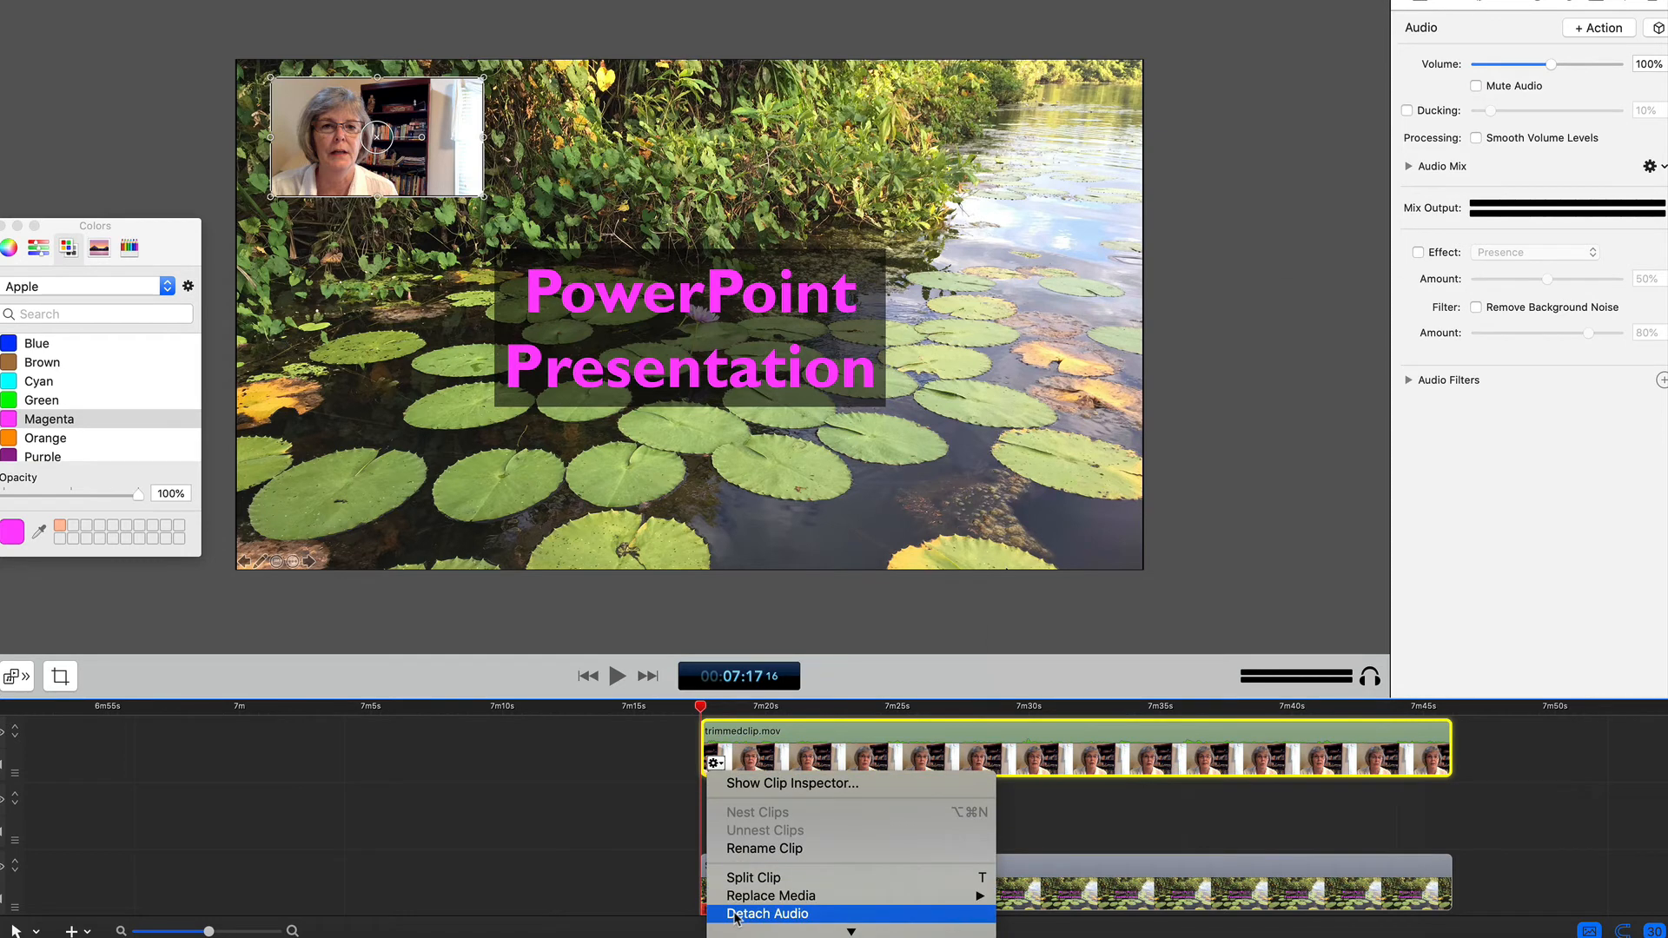
click(766, 912)
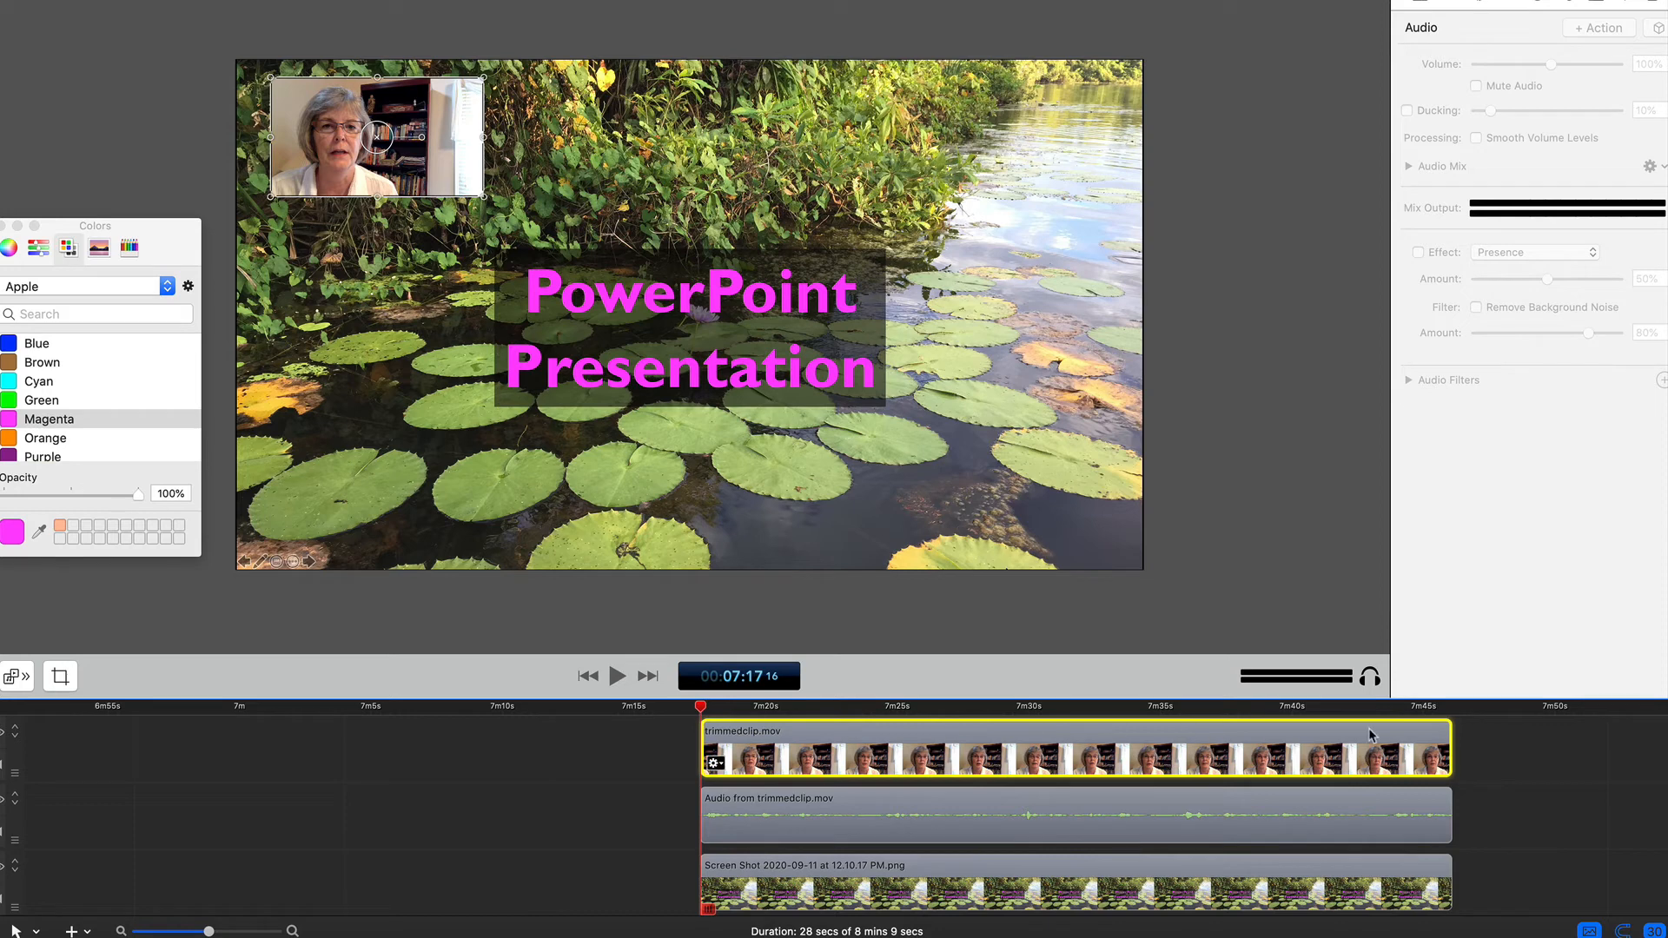
drag(1453, 755, 1372, 756)
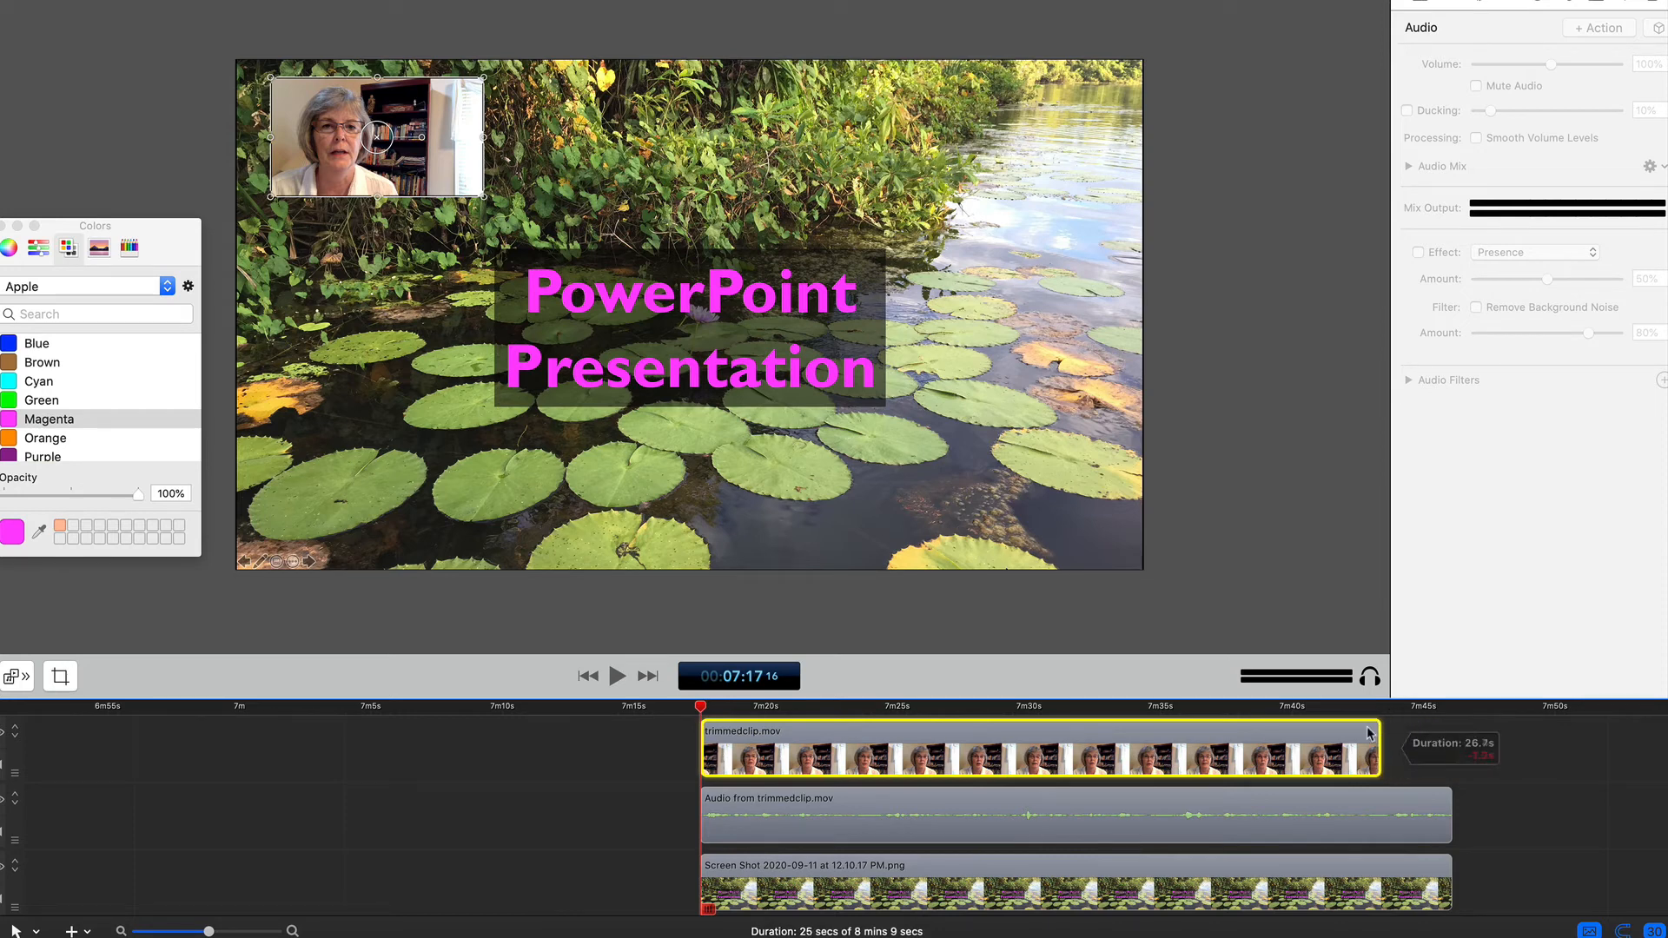
drag(1370, 733, 1040, 740)
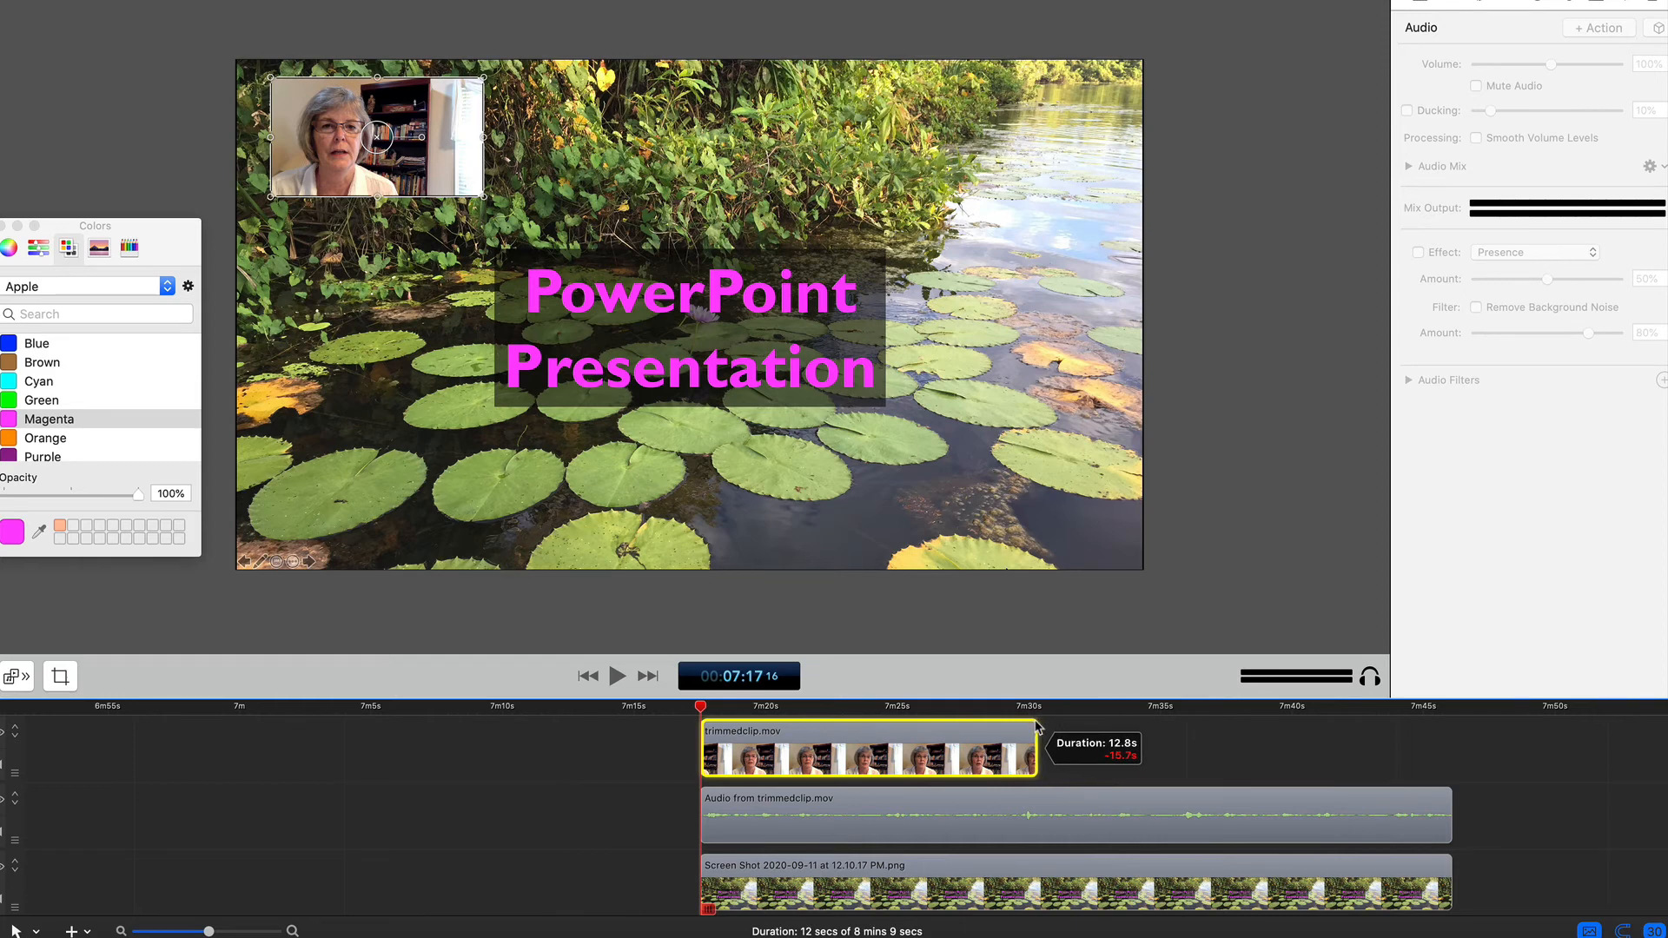
click(712, 761)
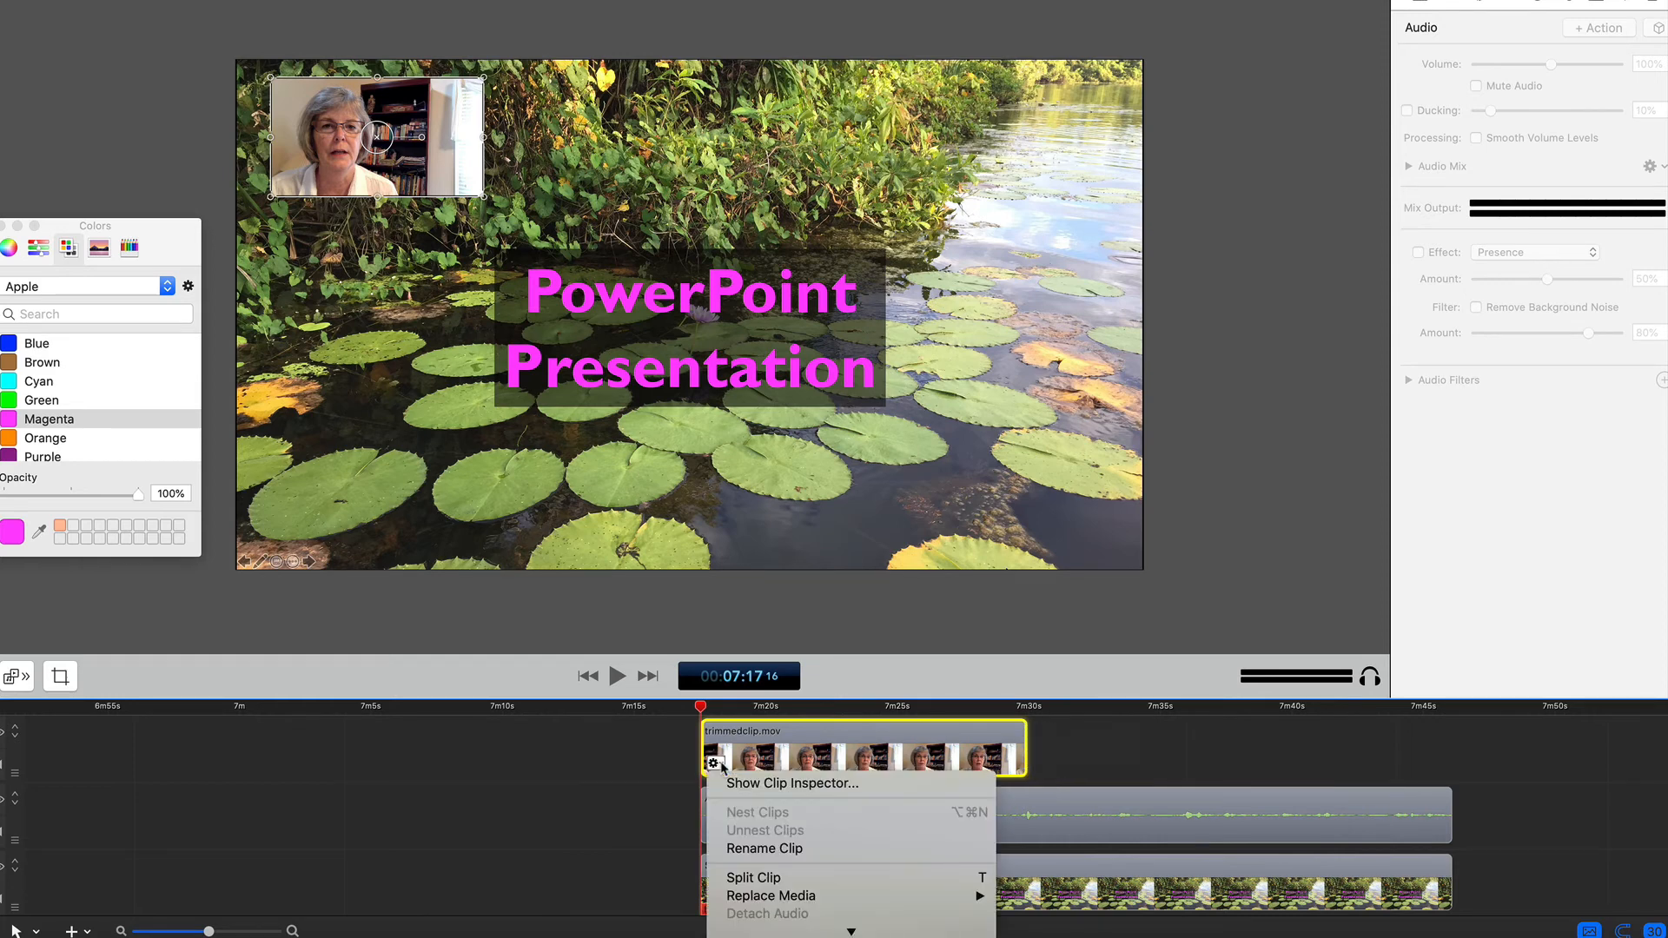